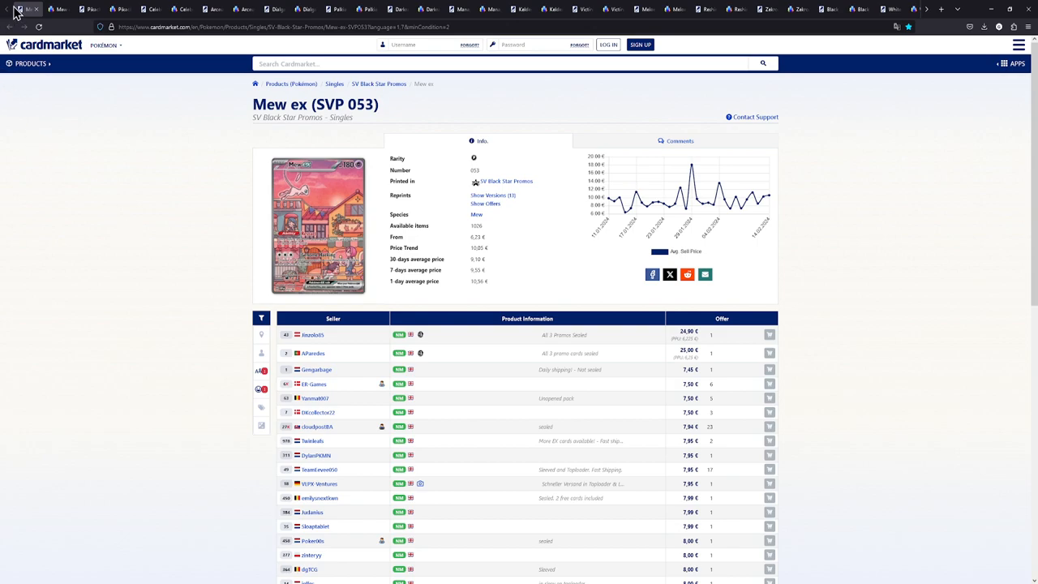
pyautogui.moveTo(308, 136)
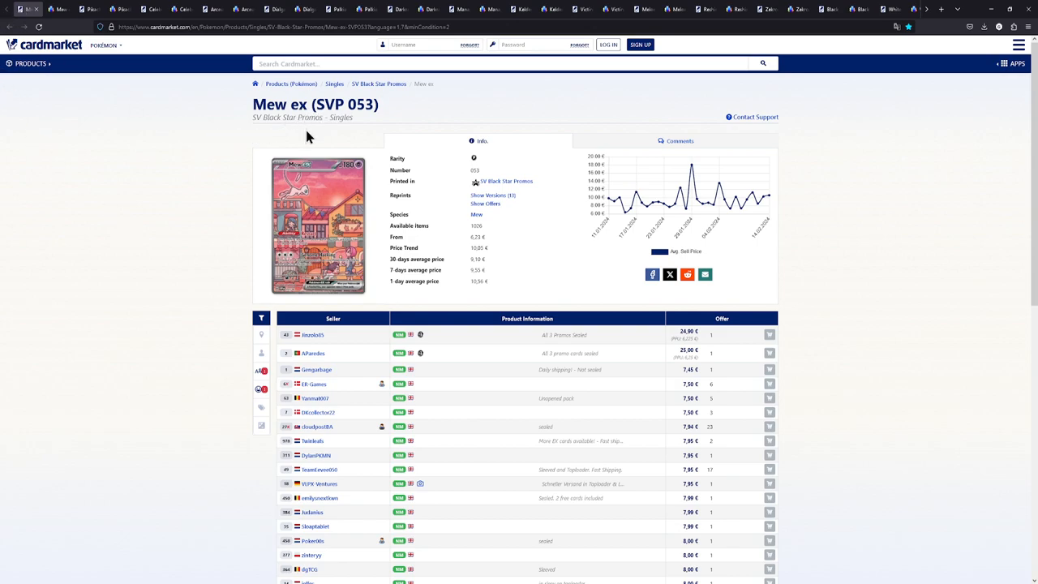
pyautogui.moveTo(185, 167)
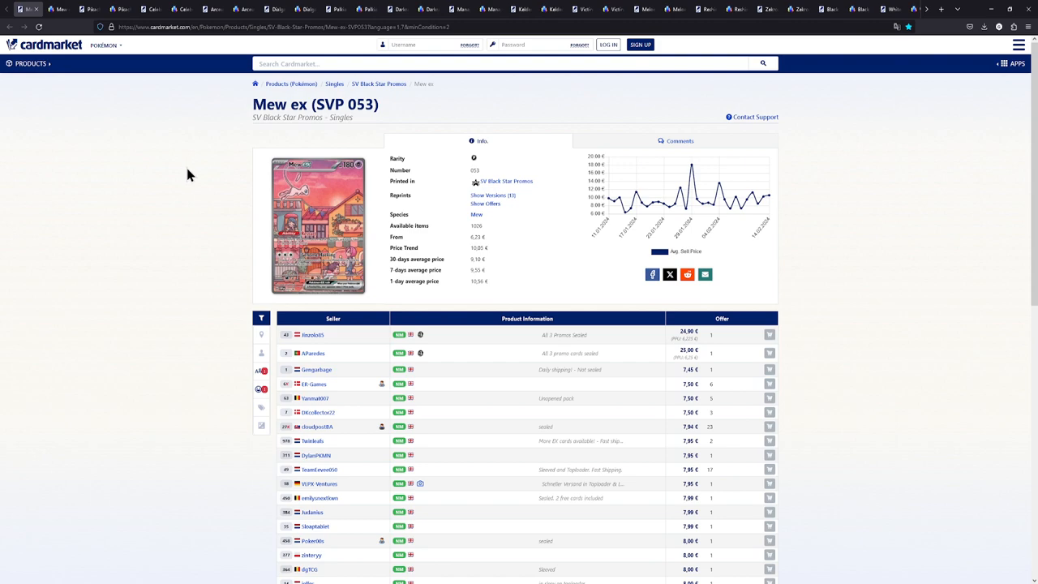
pyautogui.moveTo(444, 297)
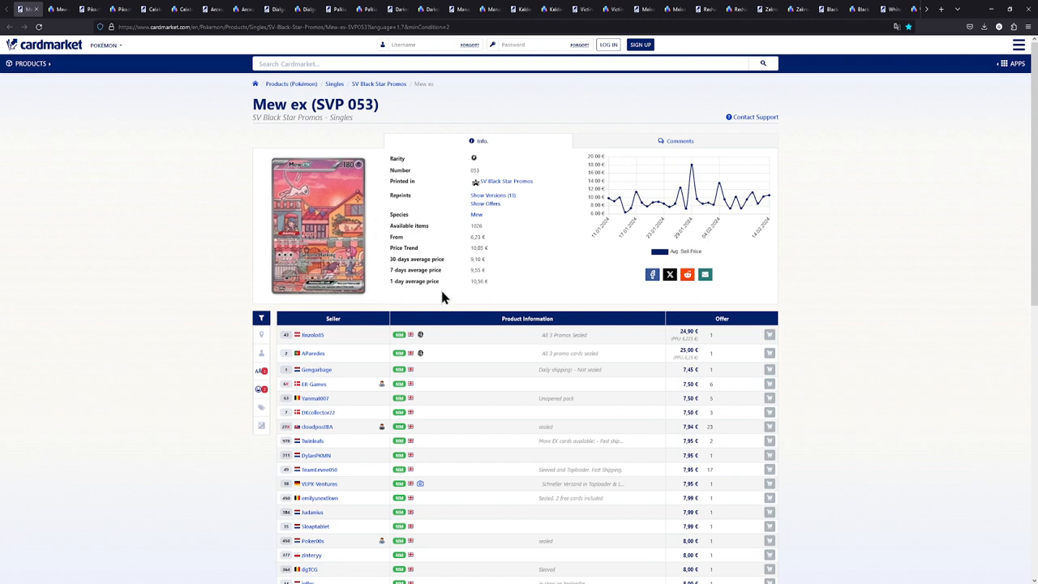
pyautogui.moveTo(454, 316)
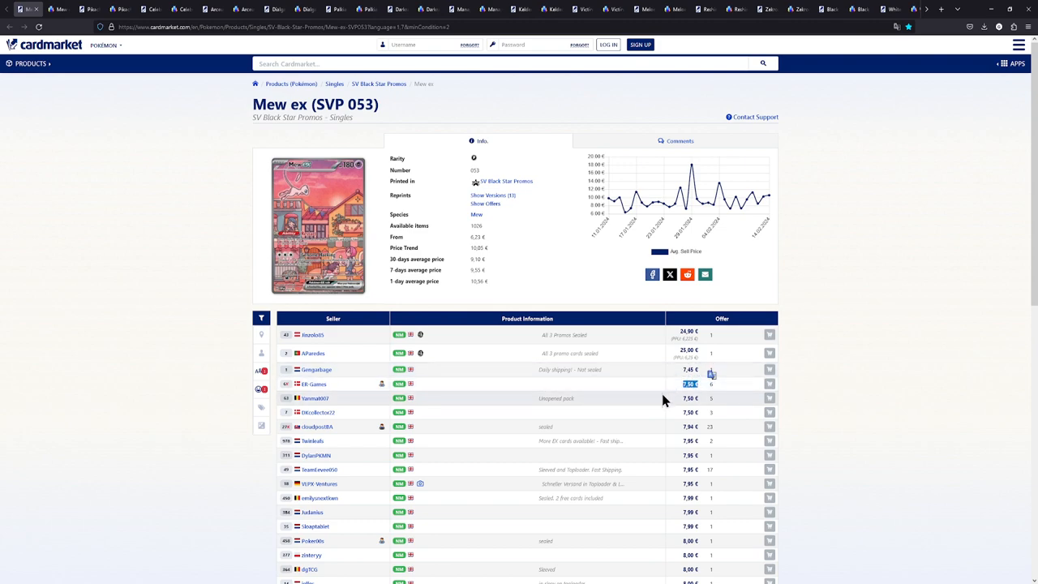
# Review TCGplayer's Mew ex 053 price history, then bring up Cardmarket's Pikachu SVP 027 offers
pyautogui.click(58, 9)
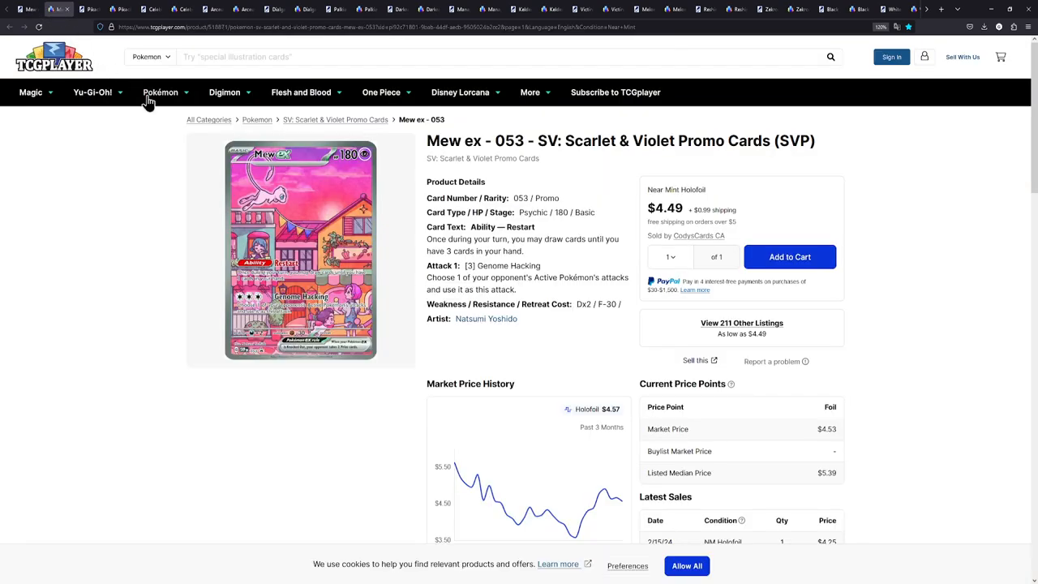
pyautogui.scroll(-3)
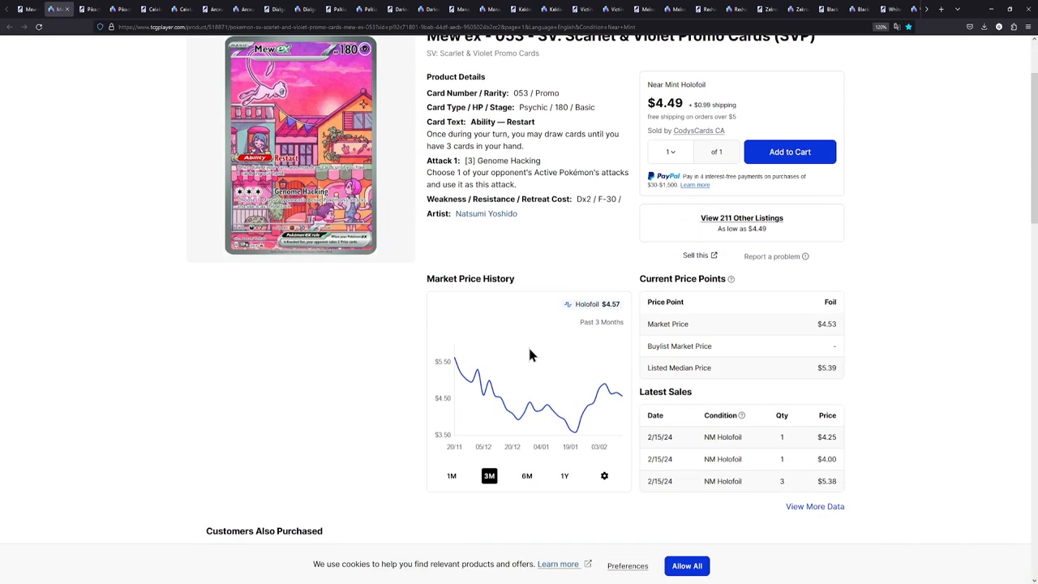
pyautogui.scroll(-3)
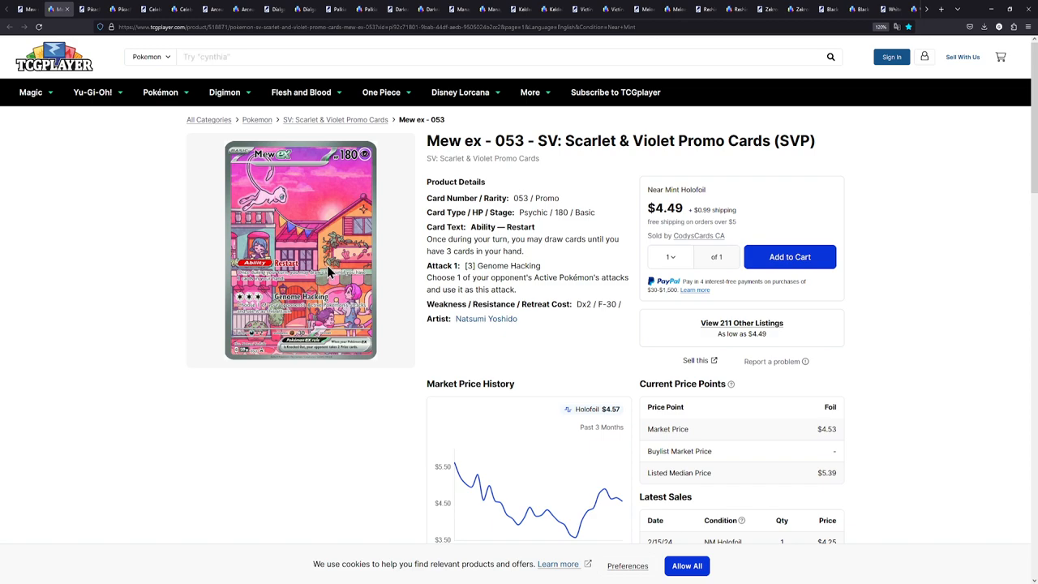
pyautogui.moveTo(406, 266)
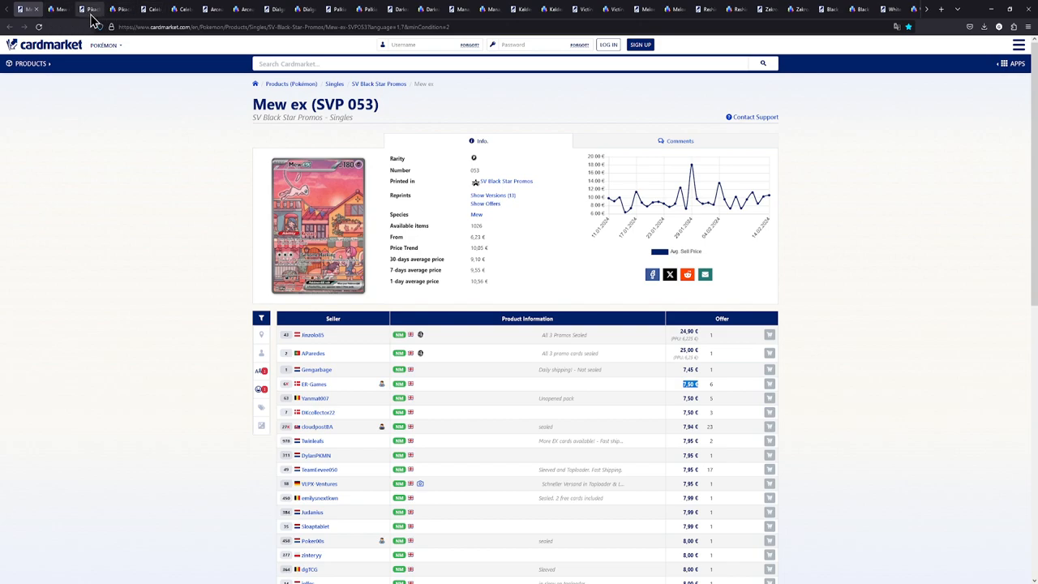
pyautogui.click(89, 10)
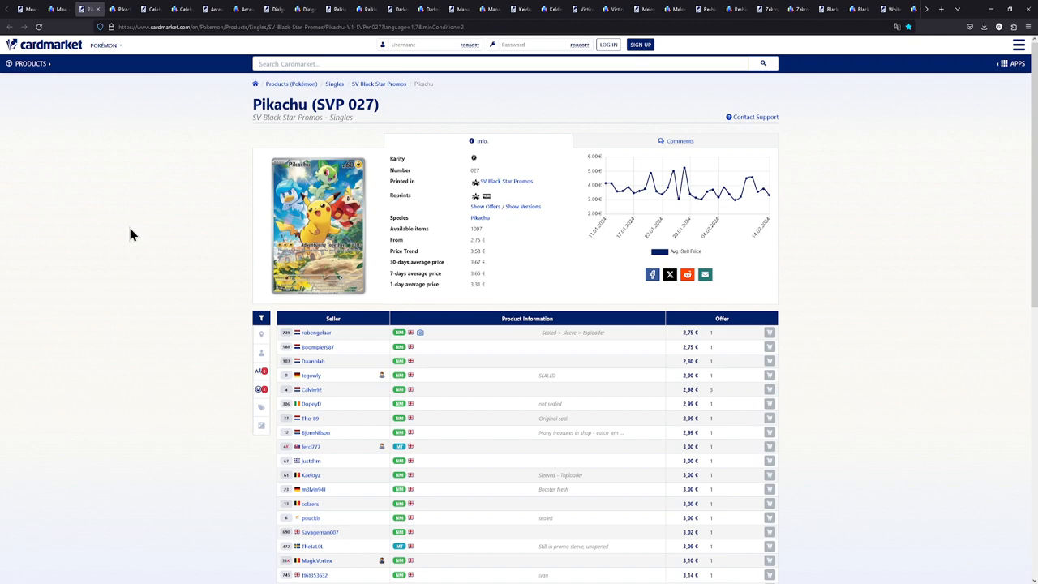
pyautogui.moveTo(826, 283)
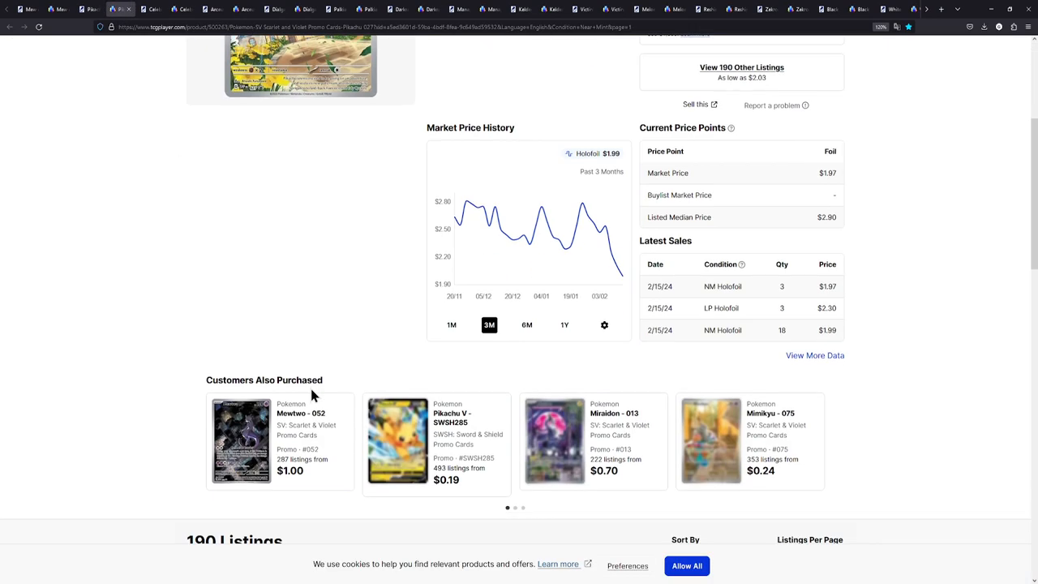
# Scroll down TCGplayer's Pikachu 027 page toward its 190 near-mint listings
pyautogui.scroll(-3)
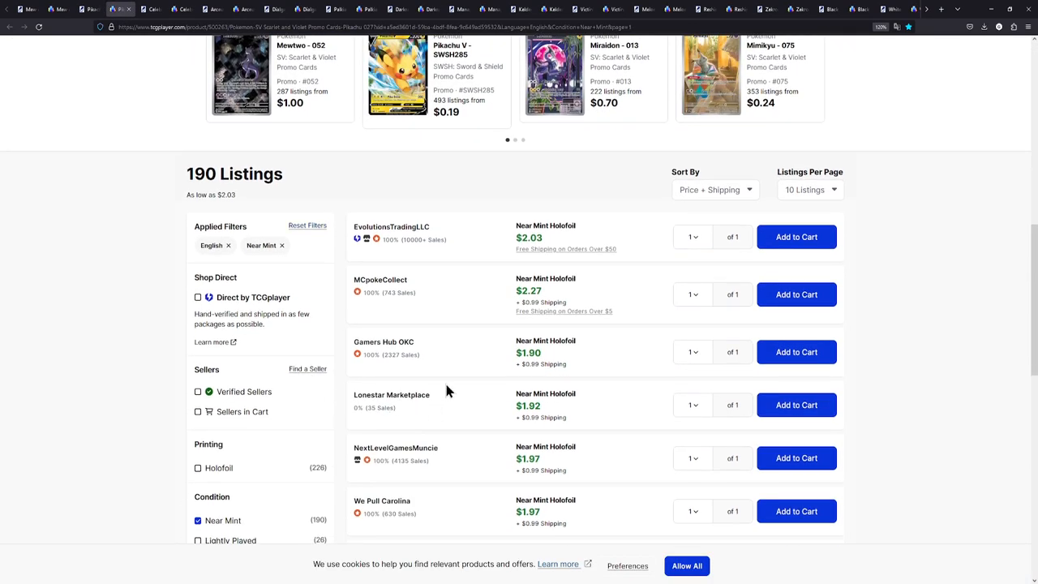
pyautogui.moveTo(550, 245)
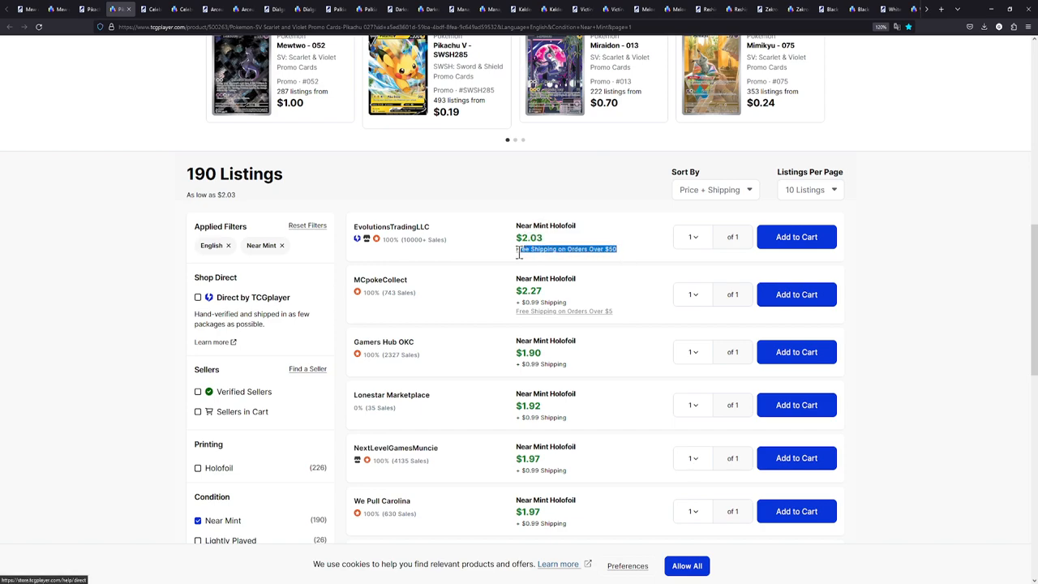
pyautogui.moveTo(398, 233)
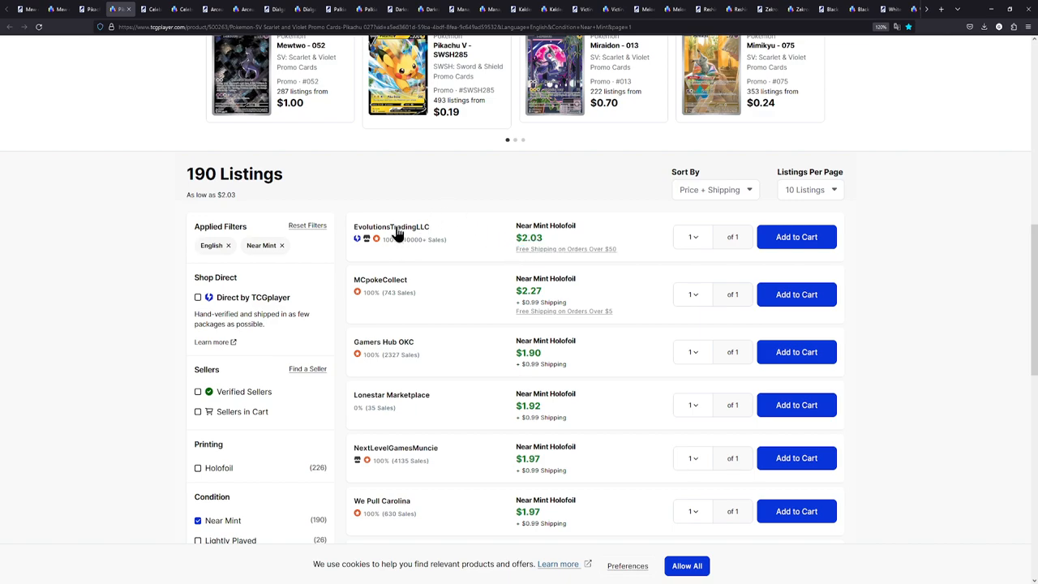
pyautogui.moveTo(451, 266)
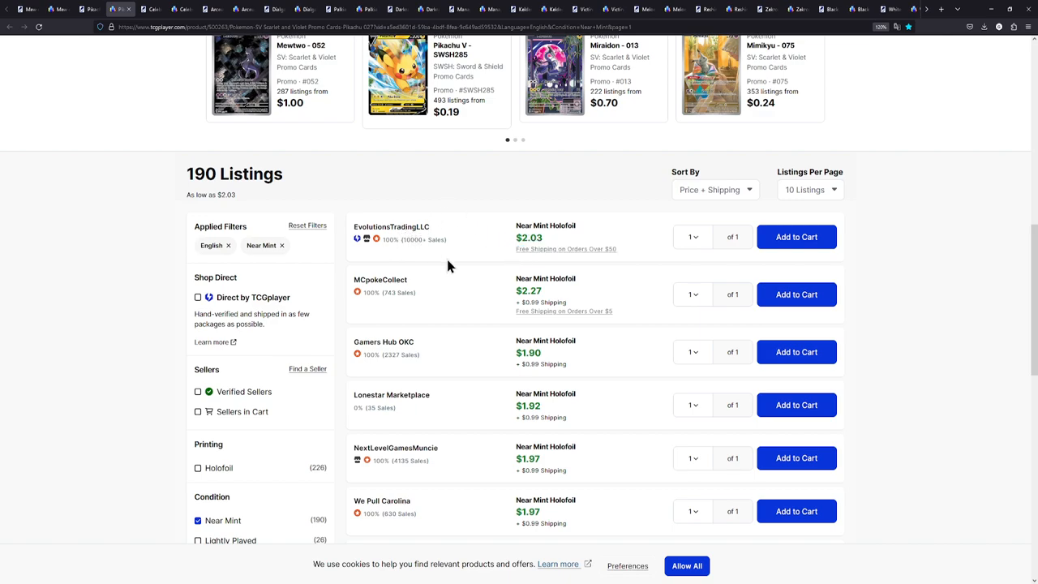
pyautogui.moveTo(516, 300)
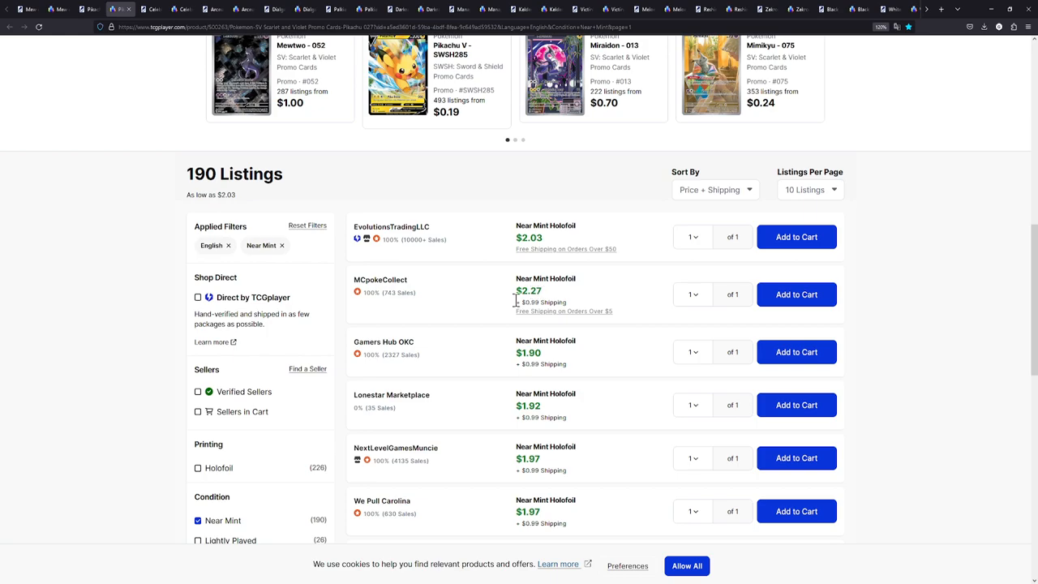
pyautogui.moveTo(397, 293)
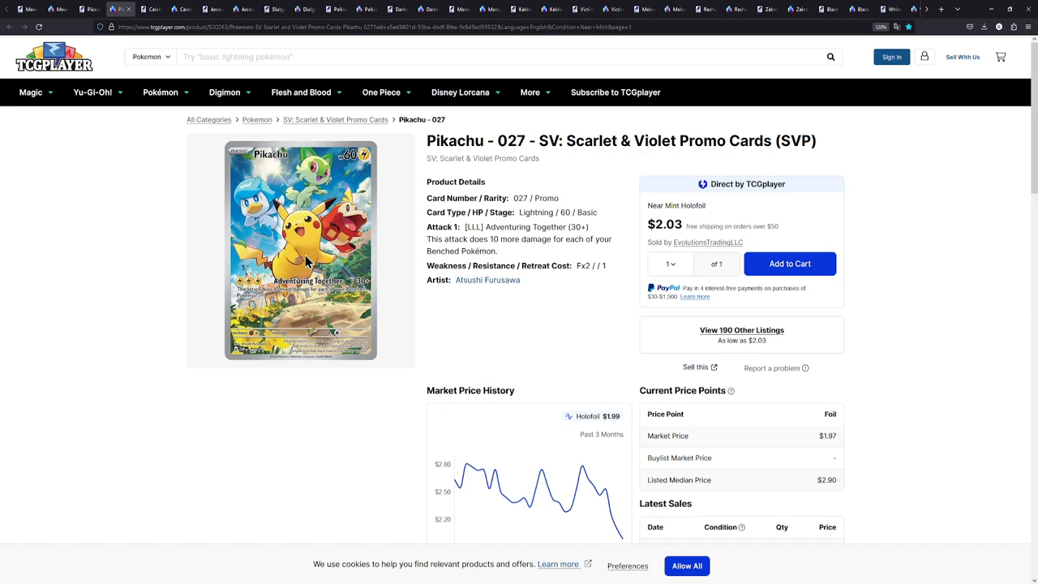
pyautogui.moveTo(243, 57)
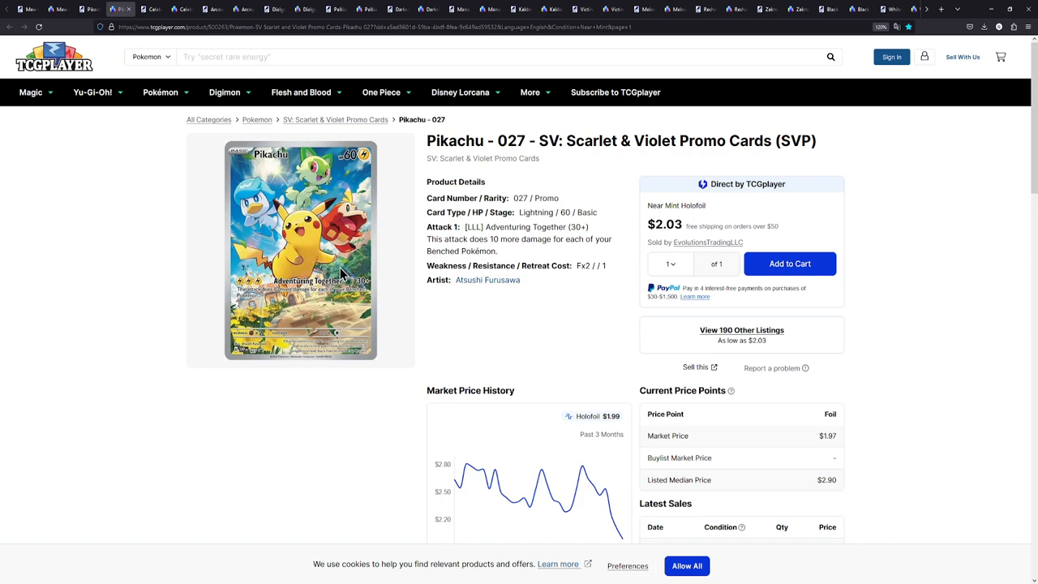
pyautogui.moveTo(235, 210)
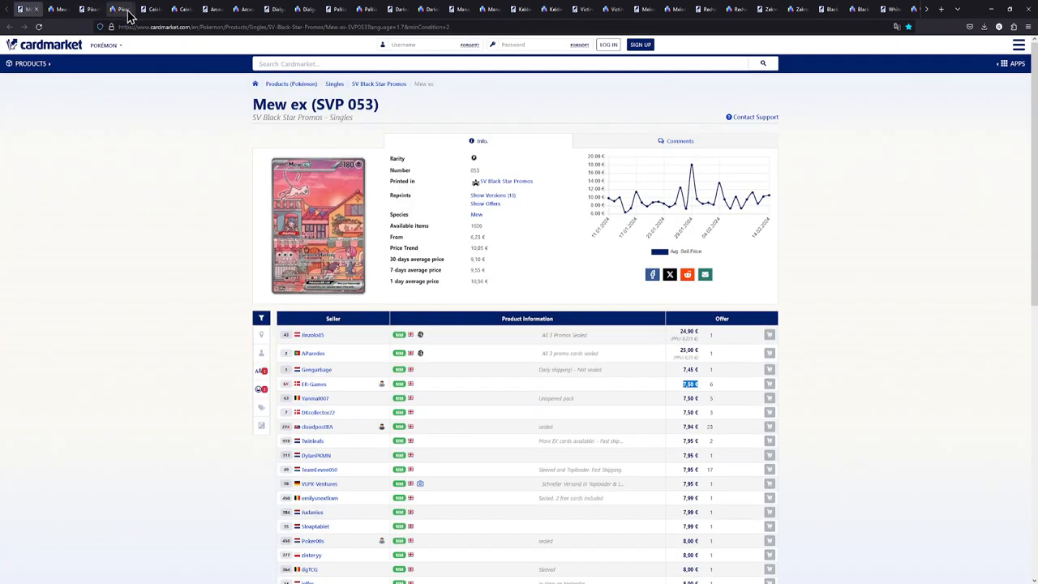
# Switch to Cardmarket's Celebi XYPR 111 page showing offers from around 11 €
pyautogui.click(158, 10)
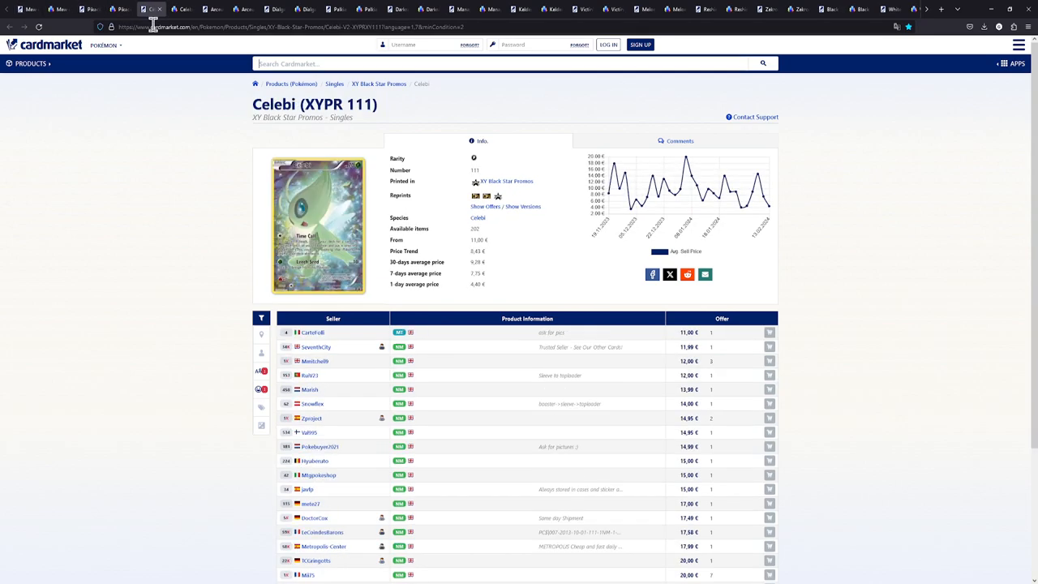
pyautogui.moveTo(746, 159)
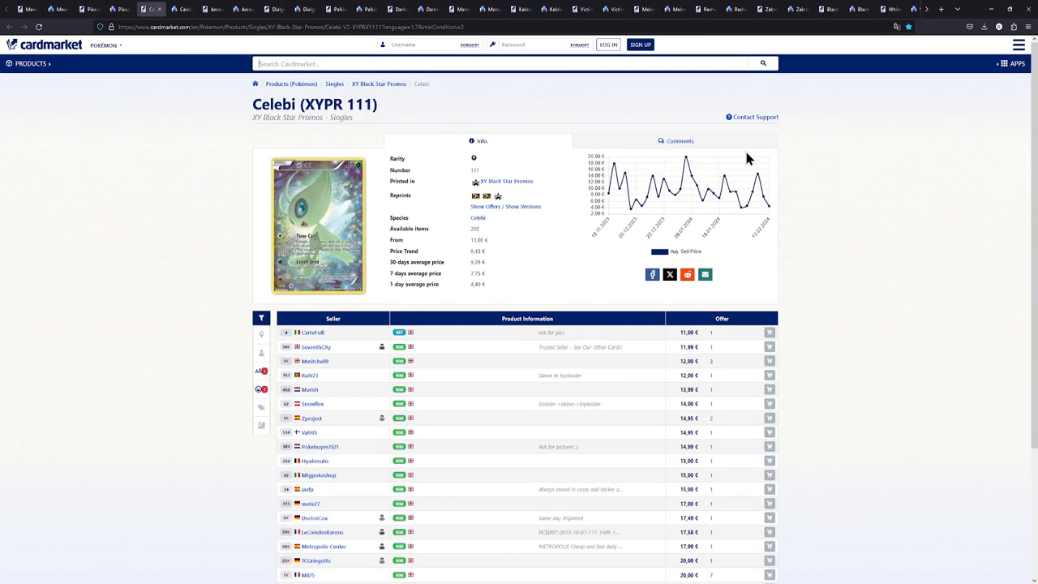
pyautogui.moveTo(882, 172)
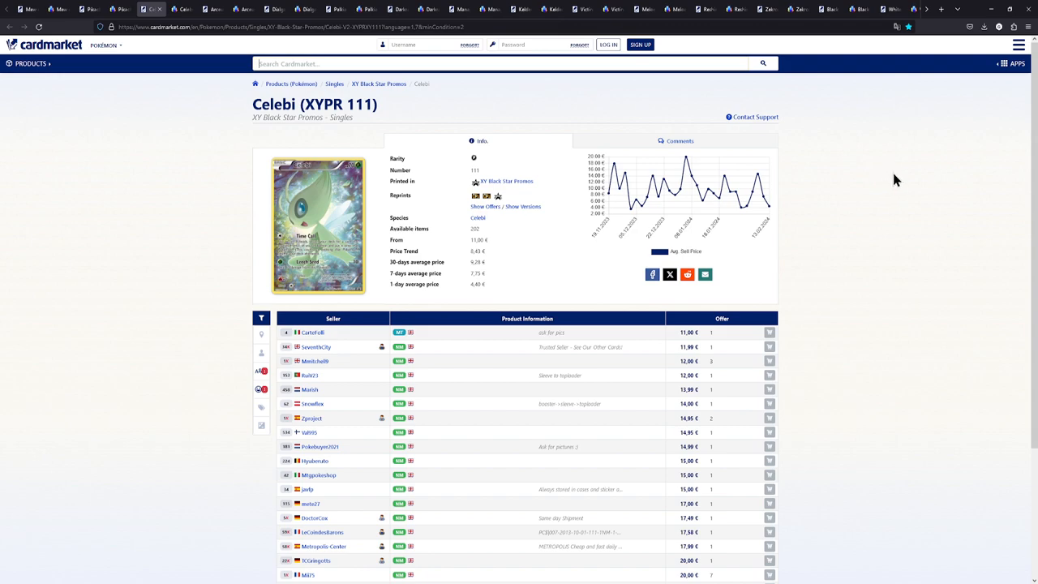
pyautogui.moveTo(592, 289)
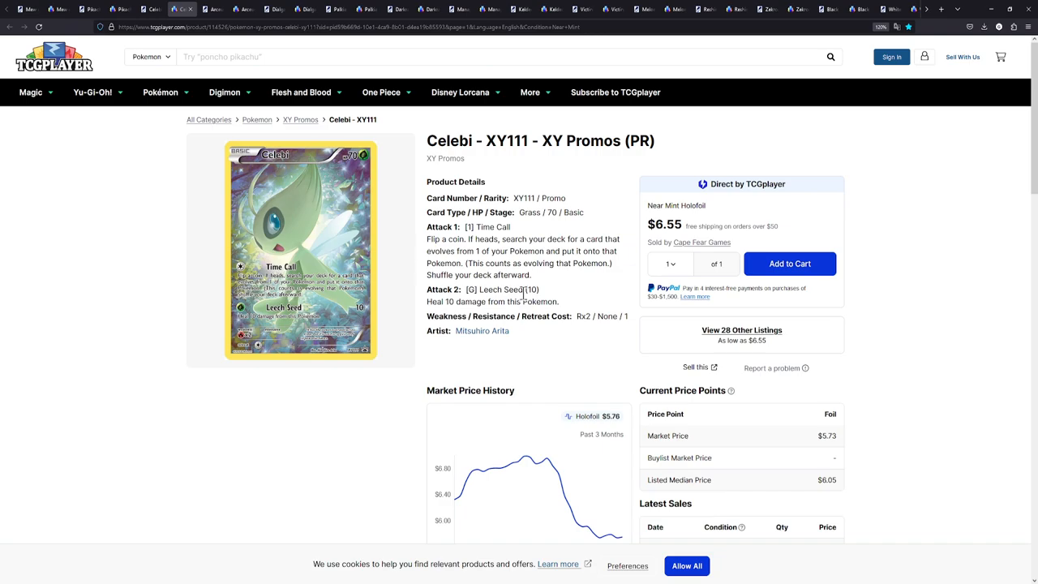
pyautogui.scroll(-3)
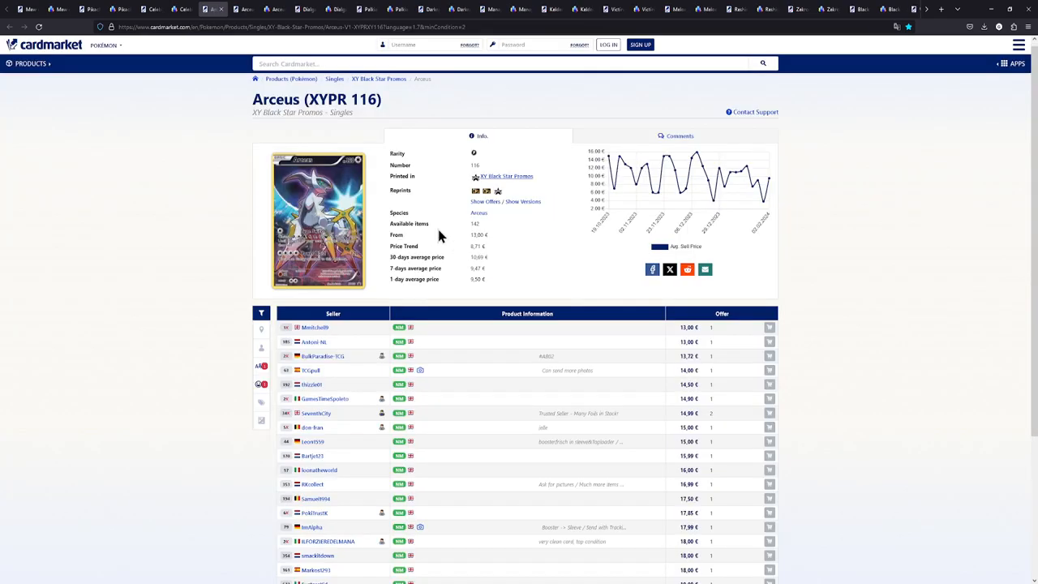
pyautogui.moveTo(409, 224)
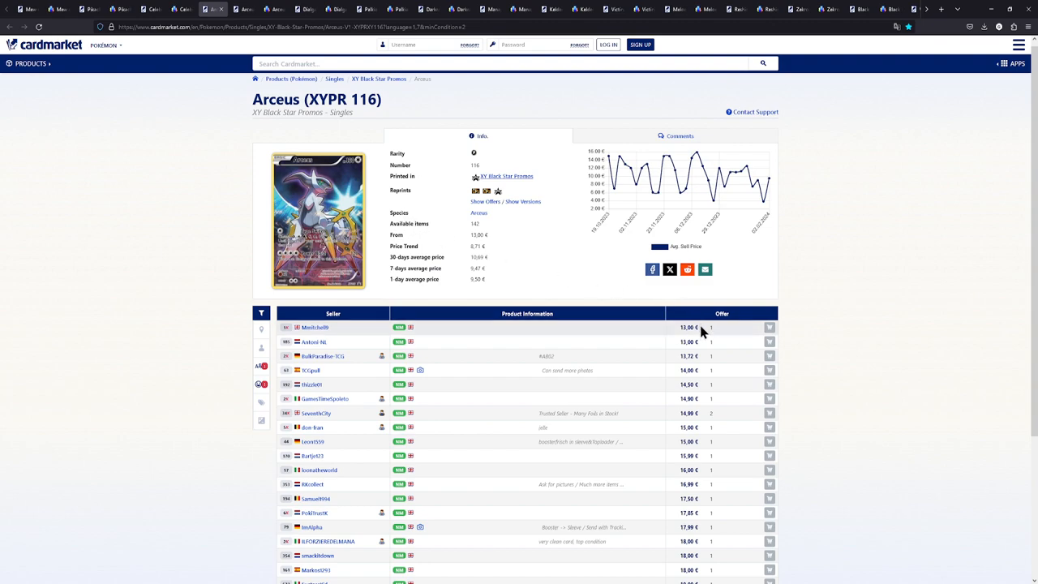
pyautogui.moveTo(688, 327)
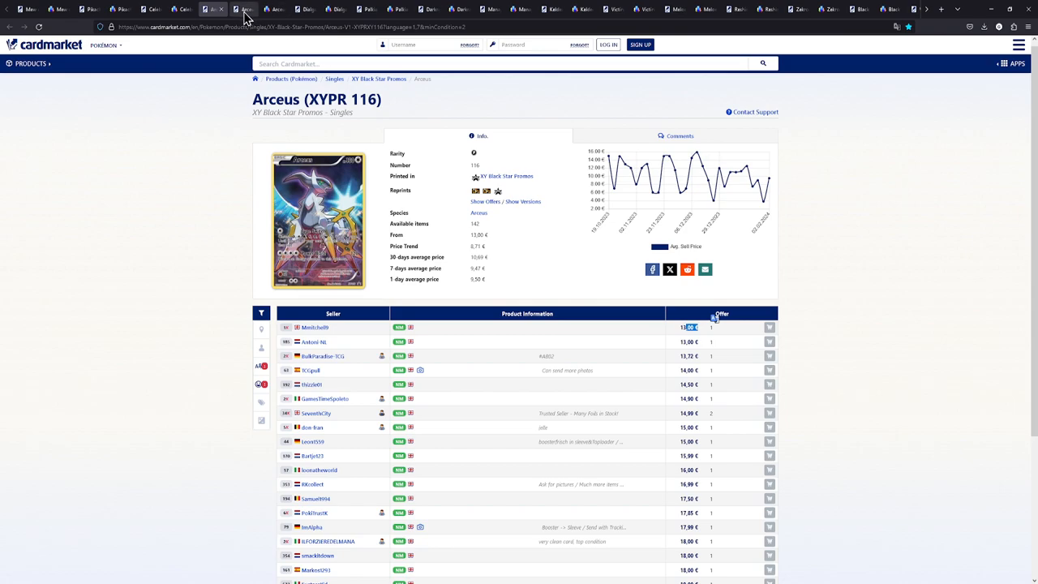
# View Cardmarket's Arceus XYPR 83 offers from about 5.90 € and apply language and condition filters
pyautogui.click(240, 9)
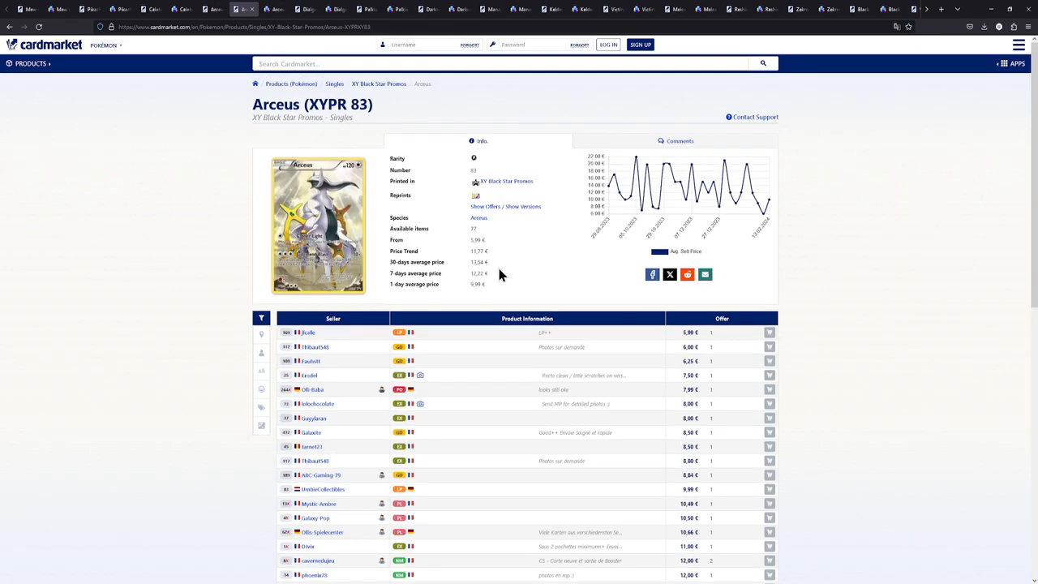
pyautogui.scroll(-3)
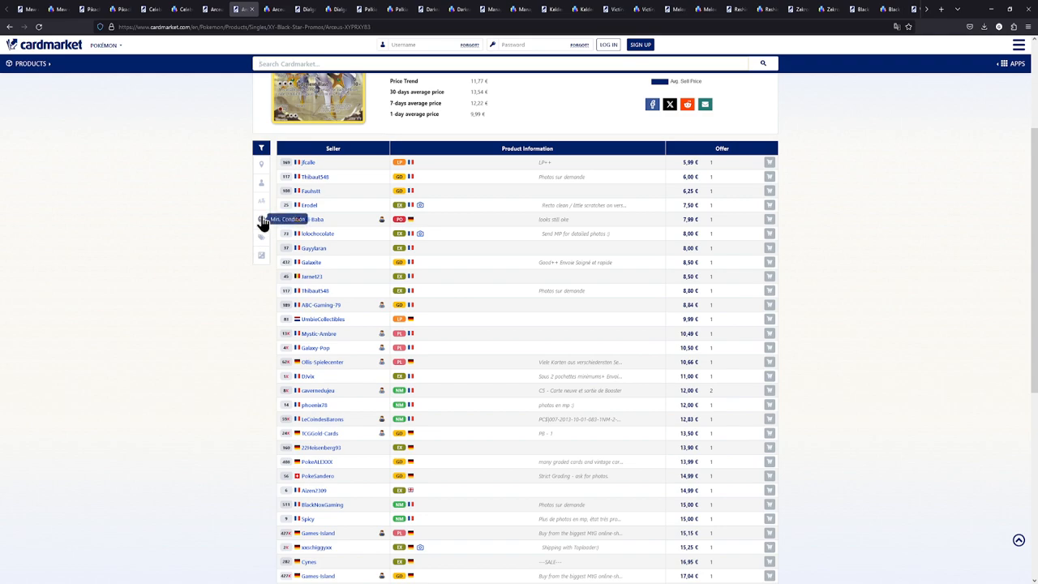
pyautogui.click(261, 147)
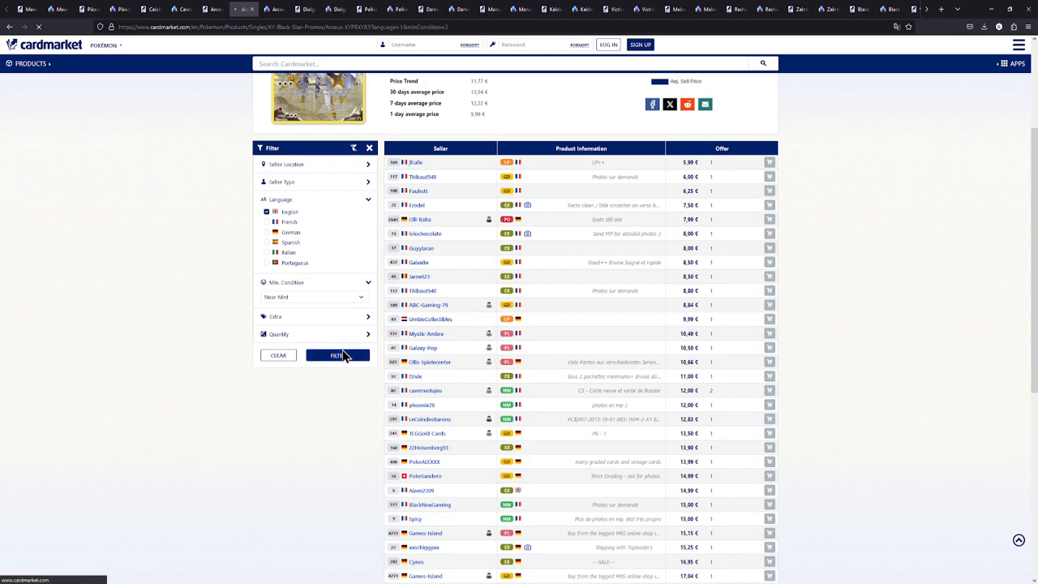
pyautogui.click(338, 355)
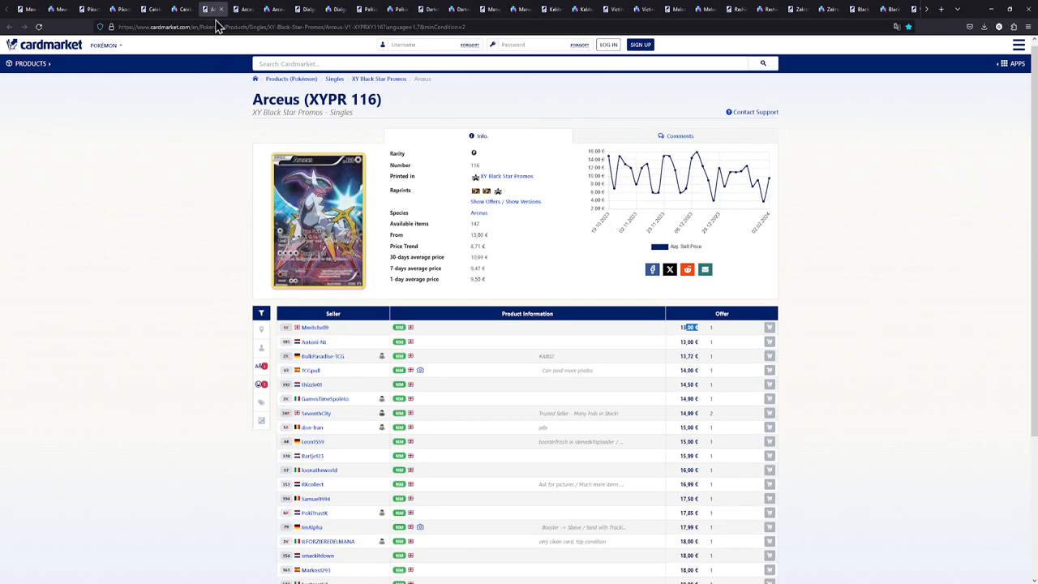
pyautogui.moveTo(511, 244)
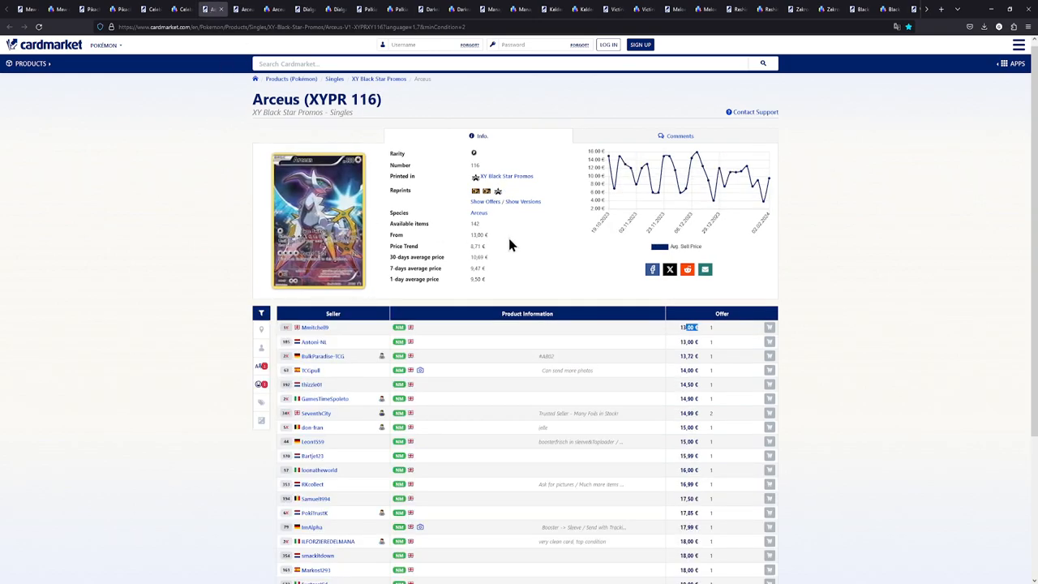
pyautogui.moveTo(658, 348)
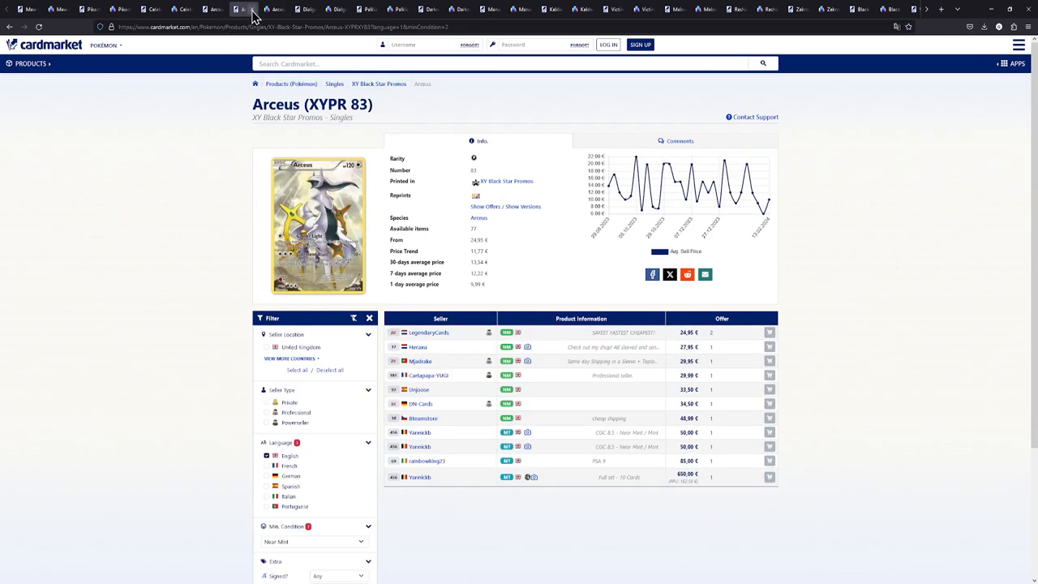
# Review TCGplayer's Arceus XY116 page with 34 near-mint listings from $8.99
pyautogui.click(244, 10)
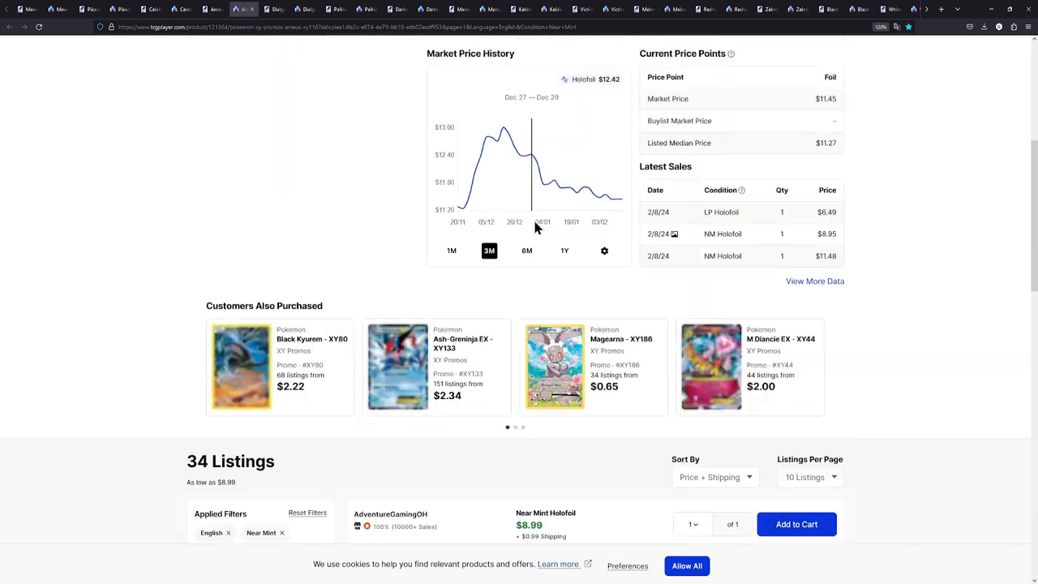
pyautogui.scroll(-3)
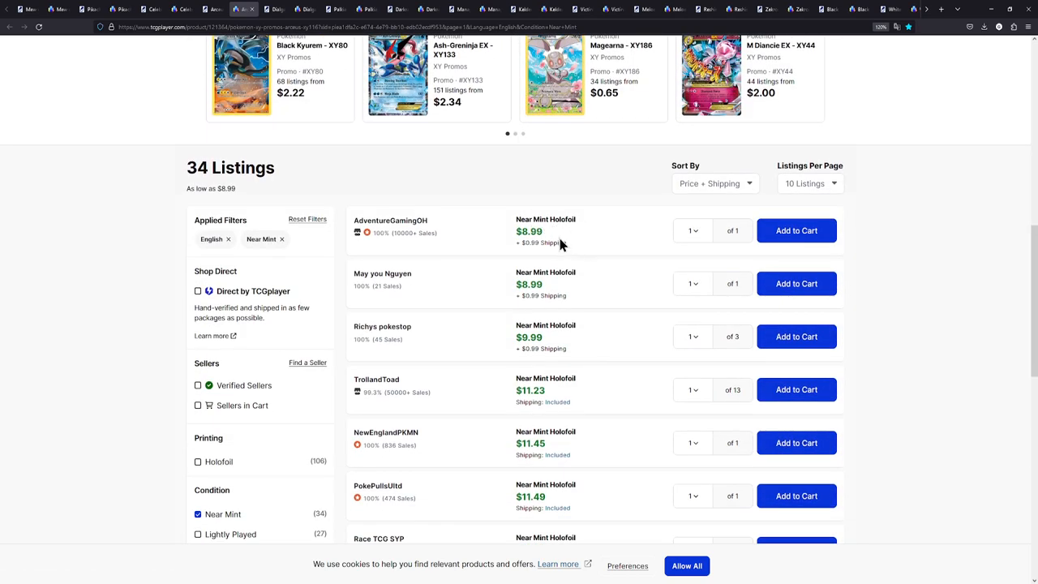
pyautogui.moveTo(573, 253)
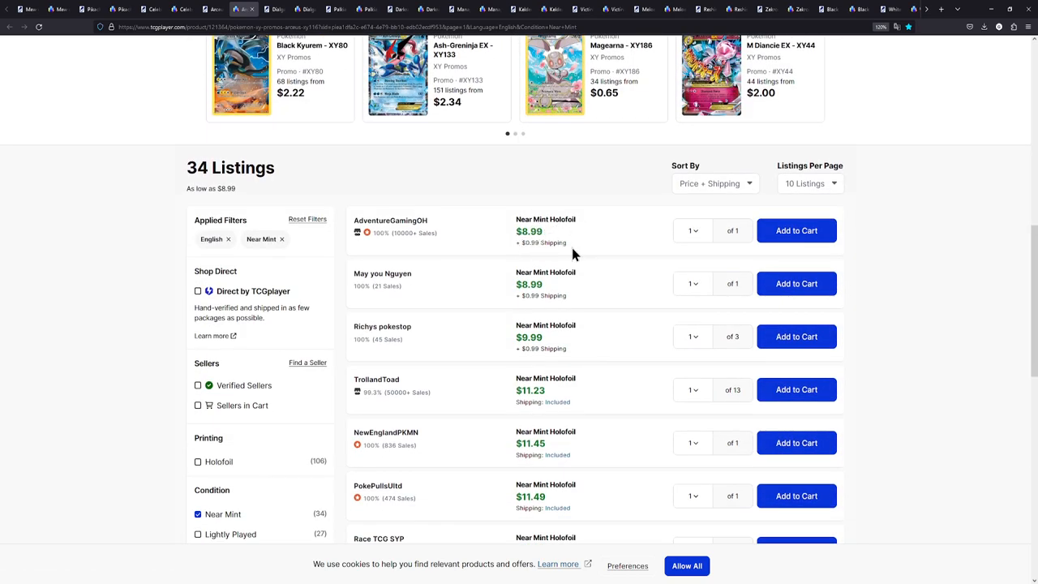
pyautogui.moveTo(560, 260)
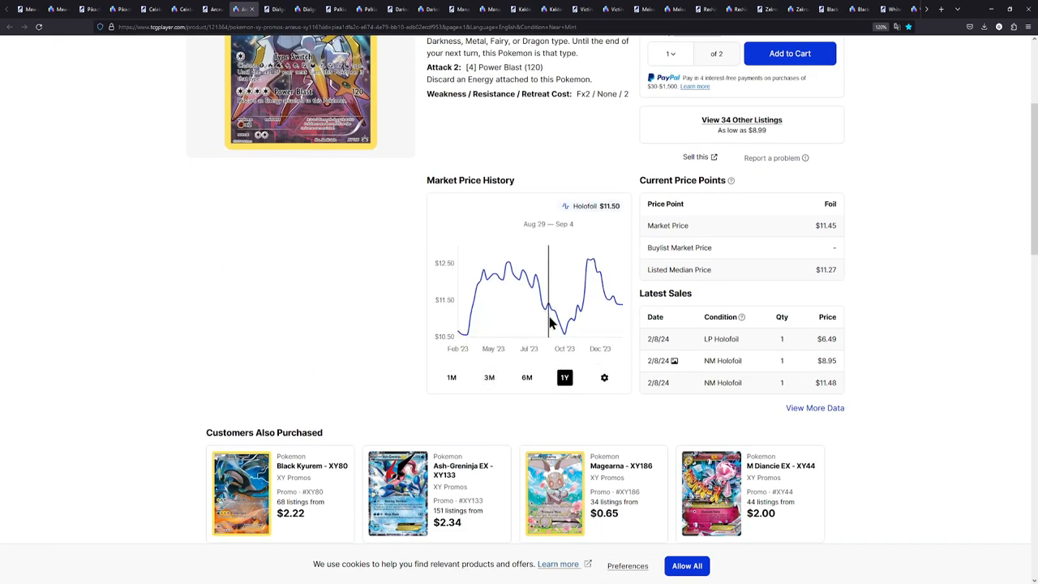
pyautogui.moveTo(619, 304)
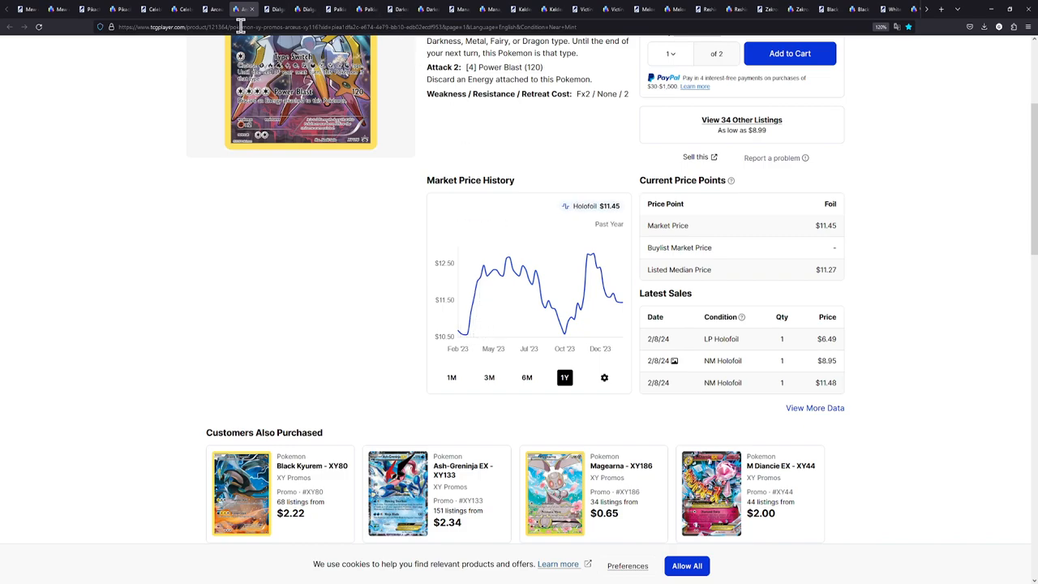
pyautogui.scroll(3)
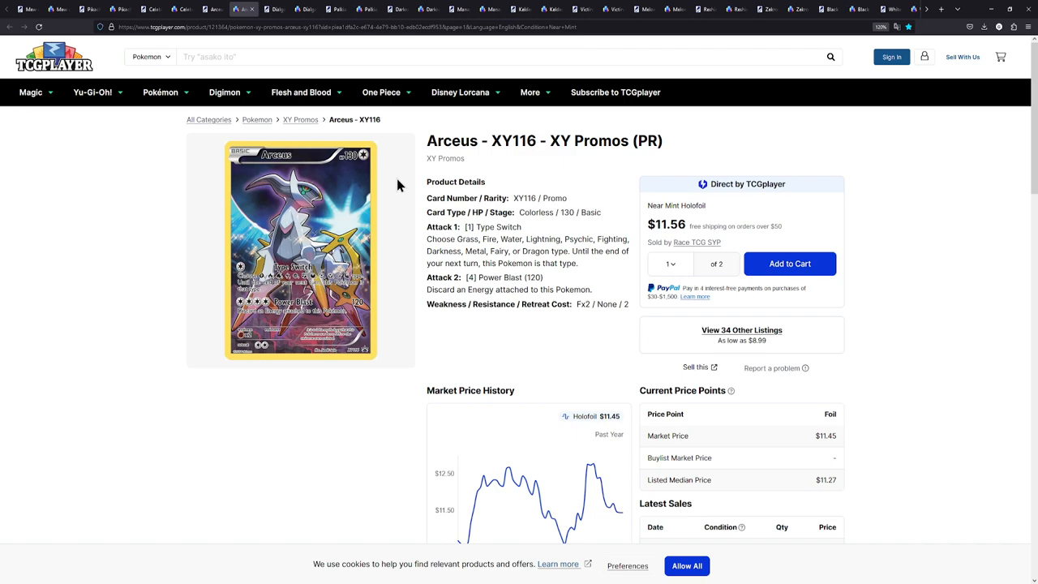
# Check Cardmarket's Dialga XYPR 77 offers, then switch to TCGplayer's Dialga listings
pyautogui.click(275, 10)
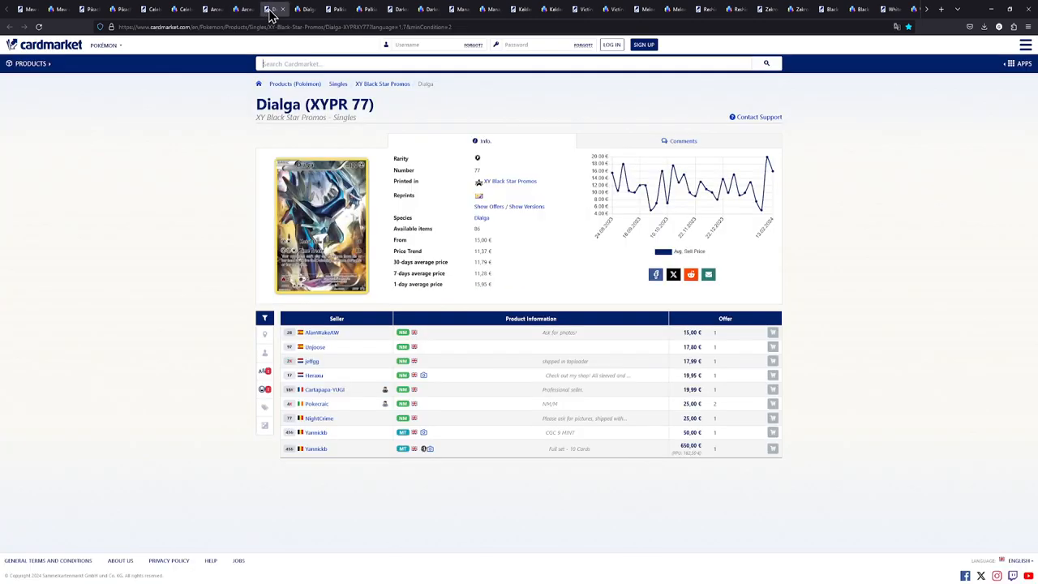
pyautogui.moveTo(201, 226)
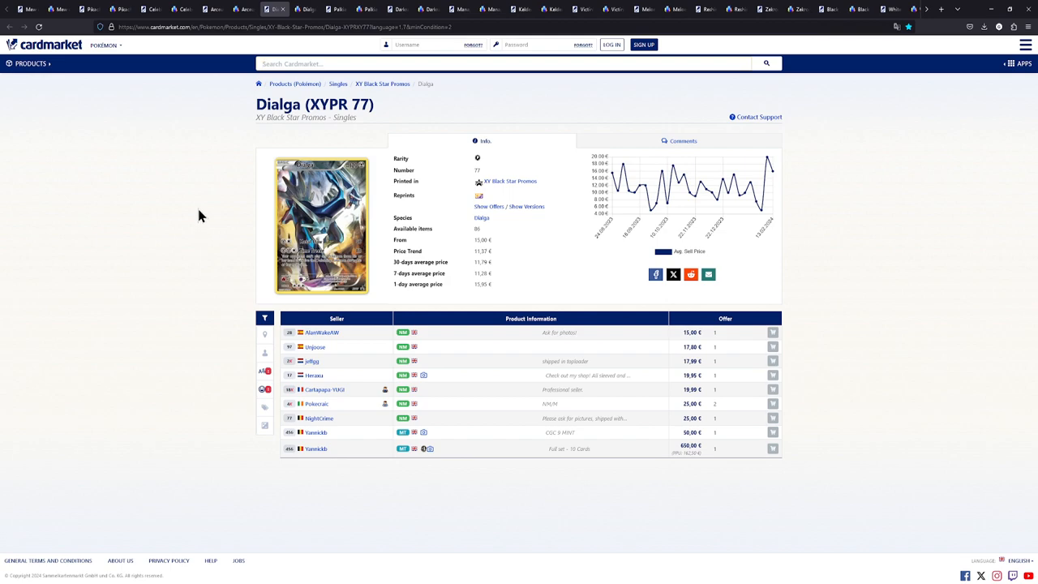
pyautogui.moveTo(240, 107)
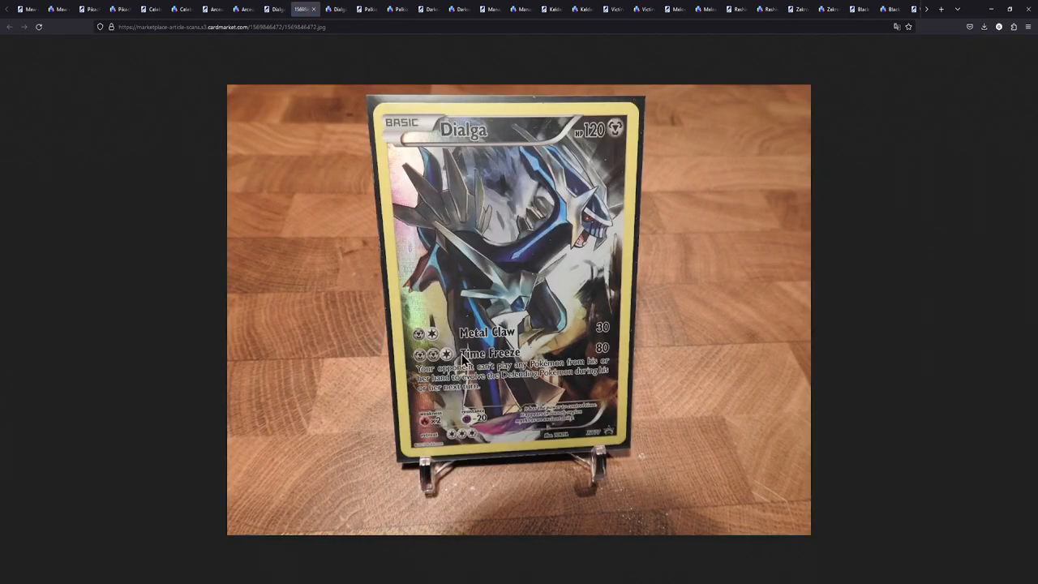
pyautogui.moveTo(383, 181)
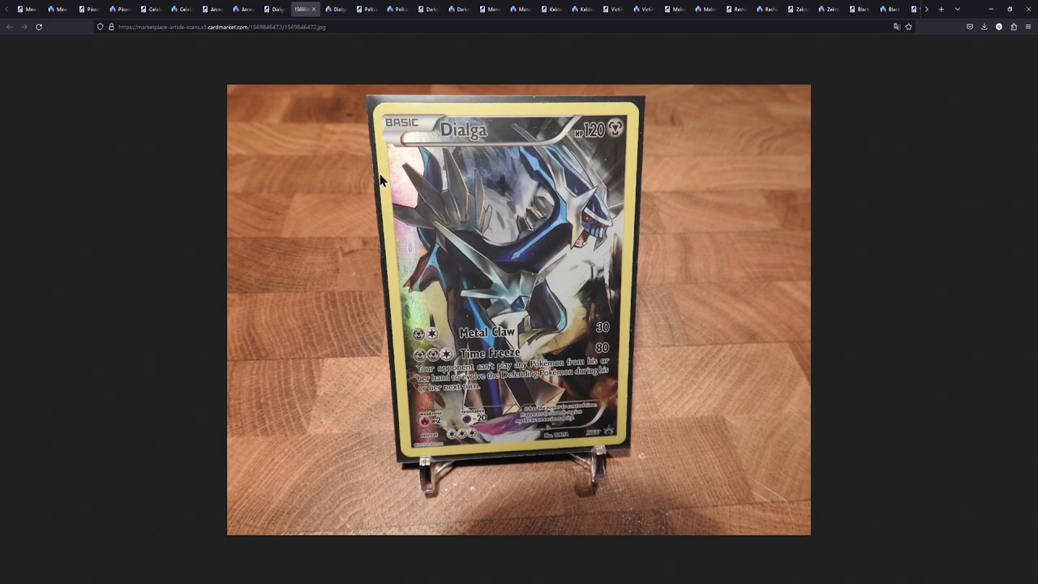
pyautogui.moveTo(318, 18)
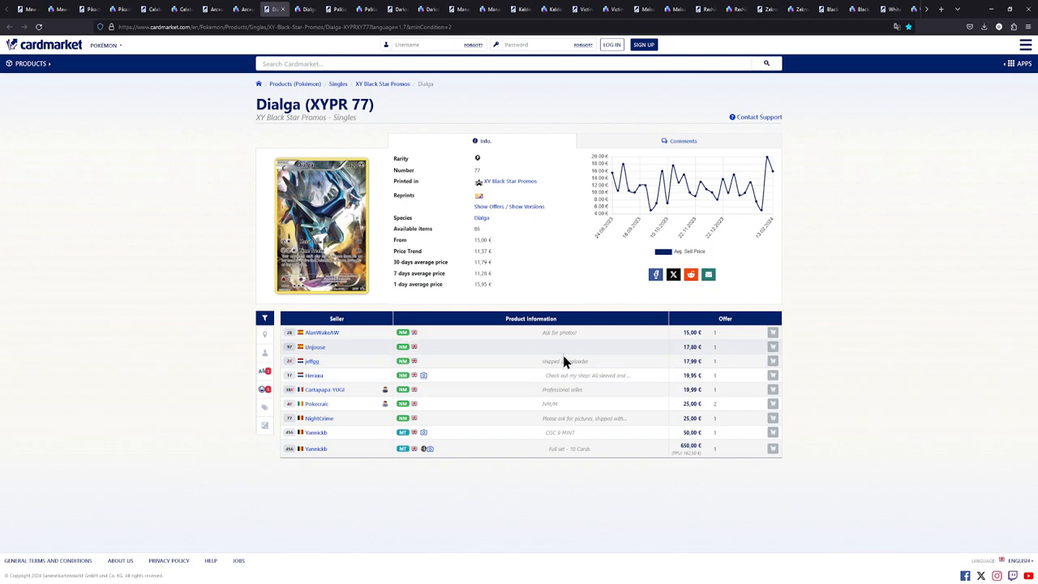
pyautogui.moveTo(684, 336)
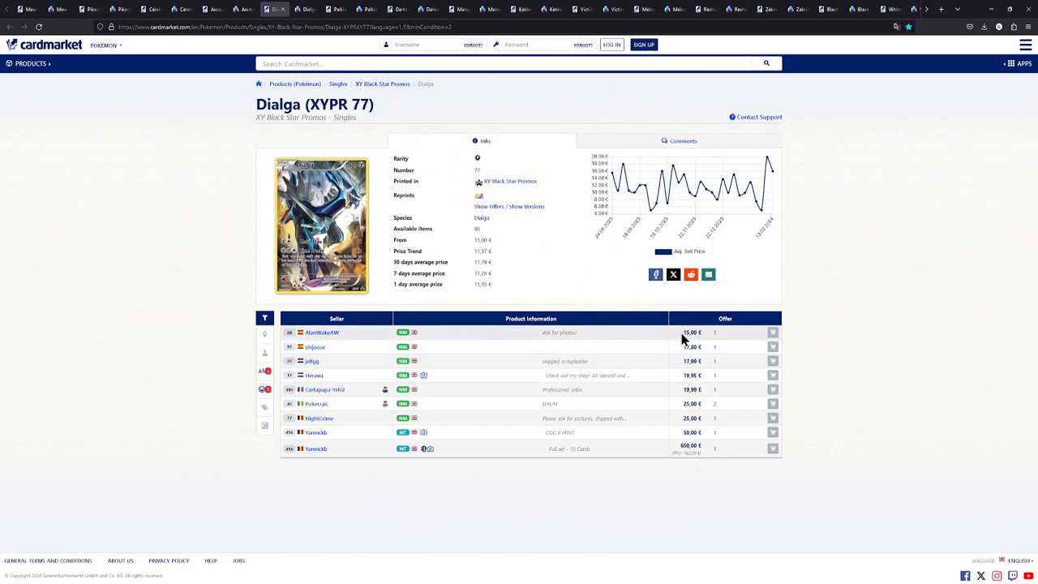
pyautogui.moveTo(323, 60)
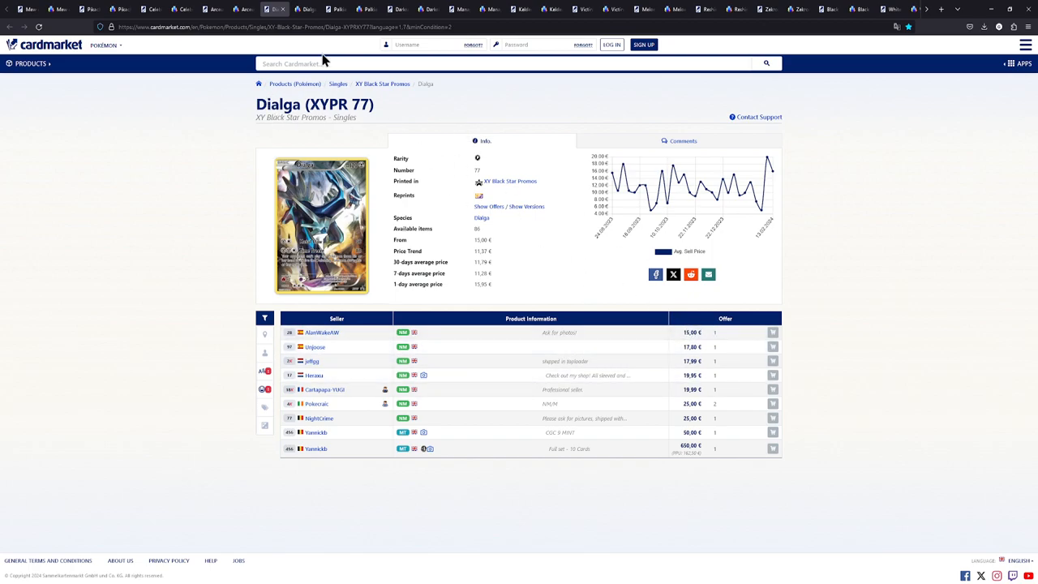
pyautogui.click(305, 9)
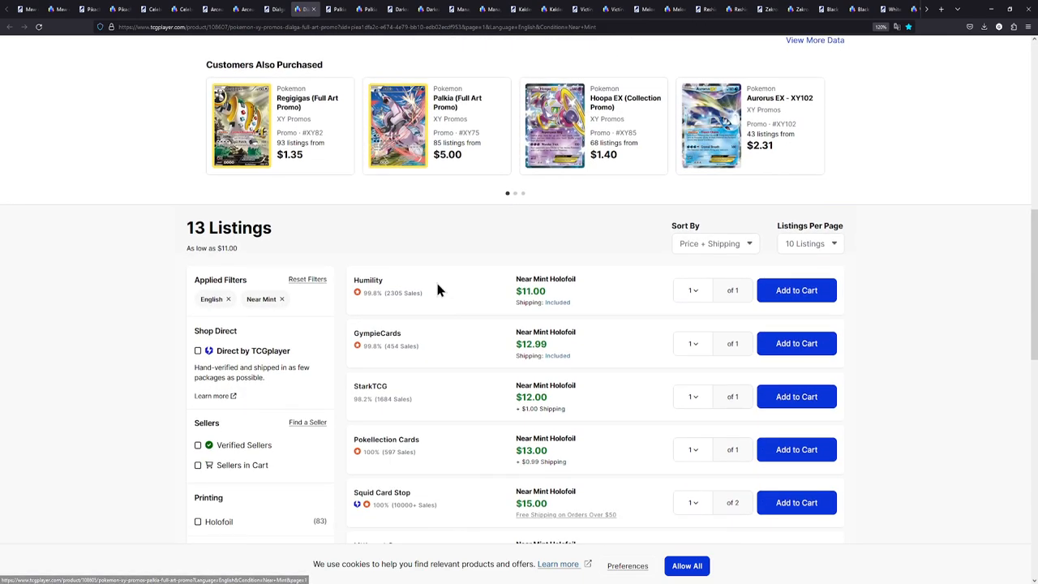
pyautogui.moveTo(451, 293)
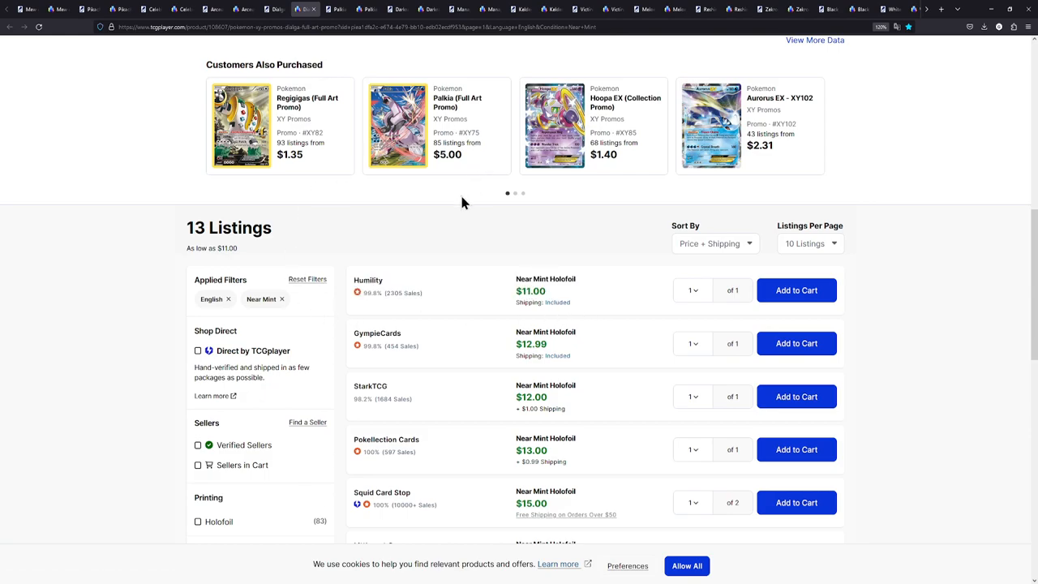
# Review TCGplayer's Dialga price history, then switch to Cardmarket's Palkia XYPR 75 page
pyautogui.scroll(3)
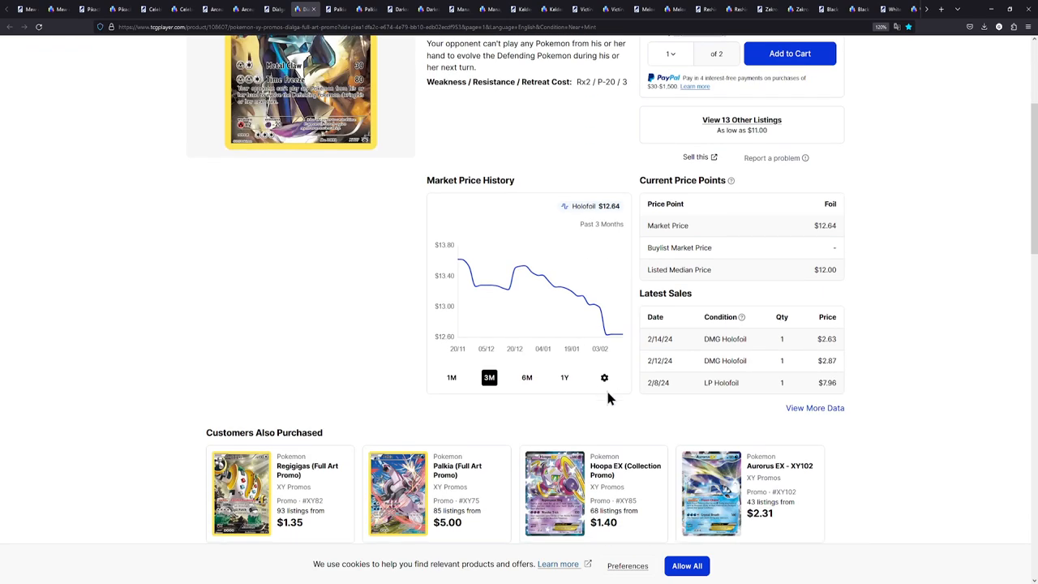
pyautogui.moveTo(468, 262)
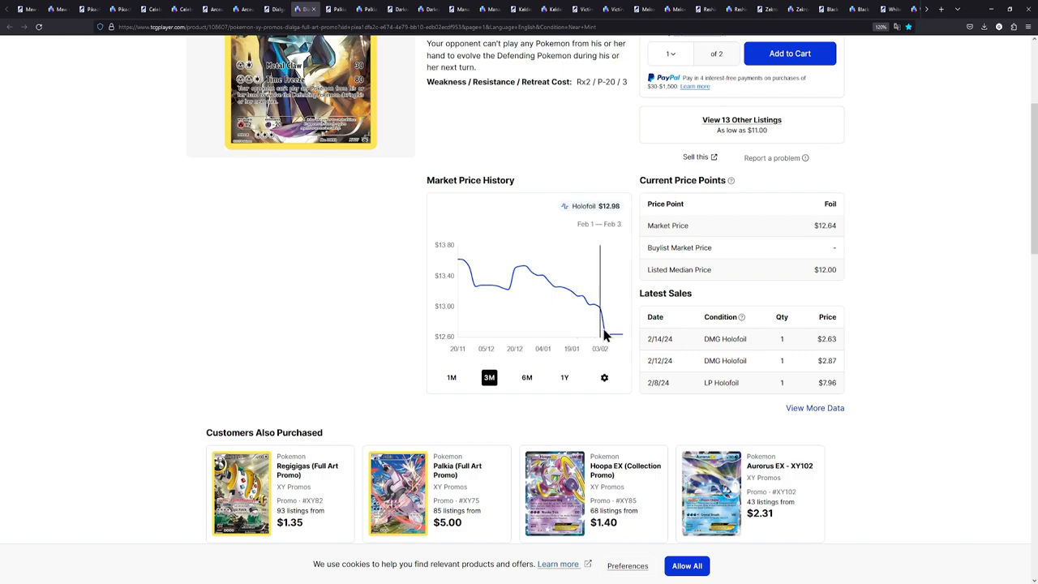
pyautogui.moveTo(616, 341)
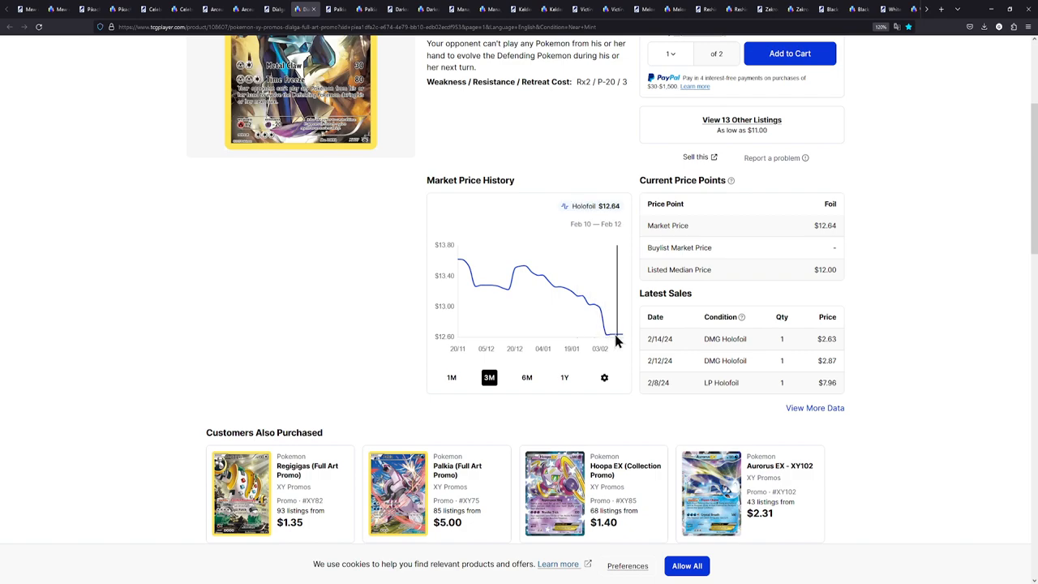
pyautogui.moveTo(613, 338)
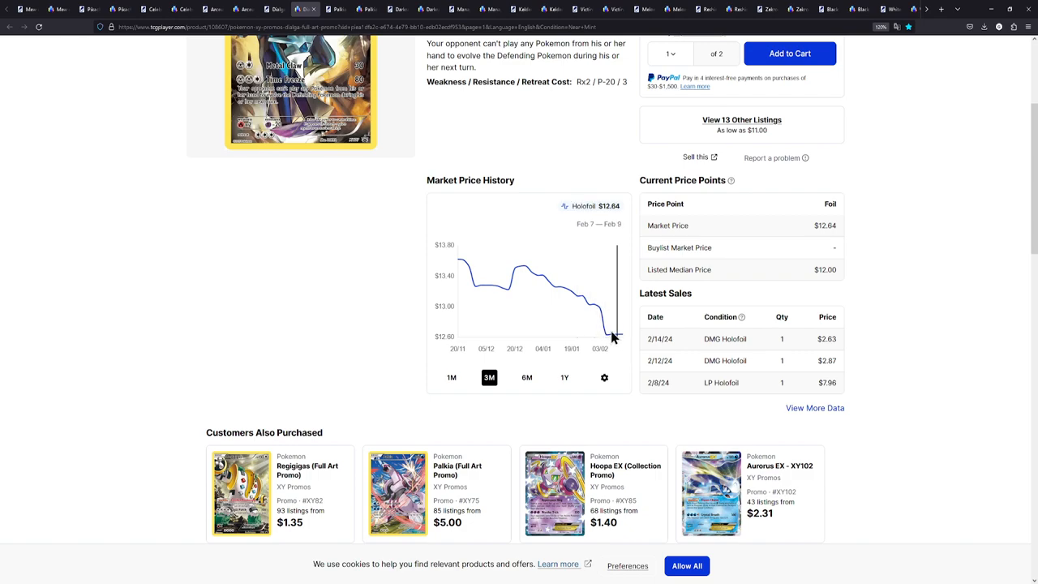
pyautogui.click(337, 9)
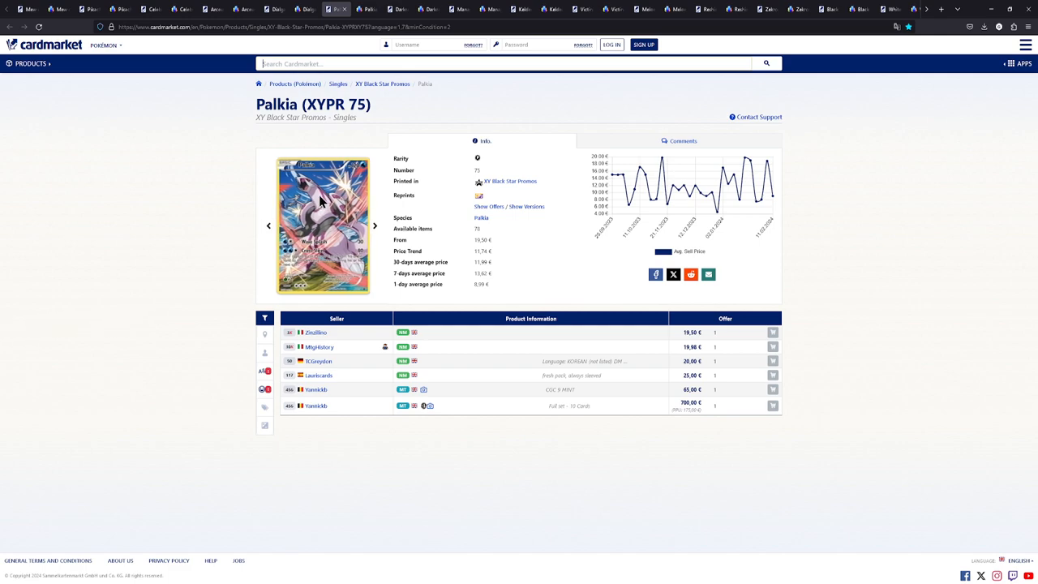
pyautogui.moveTo(369, 204)
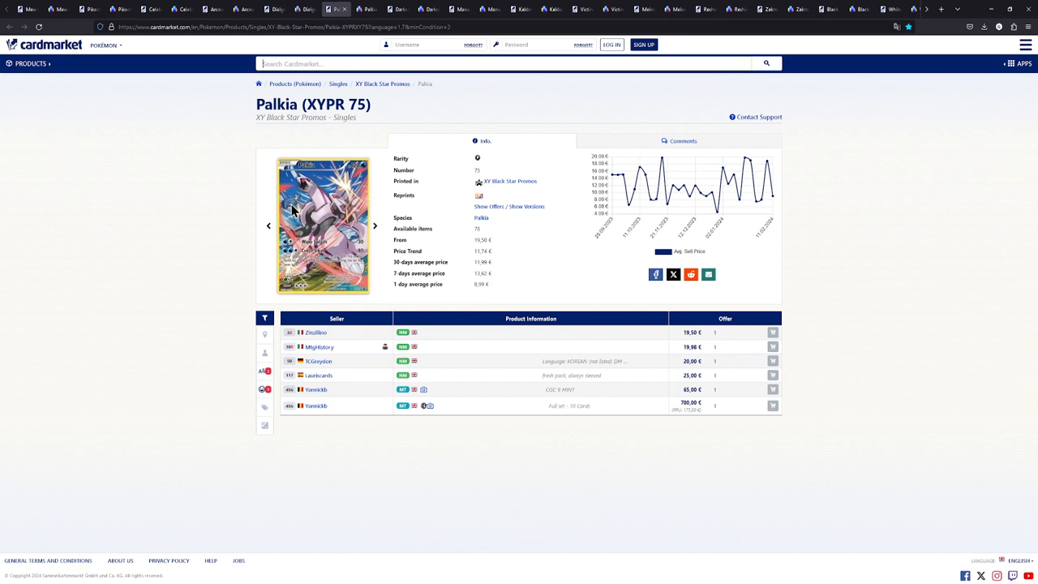
pyautogui.moveTo(333, 242)
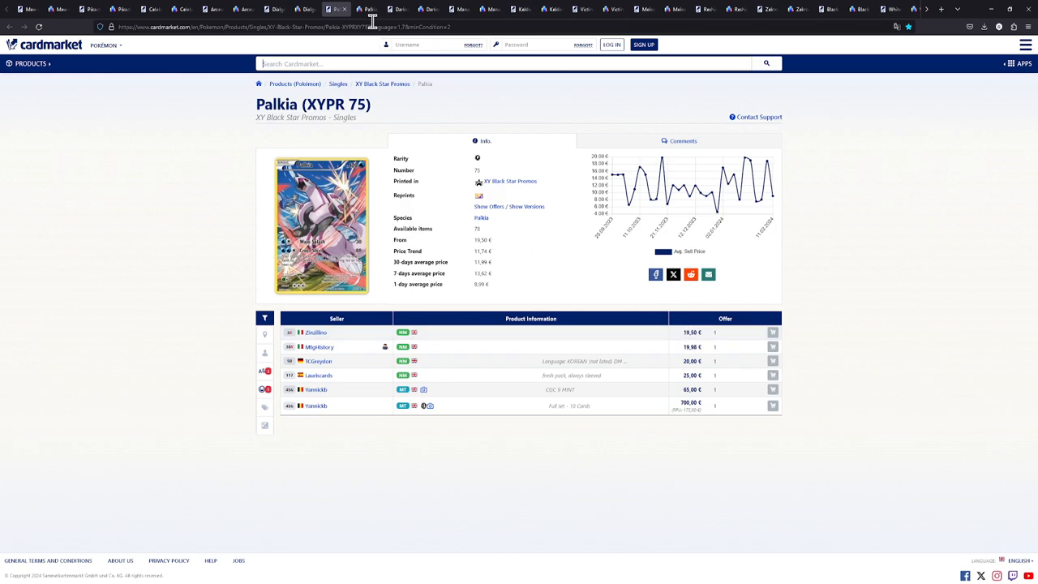
# Switch to TCGplayer's Palkia promo listings showing 9 near-mint copies from $11.00
pyautogui.click(367, 9)
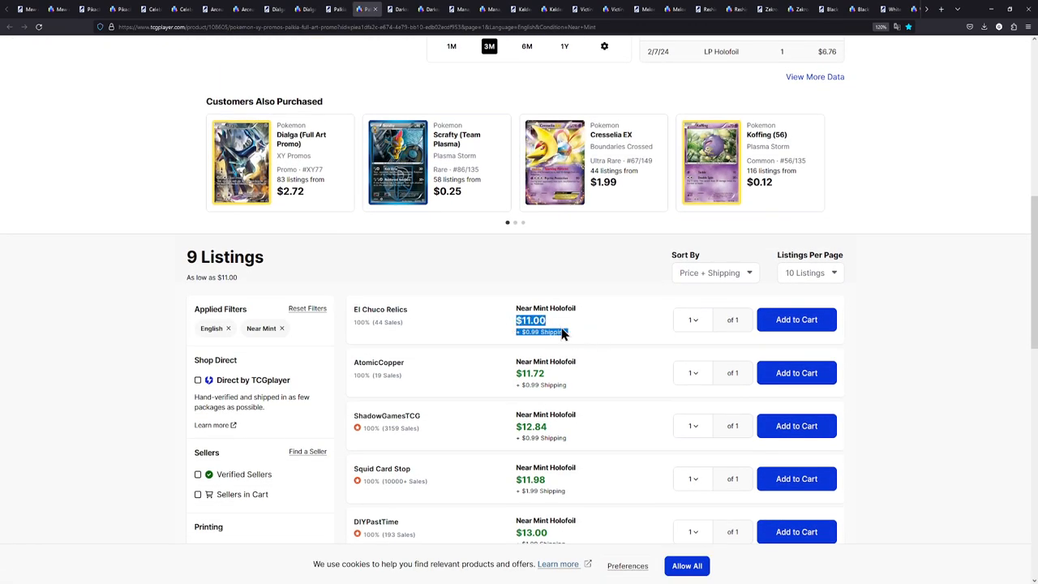
# Review TCGplayer's Palkia full art promo at $11.78 market price, then switch to Cardmarket's Darkrai XYPR 114
pyautogui.scroll(3)
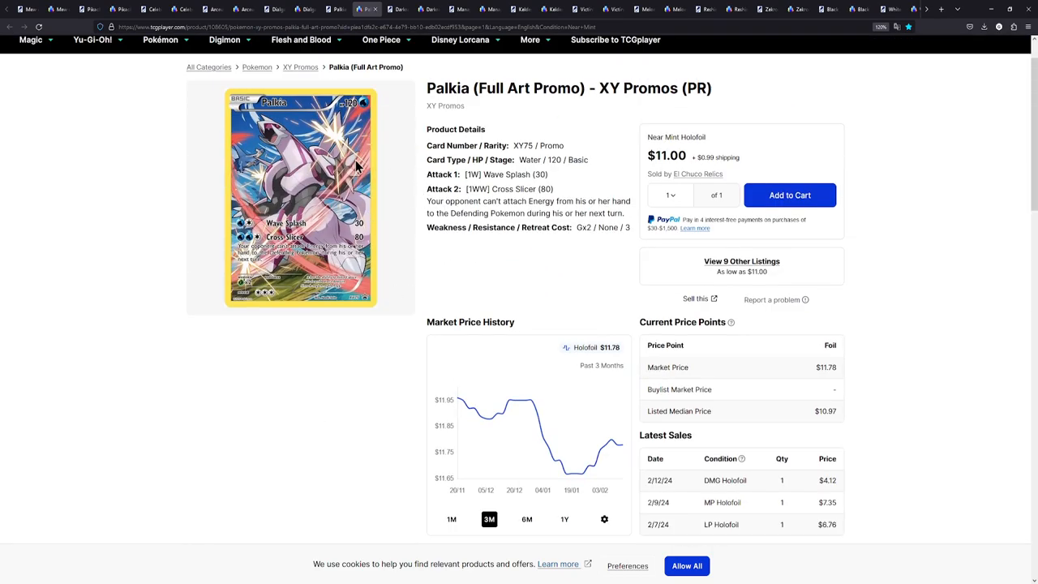
pyautogui.moveTo(283, 381)
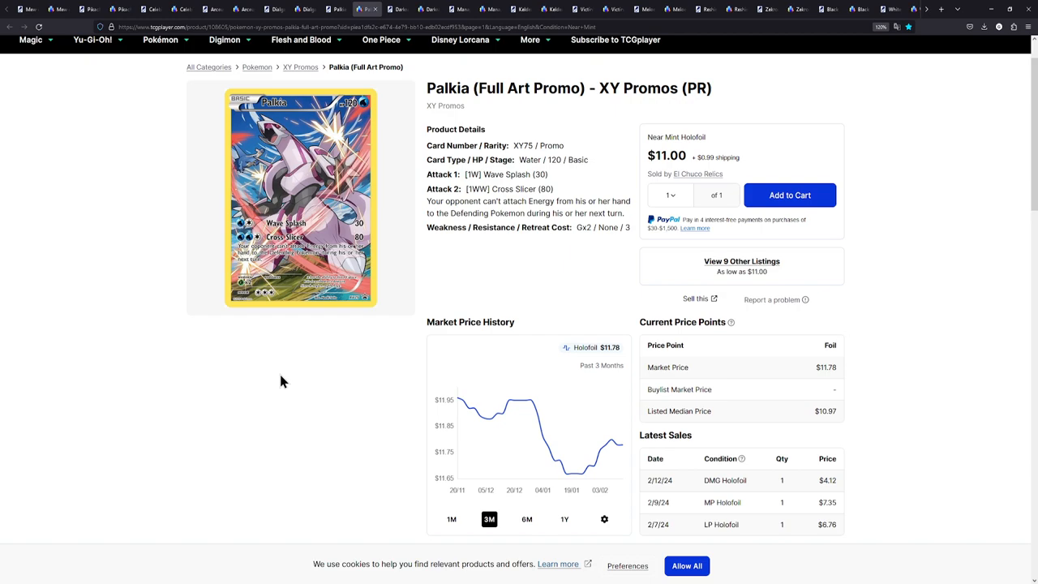
pyautogui.moveTo(498, 282)
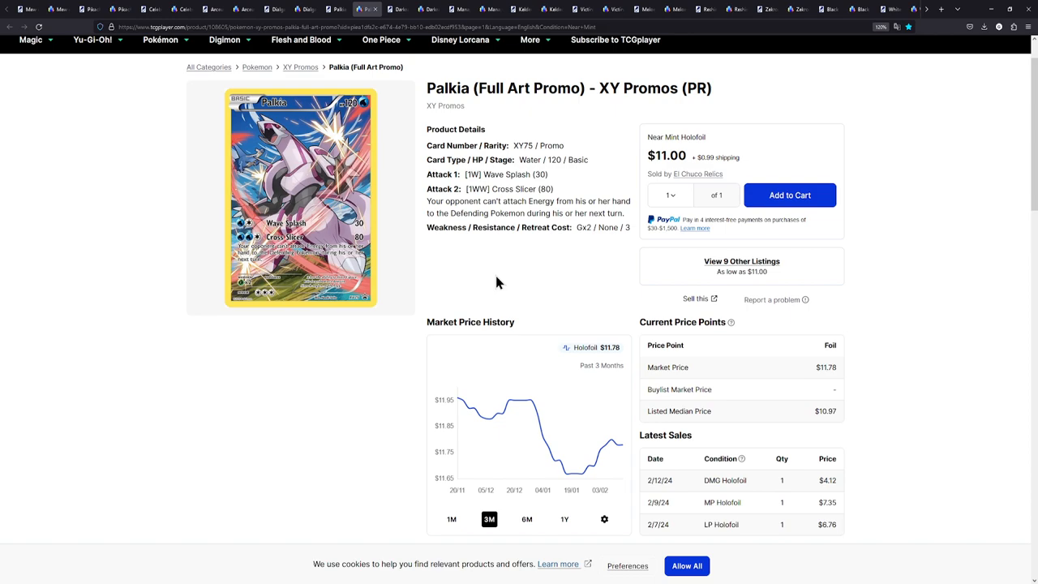
pyautogui.moveTo(420, 214)
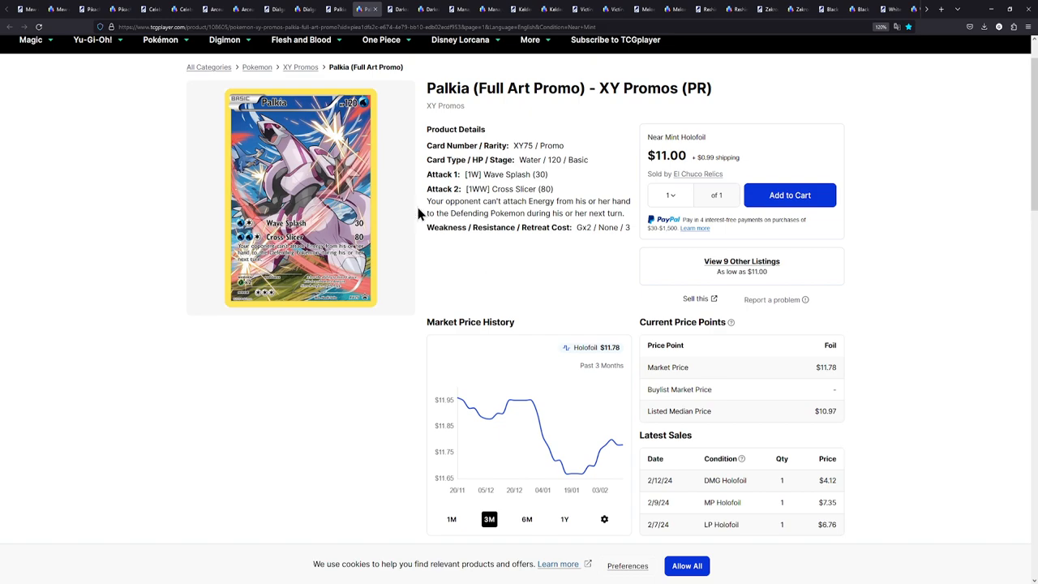
pyautogui.scroll(3)
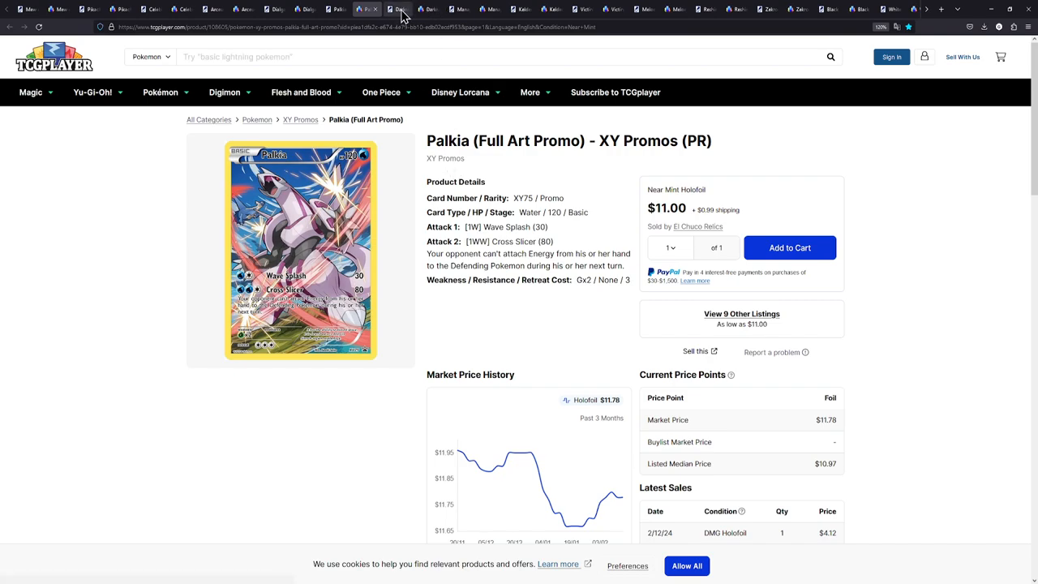
pyautogui.click(397, 10)
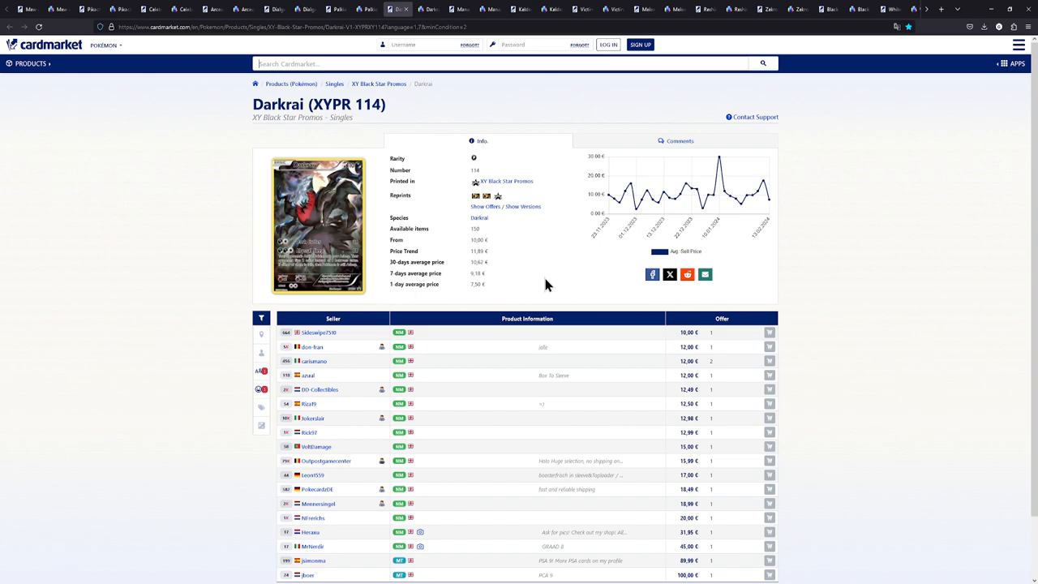
# Scroll Cardmarket's Darkrai XYPR 114 offers and view a seller's full-size card photo
pyautogui.scroll(-3)
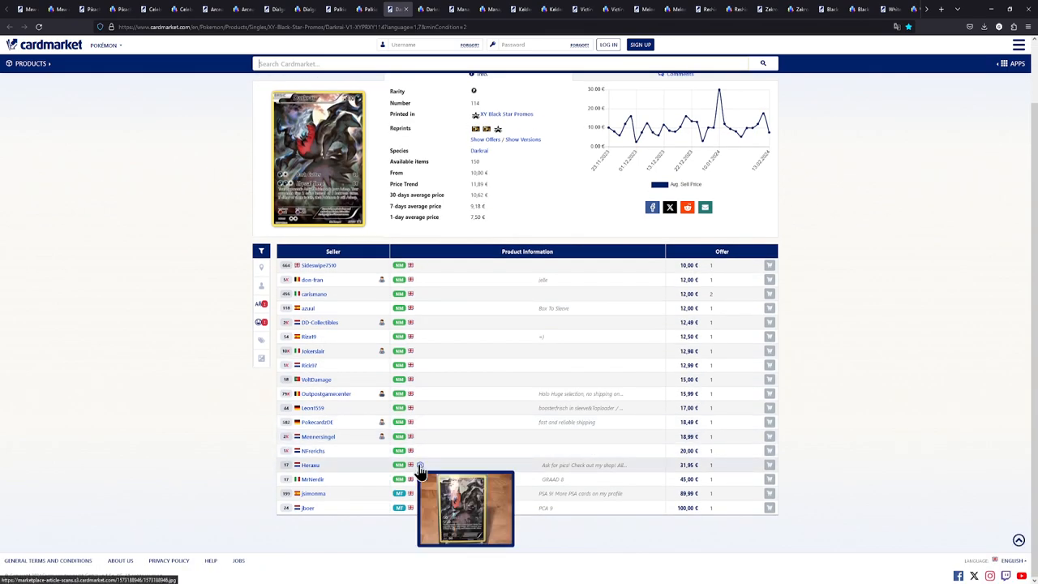
pyautogui.click(465, 506)
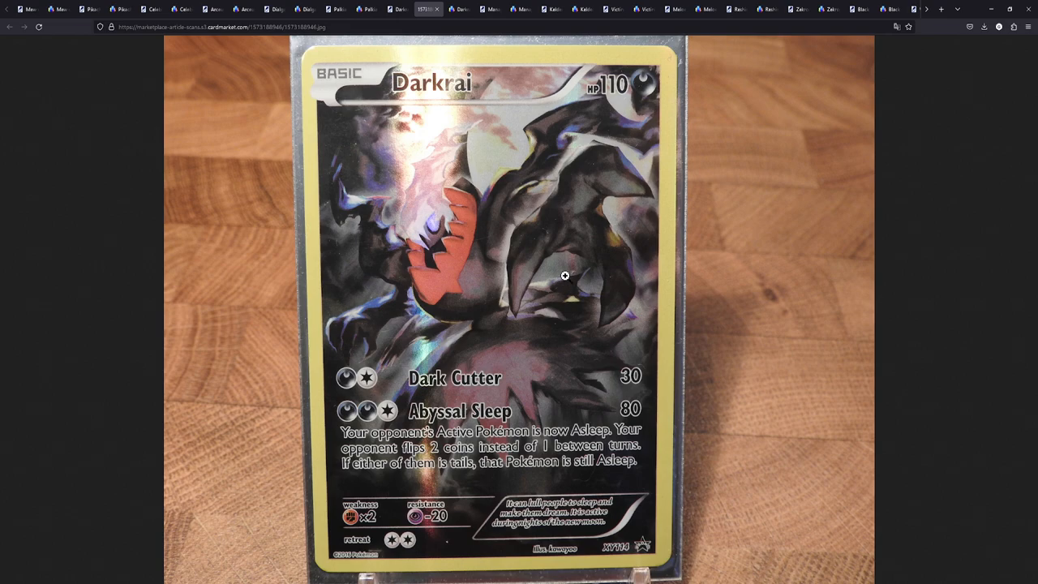
pyautogui.moveTo(425, 178)
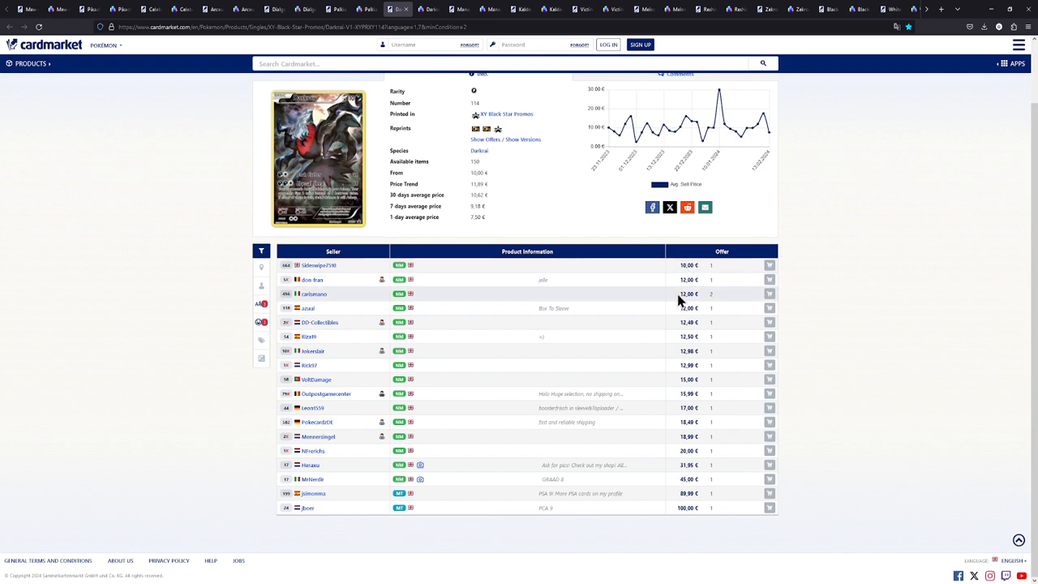
pyautogui.moveTo(689, 279)
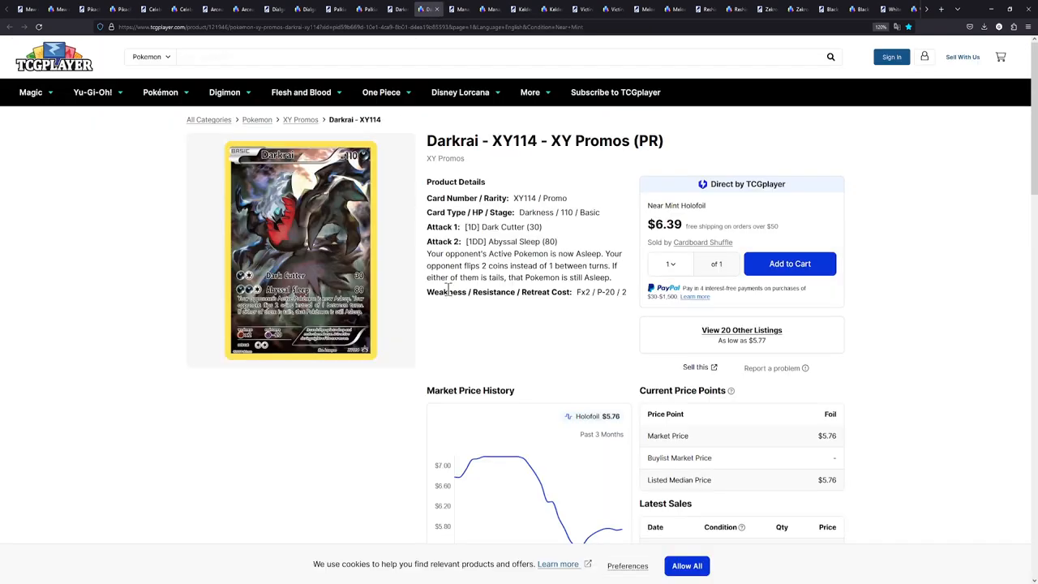
# Review Darkrai XY114's 20 listings from $5.77, then move to Cardmarket's Manaphy (XYPR 113) page
pyautogui.scroll(-3)
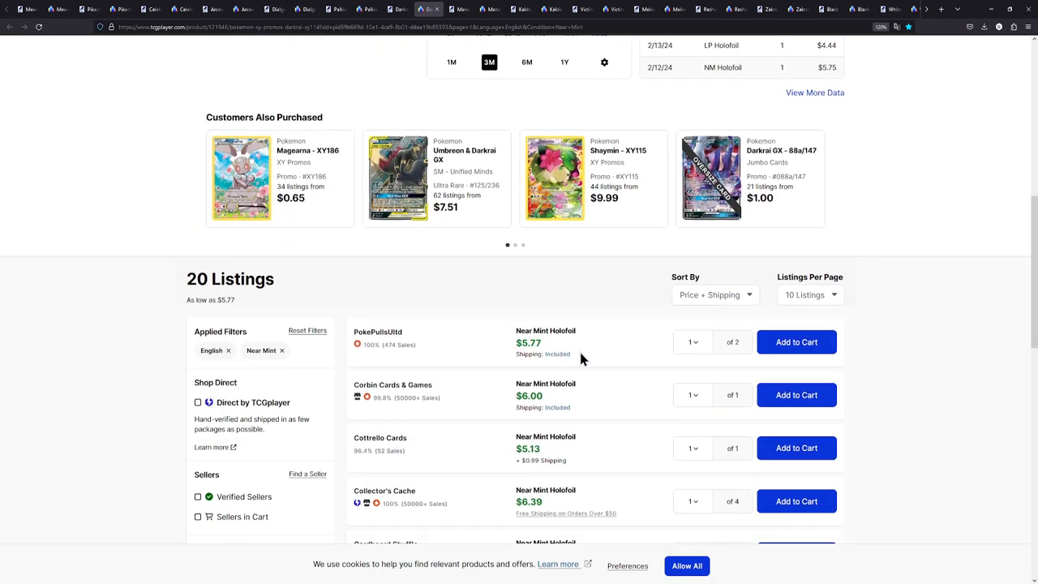
pyautogui.doubleClick(528, 342)
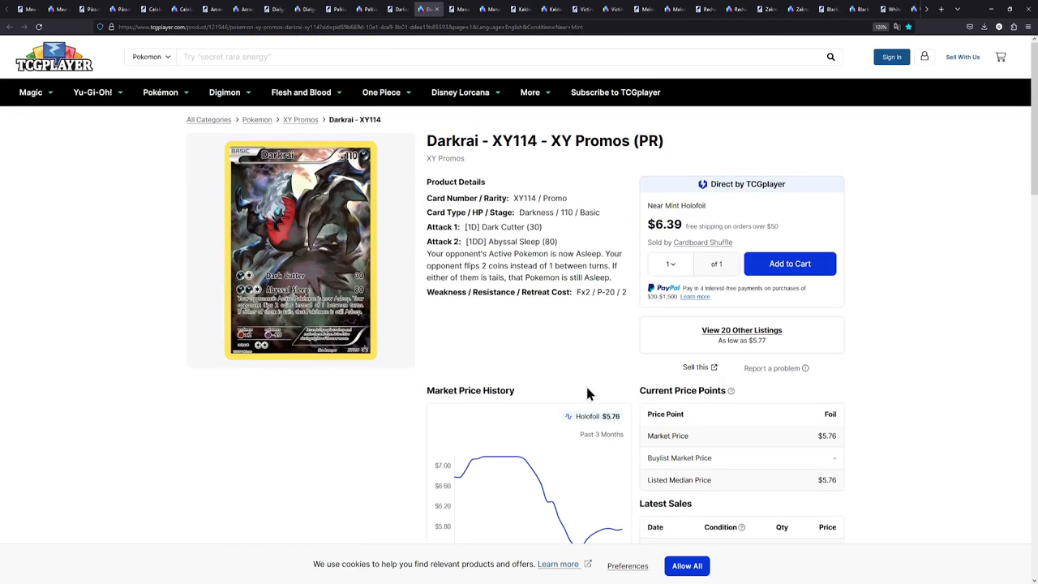
pyautogui.moveTo(457, 76)
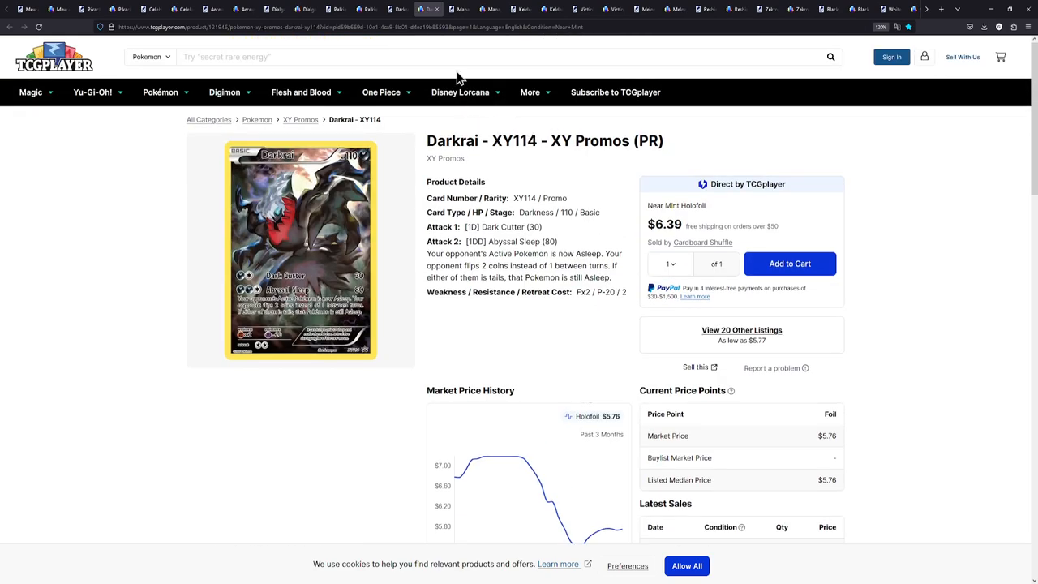
pyautogui.click(459, 10)
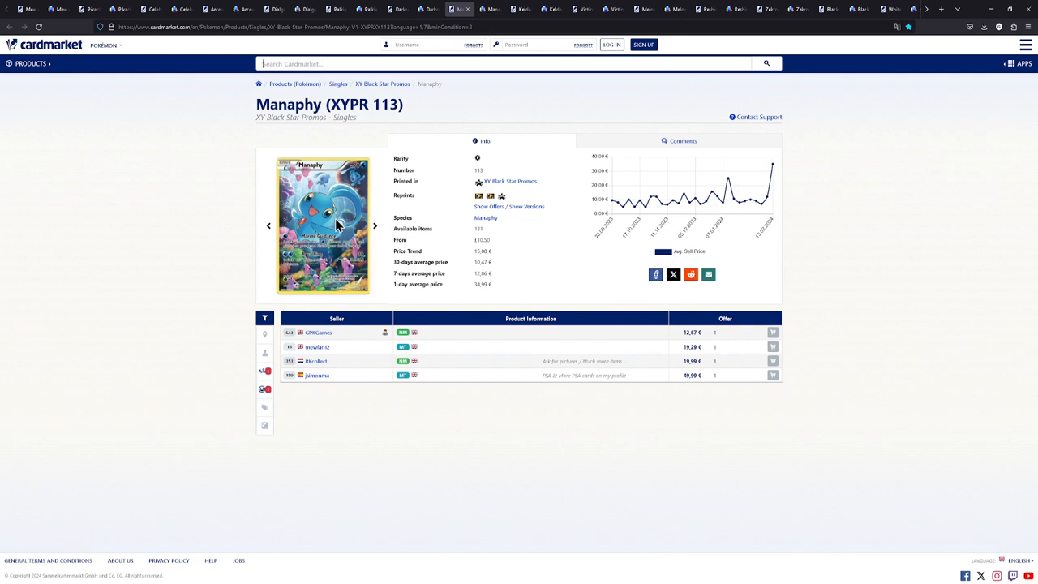
pyautogui.moveTo(348, 269)
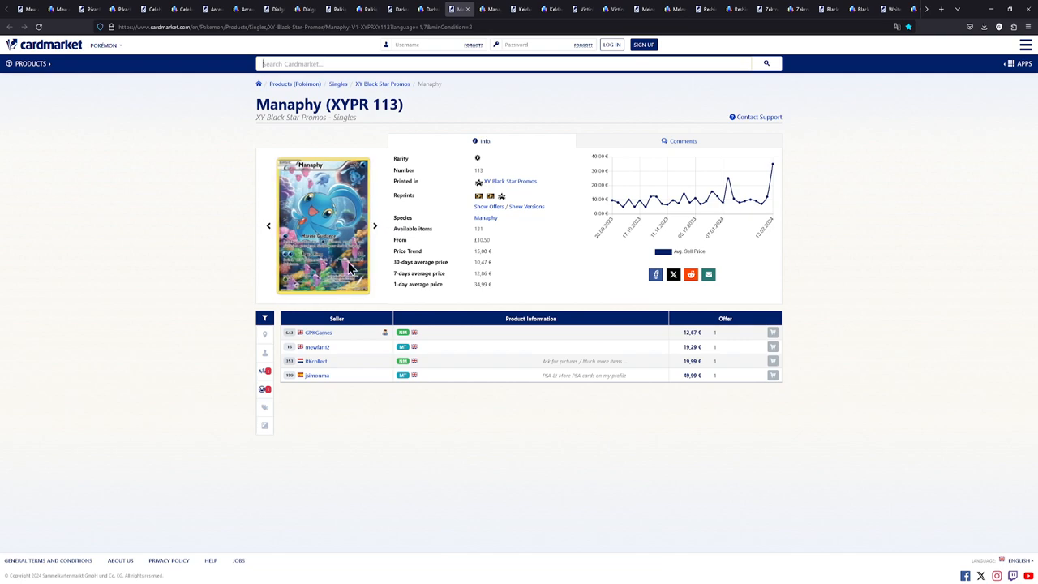
pyautogui.moveTo(356, 186)
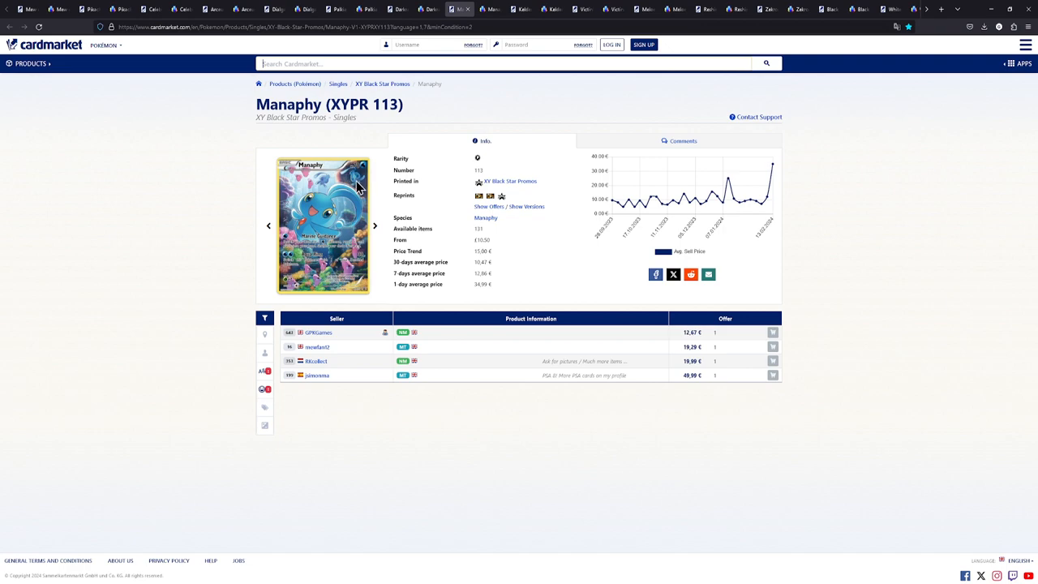
pyautogui.moveTo(317, 249)
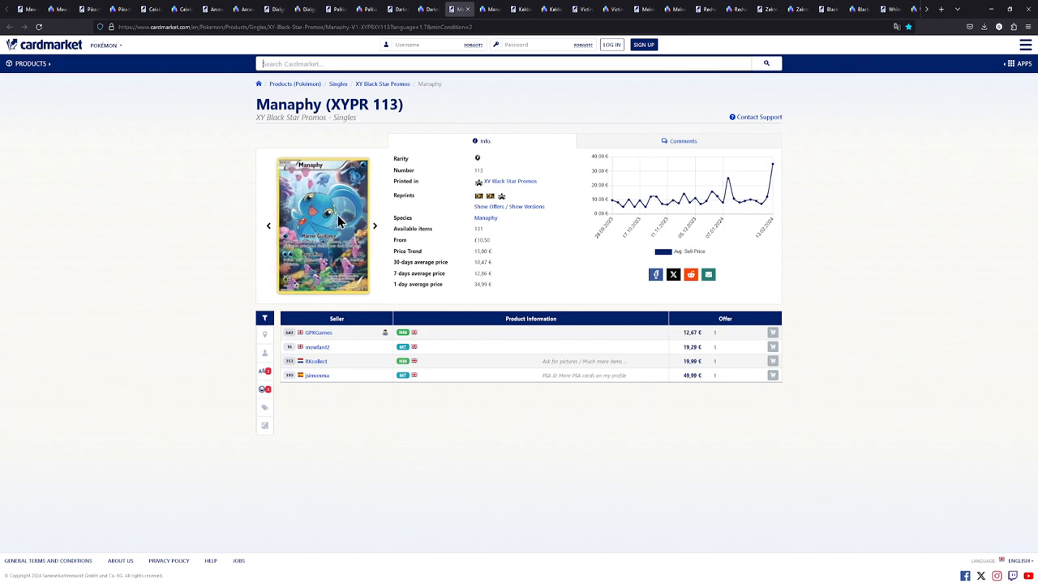
pyautogui.moveTo(344, 214)
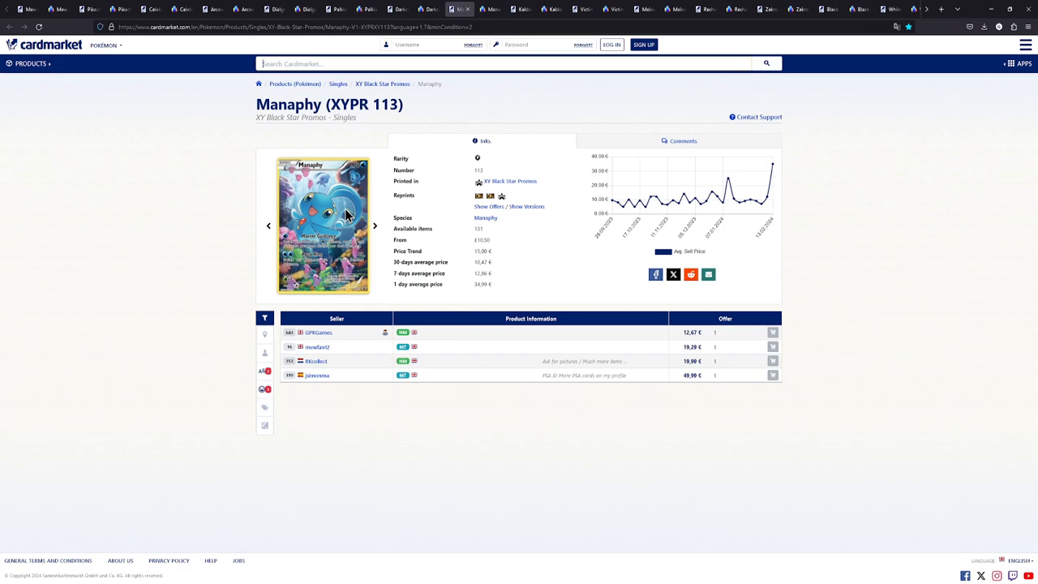
pyautogui.moveTo(726, 194)
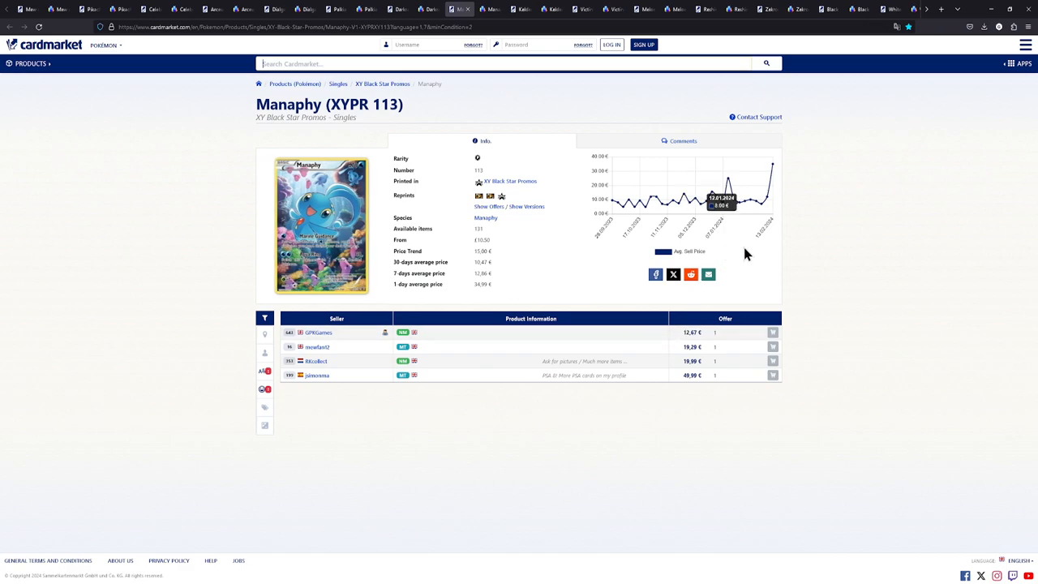
pyautogui.moveTo(684, 347)
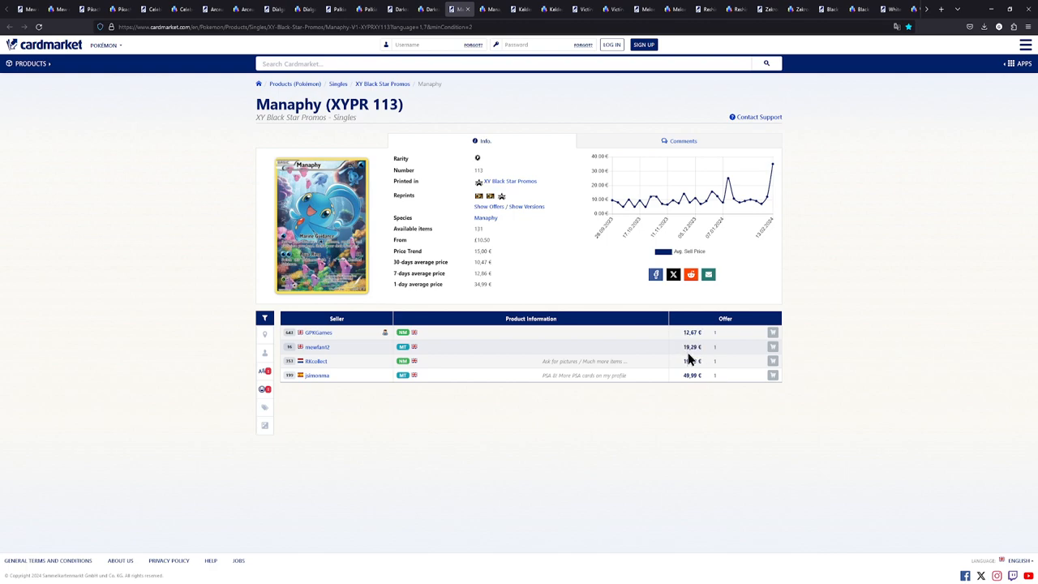
# Highlight the cheapest 12,47 € Manaphy offer and move to TCGplayer's Manaphy XY113 page
pyautogui.doubleClick(691, 332)
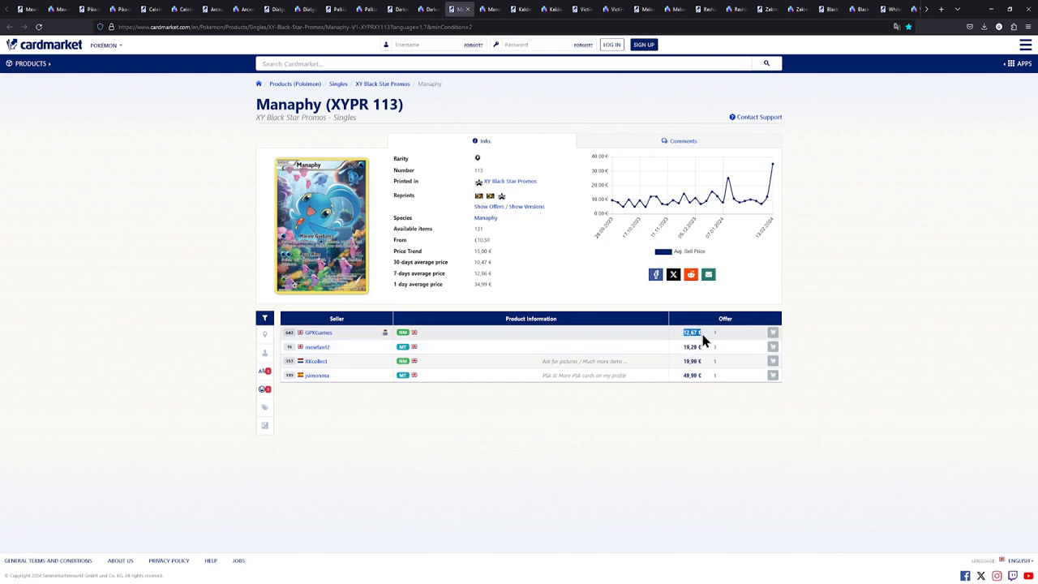
pyautogui.click(489, 10)
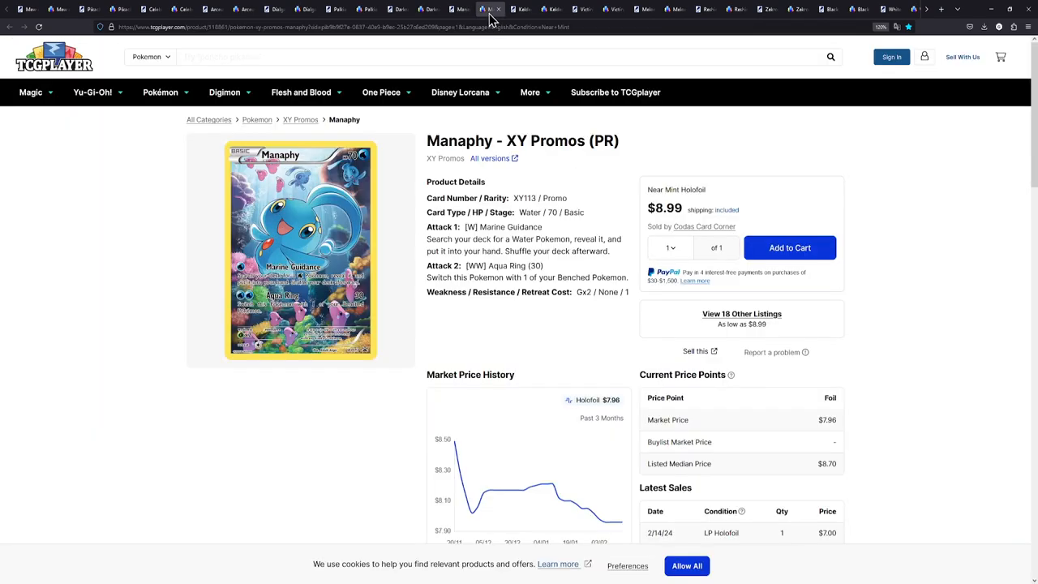
# Check Manaphy's 18 listings from $8.99, then move to Cardmarket's Keldeo (XYPR 118) page
pyautogui.scroll(-3)
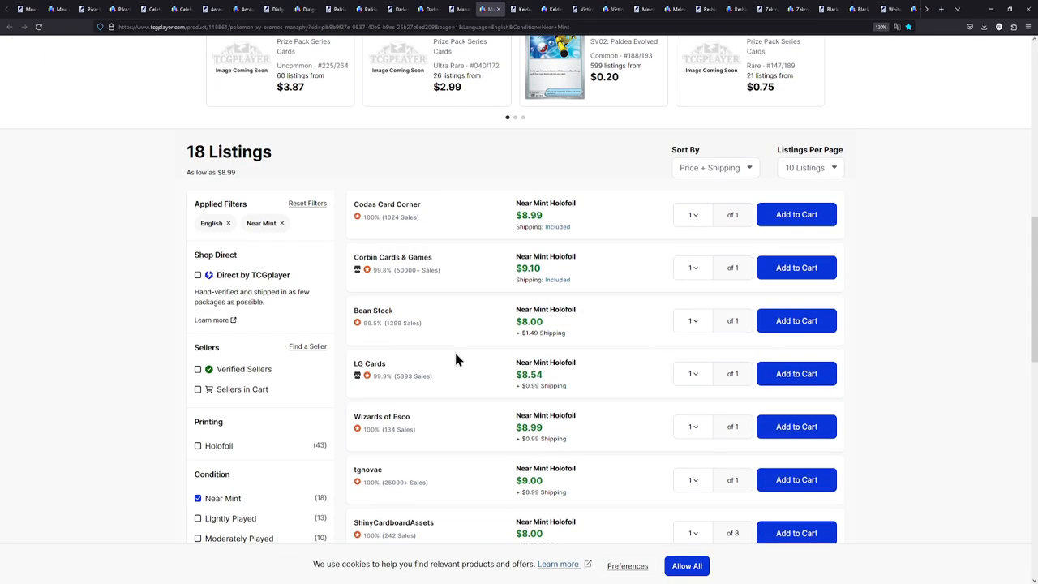
pyautogui.scroll(3)
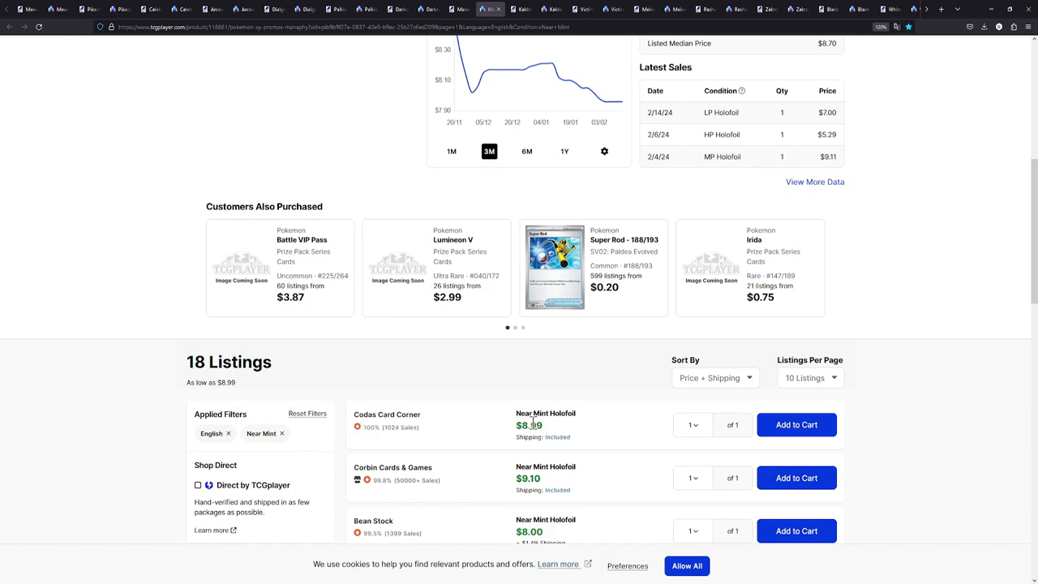
pyautogui.scroll(3)
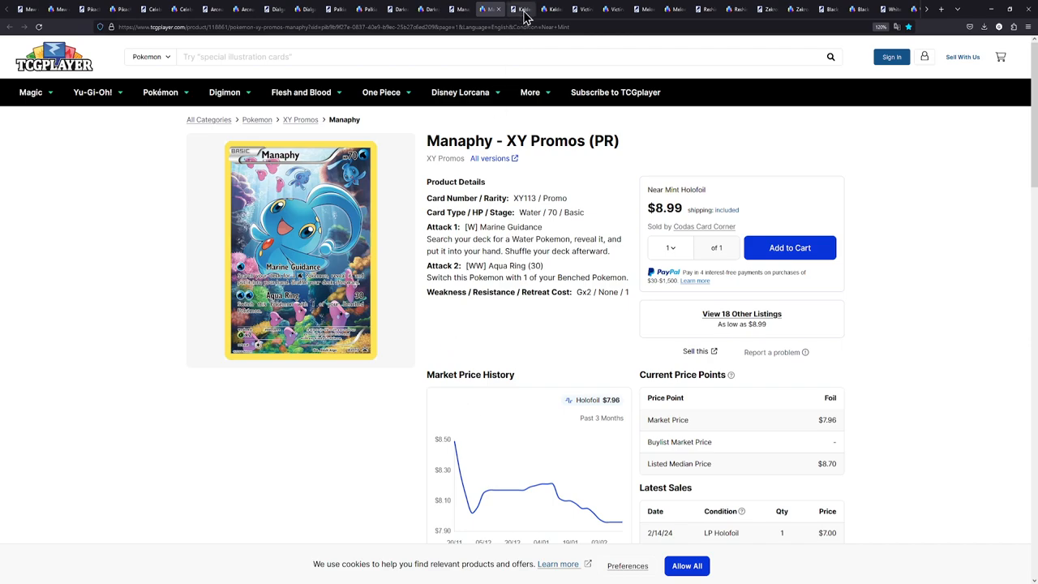
pyautogui.click(519, 10)
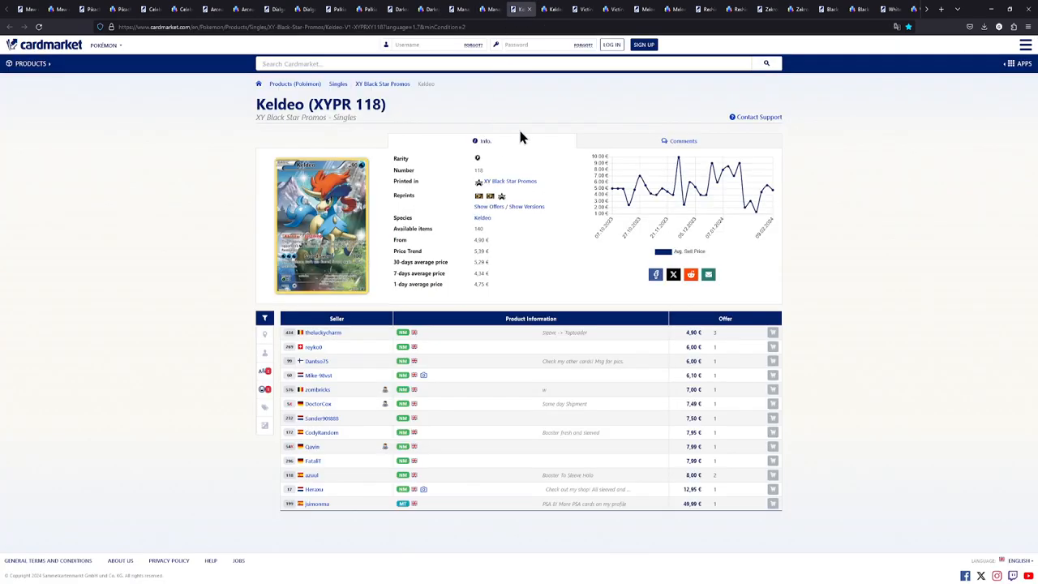
pyautogui.moveTo(551, 126)
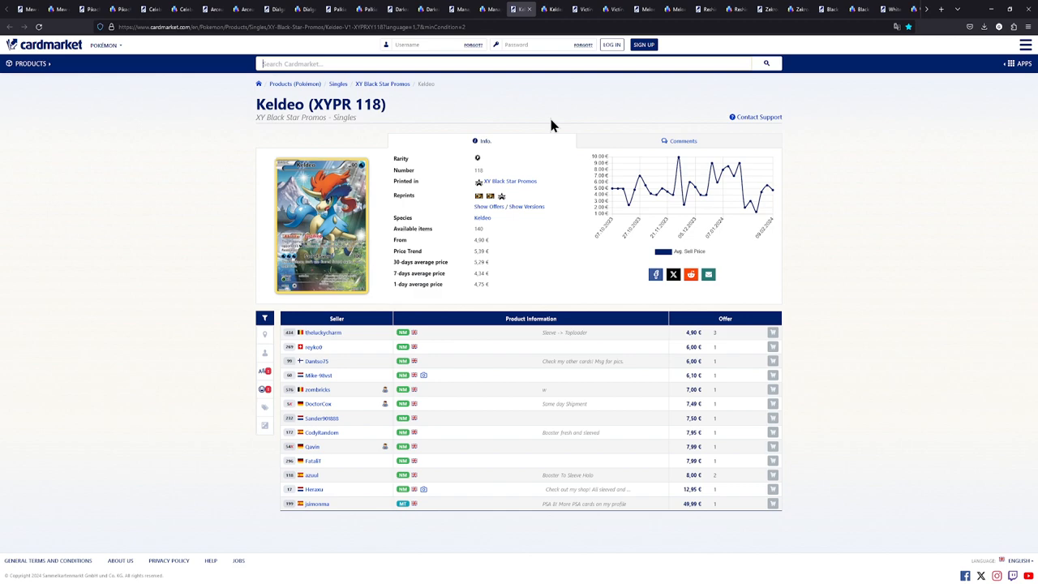
pyautogui.moveTo(624, 308)
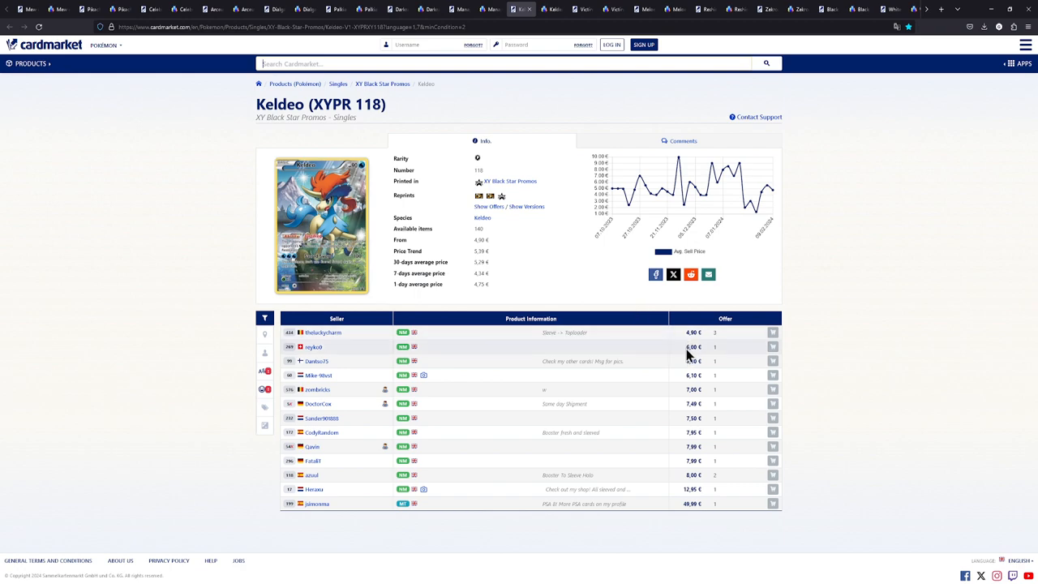
pyautogui.moveTo(687, 350)
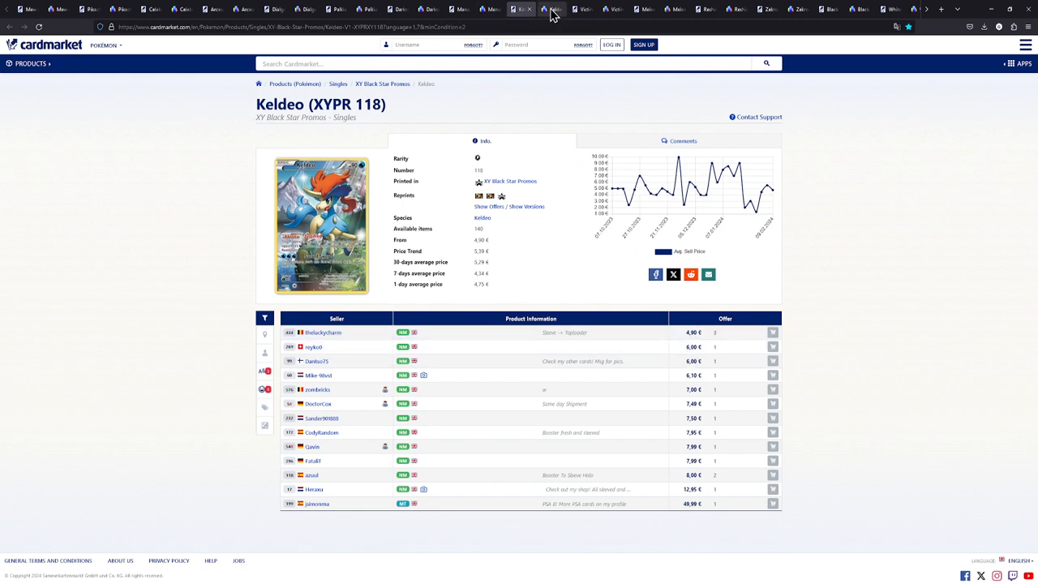
# After reviewing Keldeo offers from 4,90 €, move to TCGplayer's Keldeo XY118 page
pyautogui.click(552, 10)
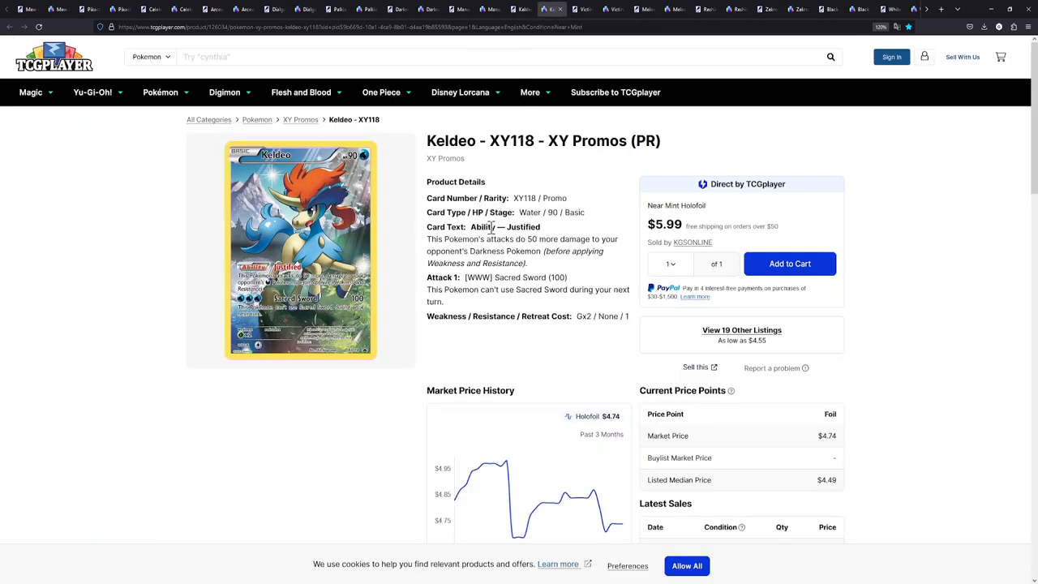
# Review Keldeo XY118's 19 listings from $4.55, then bring up the Palkia Full Art Promo XY75 page
pyautogui.scroll(-3)
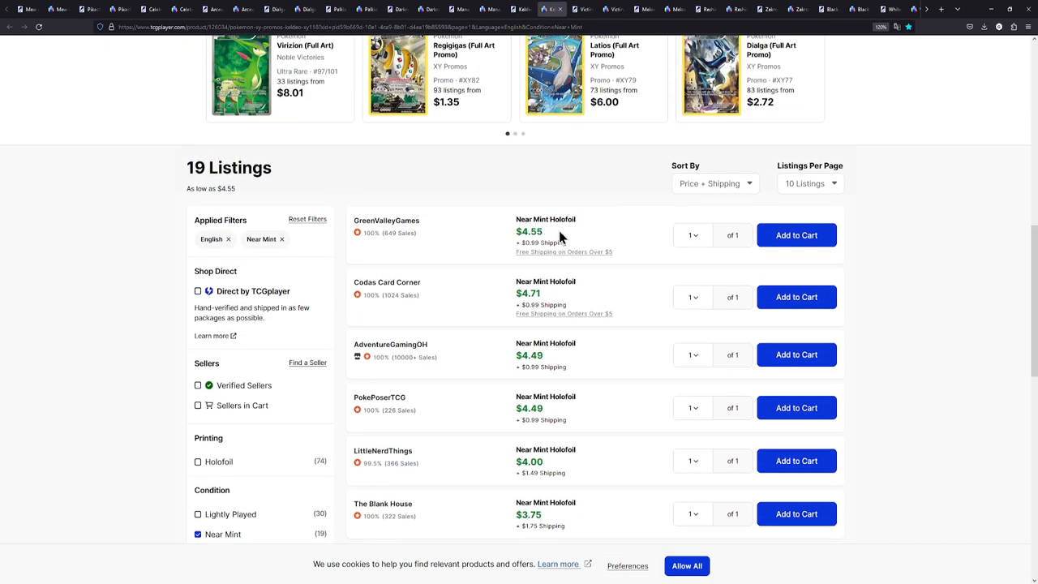
pyautogui.moveTo(577, 234)
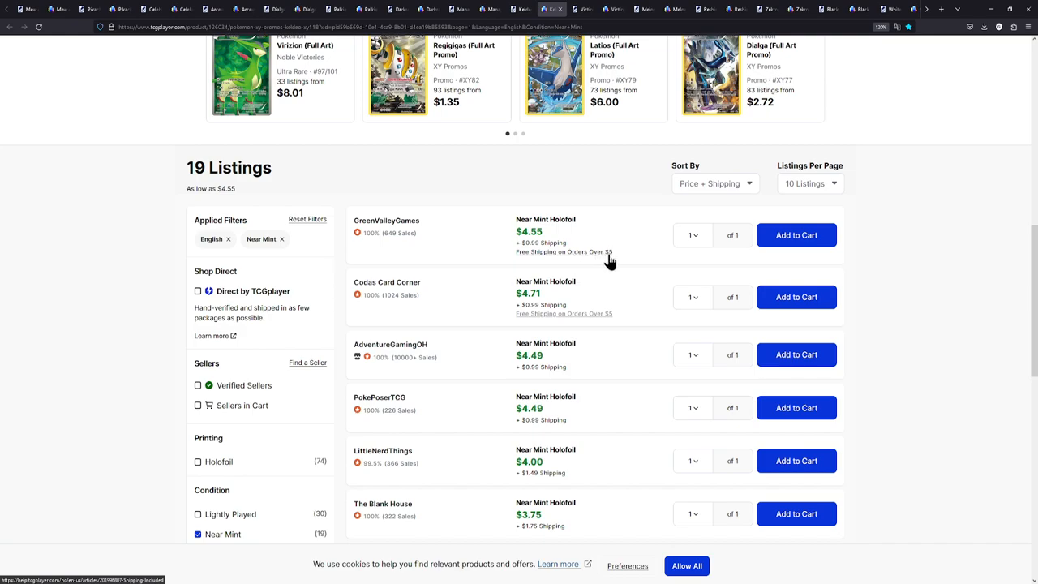
pyautogui.moveTo(551, 243)
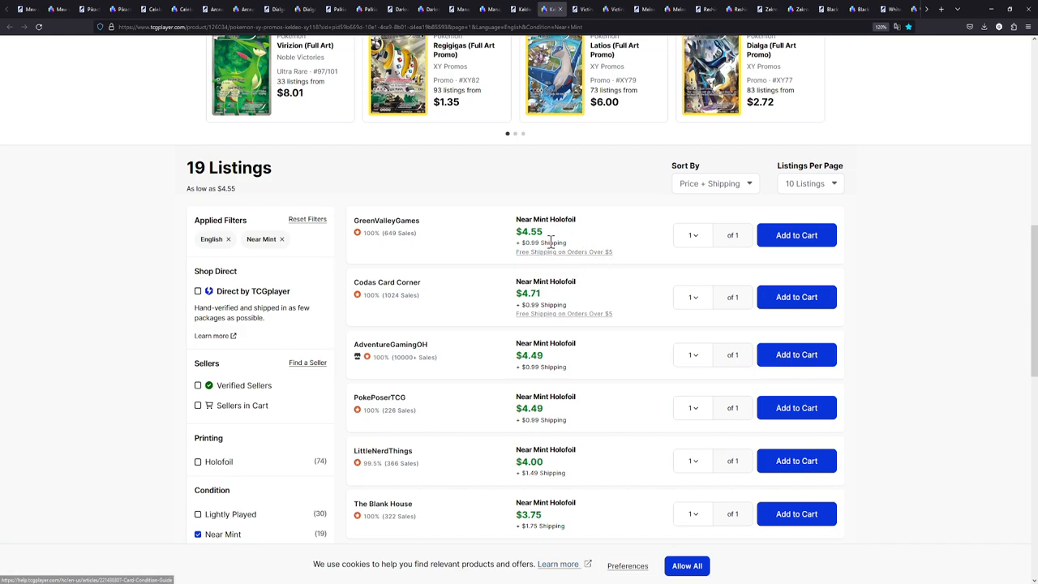
pyautogui.scroll(3)
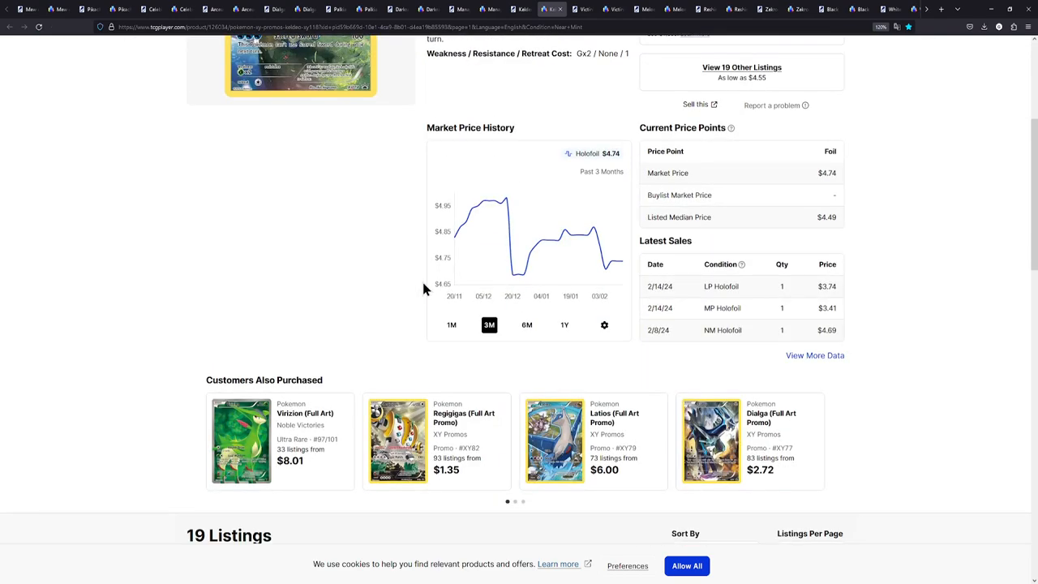
pyautogui.scroll(-3)
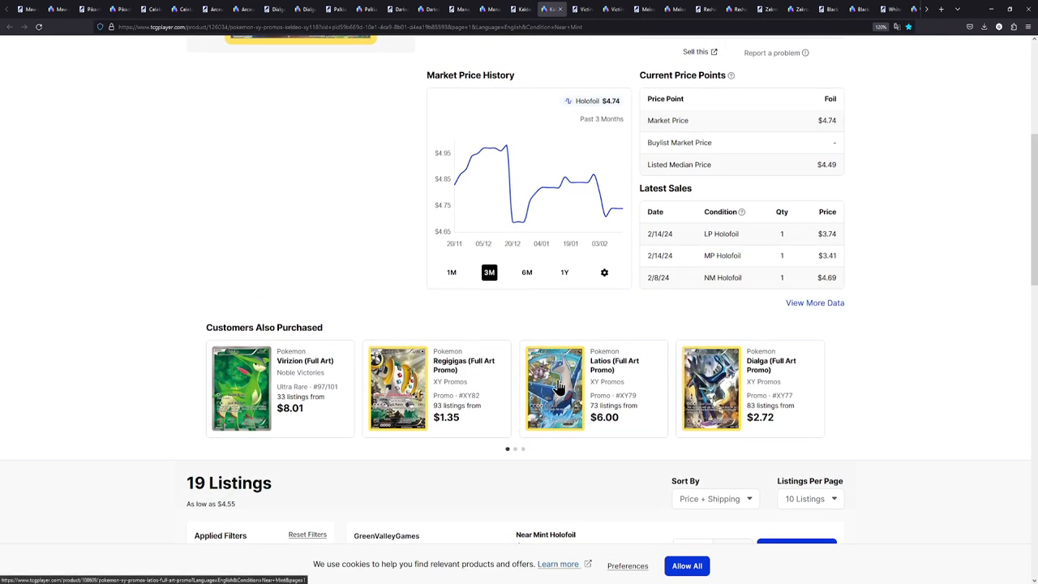
pyautogui.click(555, 389)
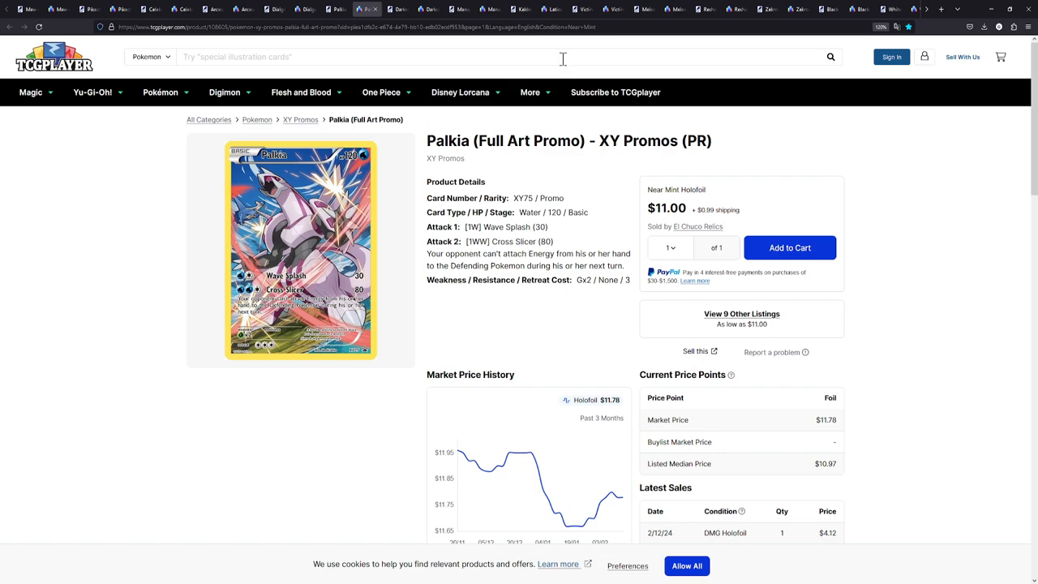
# On the Latios XY79 page, view the 15 other listings and open the $18.00 ThreeCeeDee listing
pyautogui.click(552, 9)
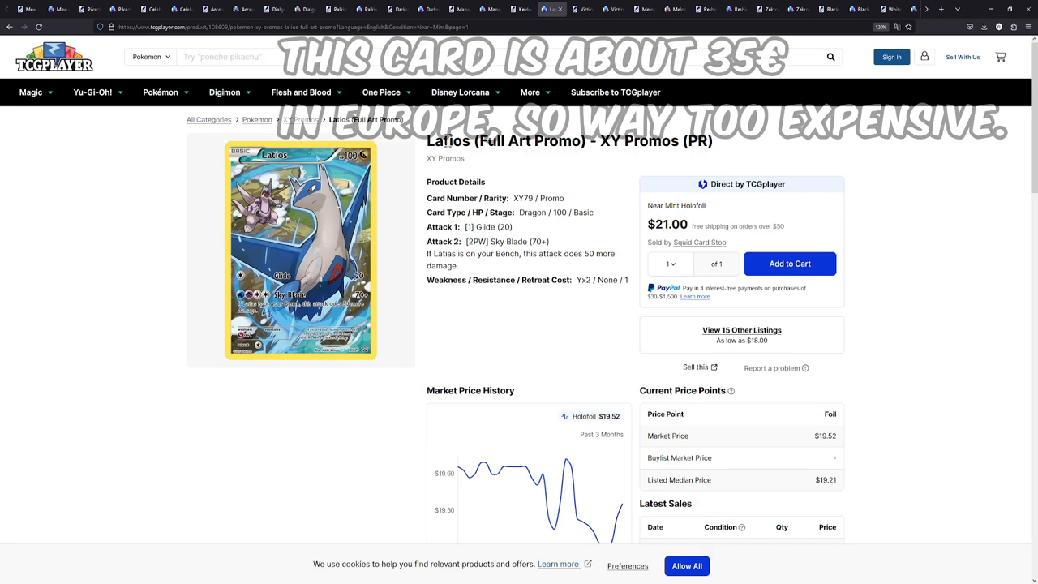
pyautogui.scroll(-3)
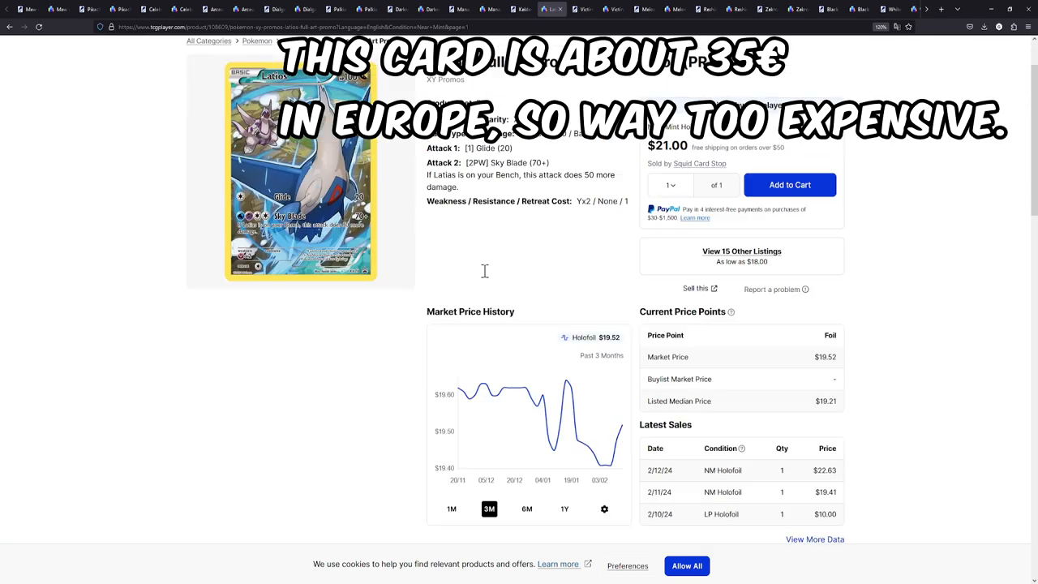
pyautogui.click(741, 250)
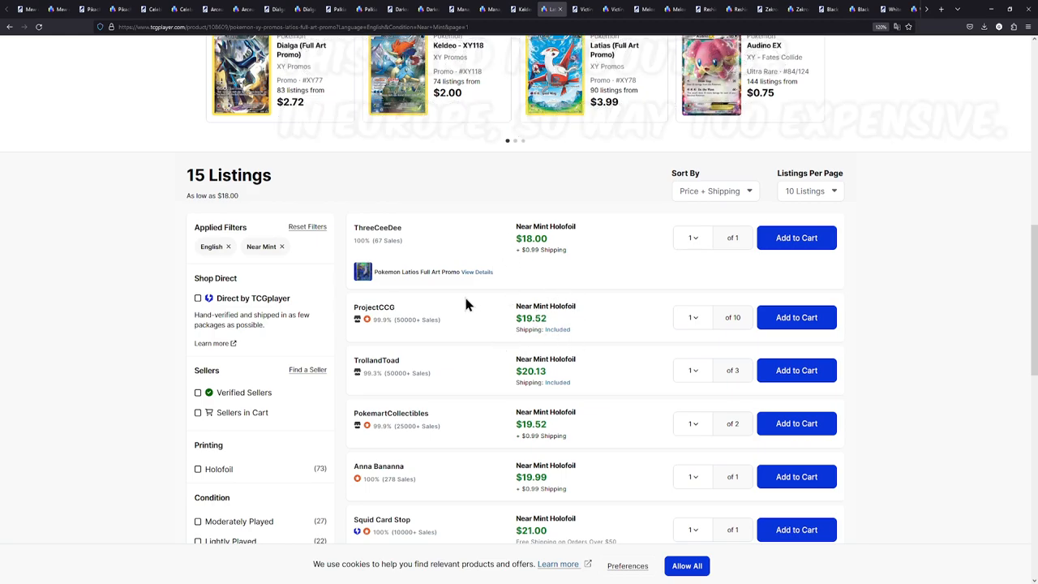
pyautogui.click(477, 272)
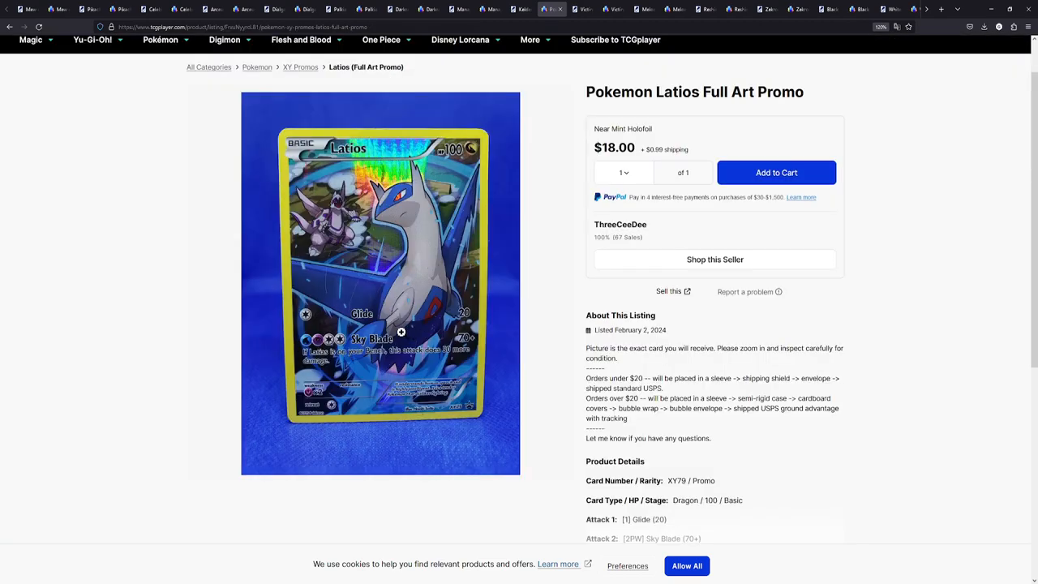
pyautogui.moveTo(424, 415)
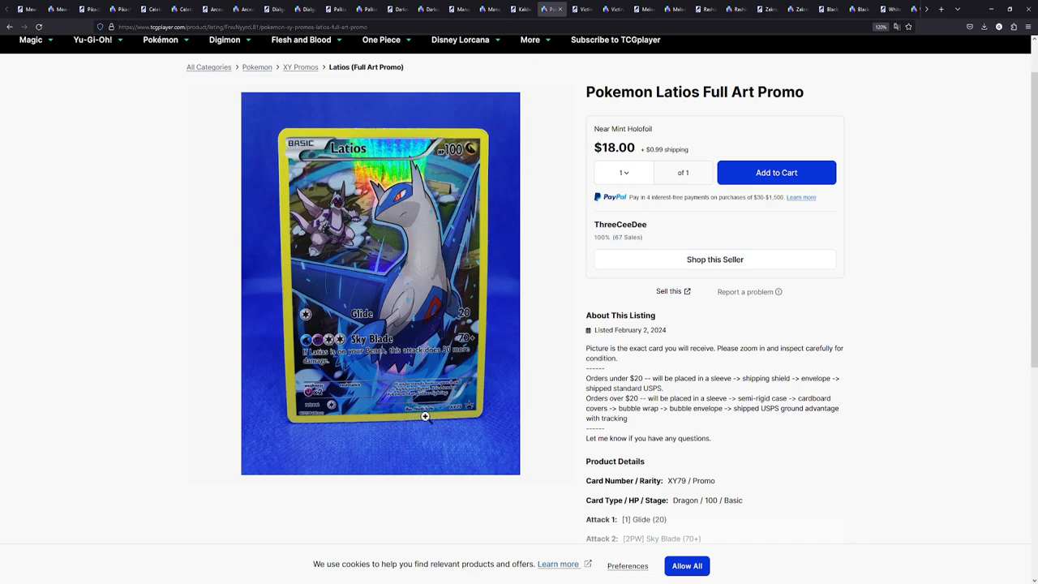
pyautogui.moveTo(454, 380)
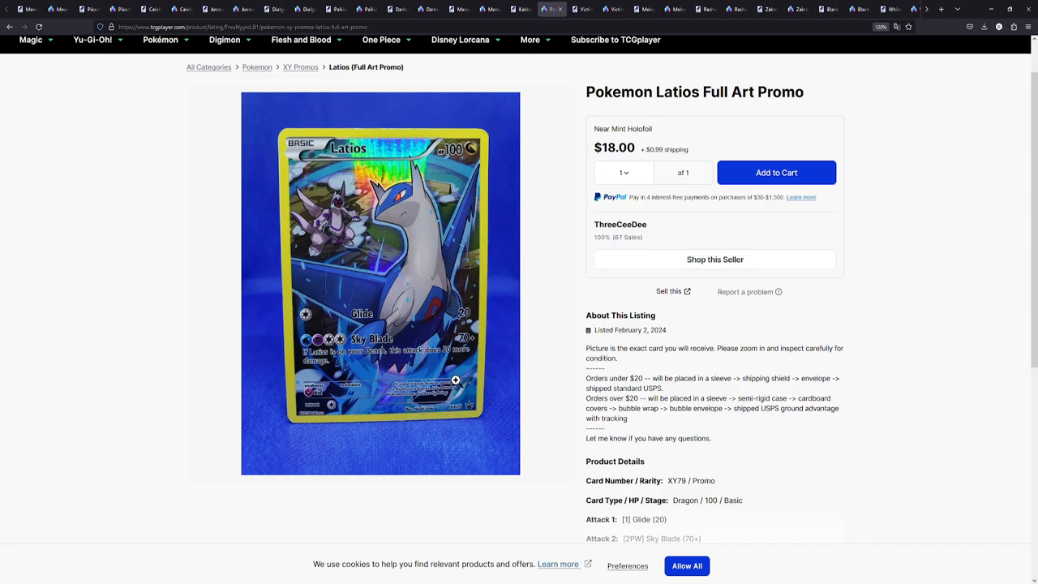
pyautogui.moveTo(543, 84)
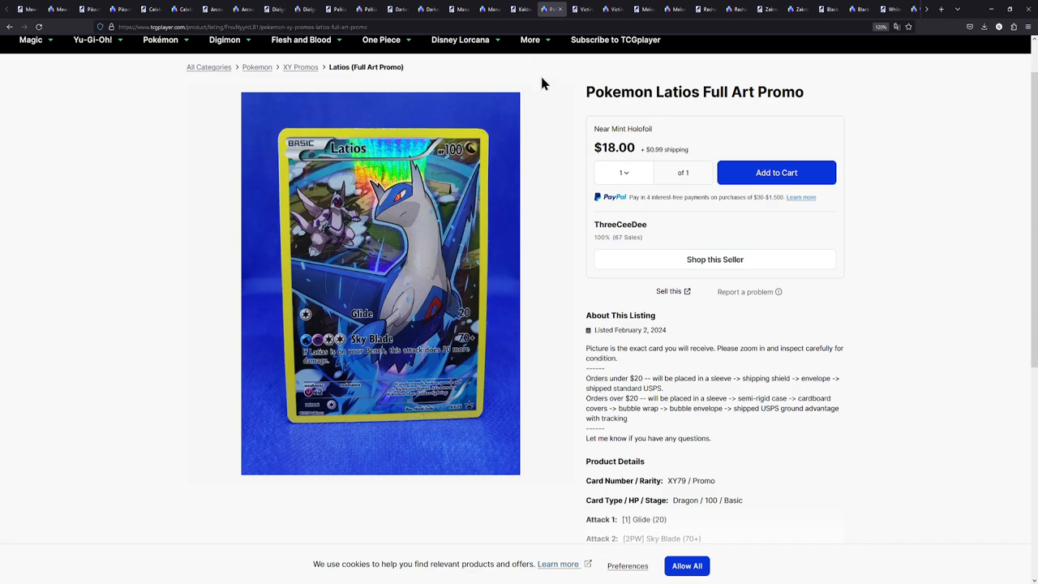
pyautogui.moveTo(559, 18)
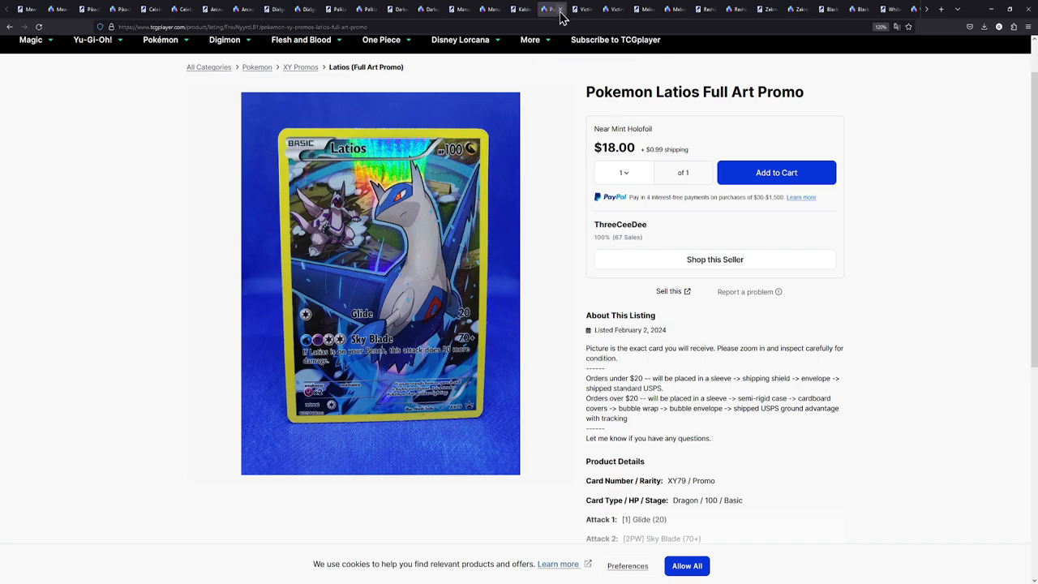
# Compare Victini XY117 on Cardmarket and TCGplayer, where 21 listings start at $2.98
pyautogui.click(565, 10)
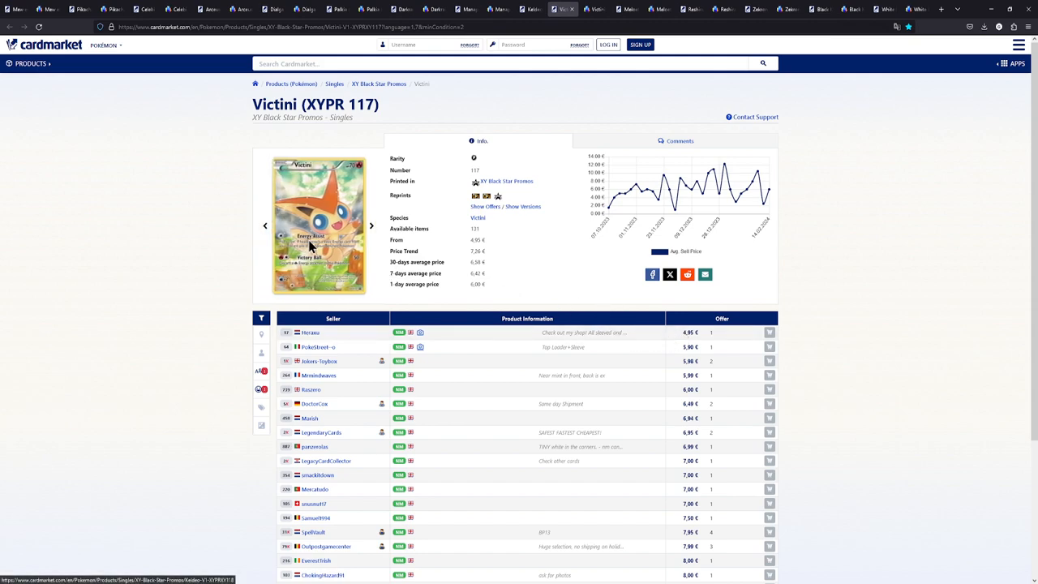
pyautogui.click(591, 9)
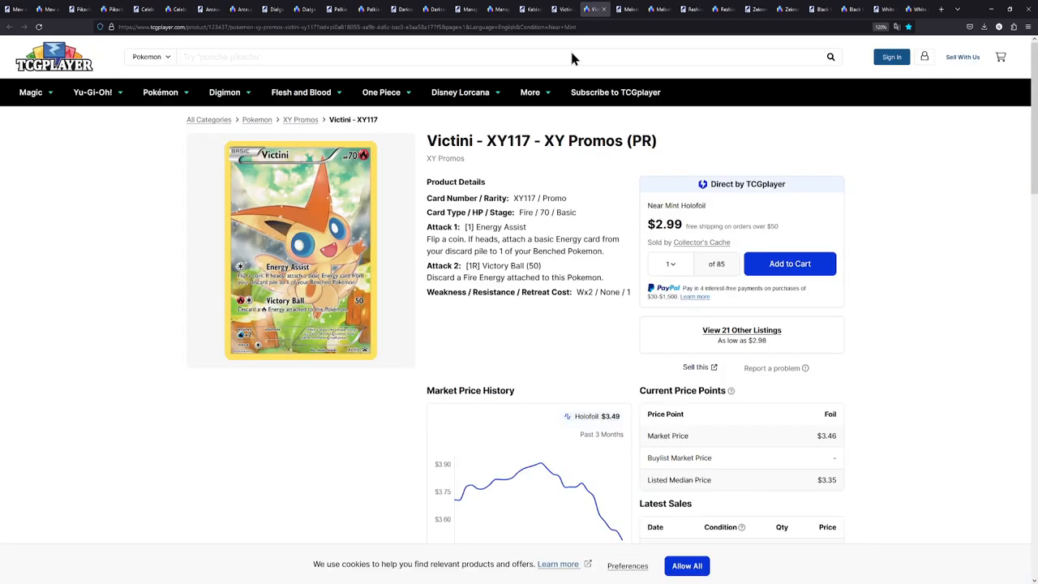
pyautogui.scroll(-3)
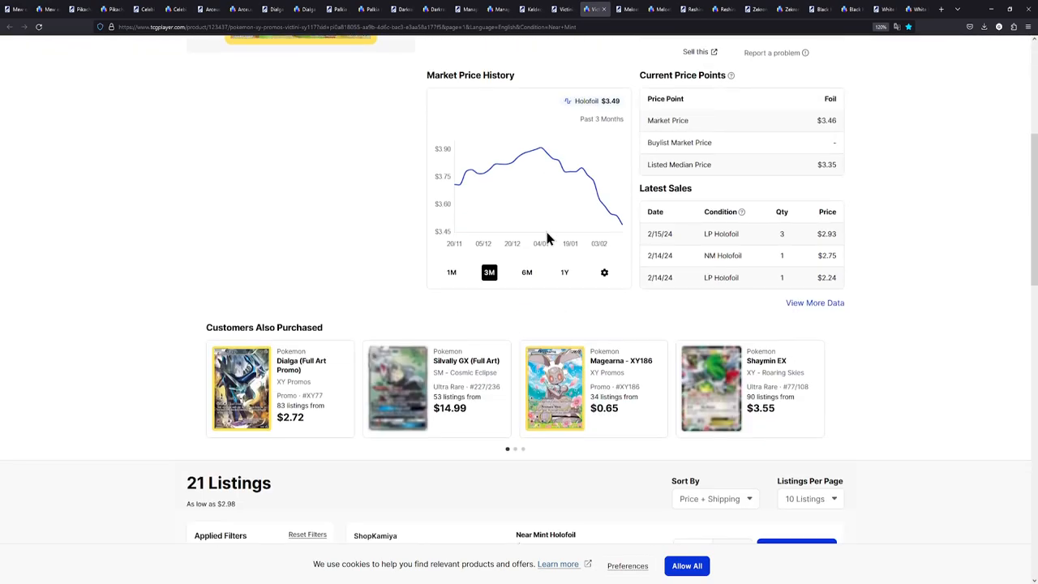
pyautogui.scroll(-3)
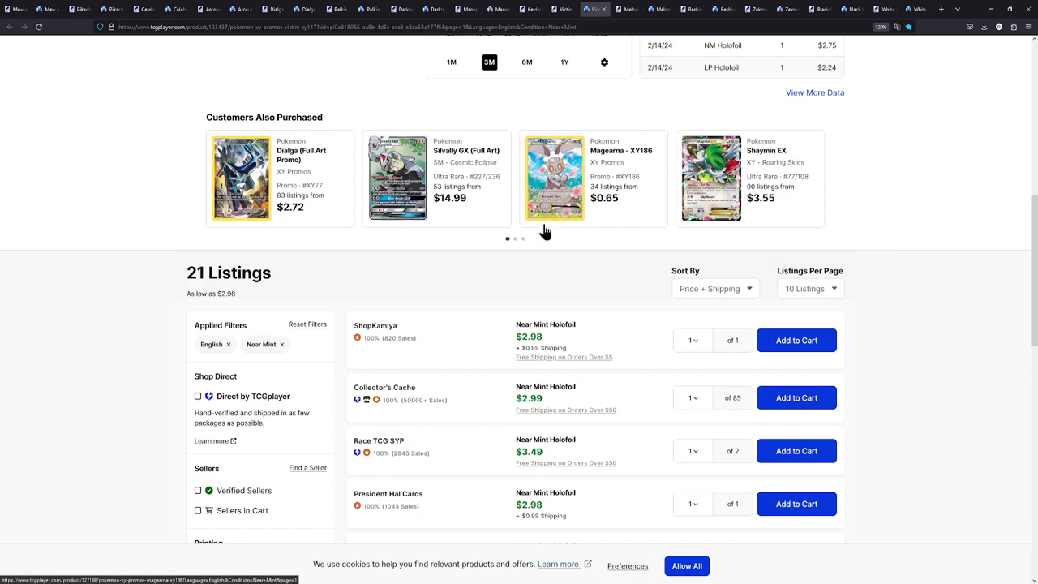
pyautogui.moveTo(565, 349)
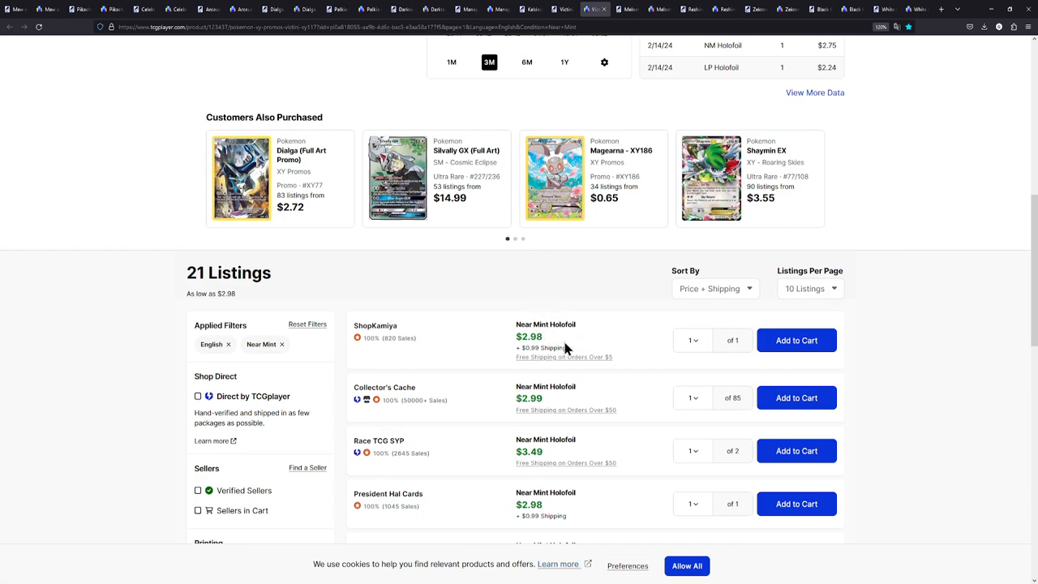
pyautogui.moveTo(603, 370)
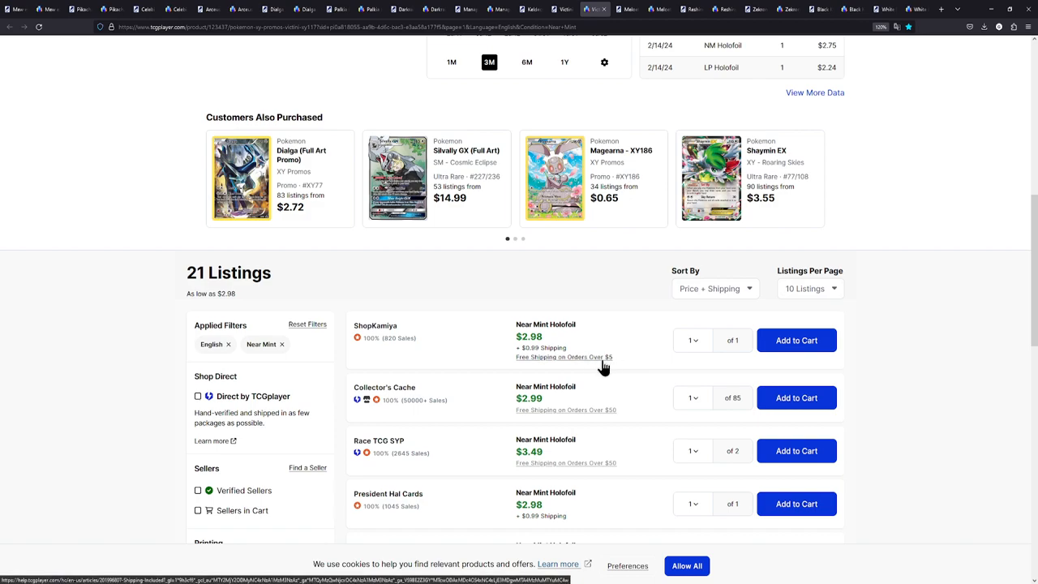
pyautogui.moveTo(419, 358)
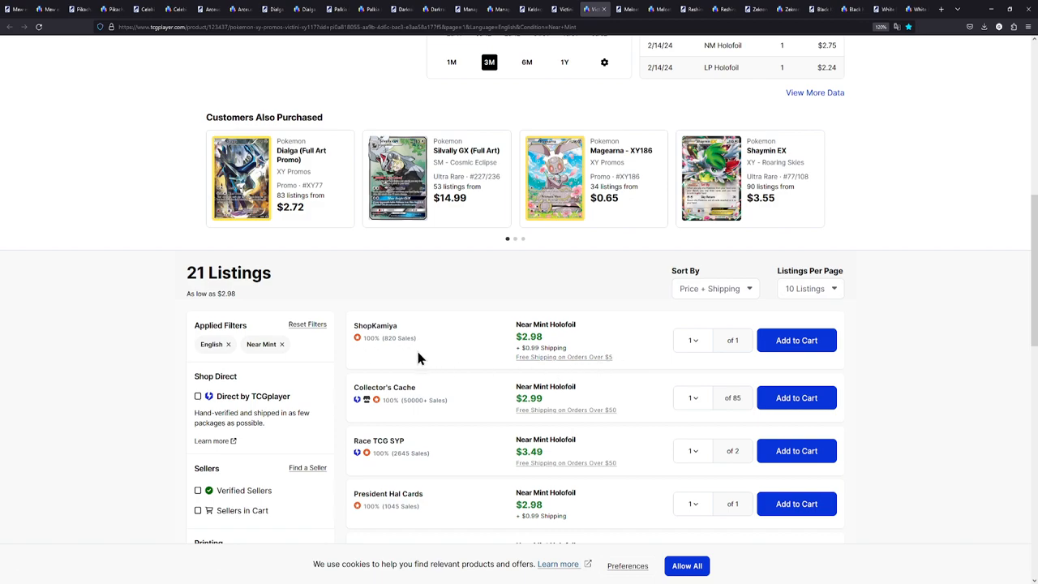
pyautogui.scroll(3)
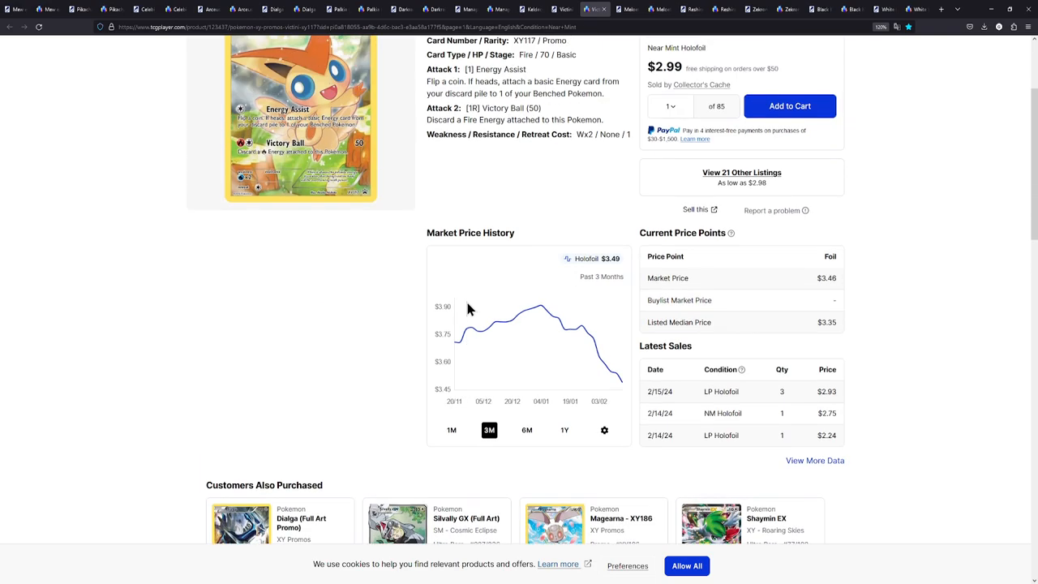
# Compare Meloetta prices on Cardmarket and TCGplayer, scrolling through the TCGplayer listings
pyautogui.click(594, 10)
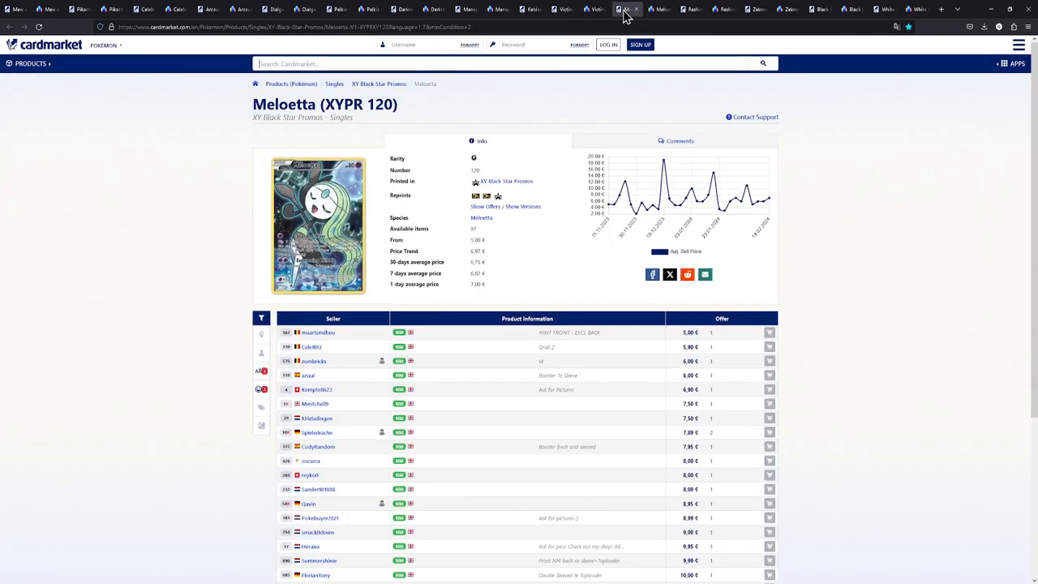
pyautogui.moveTo(564, 175)
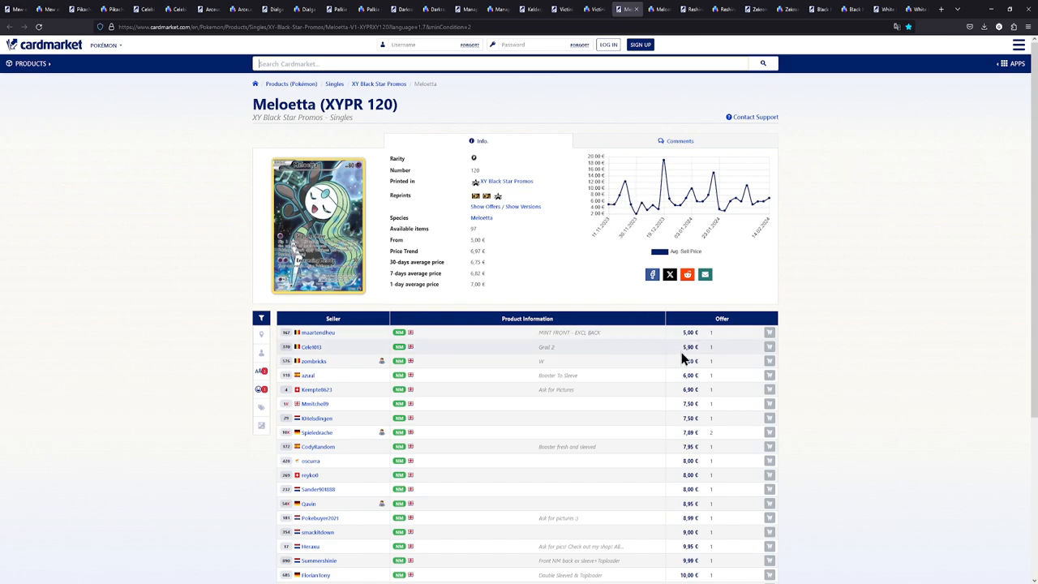
pyautogui.click(651, 10)
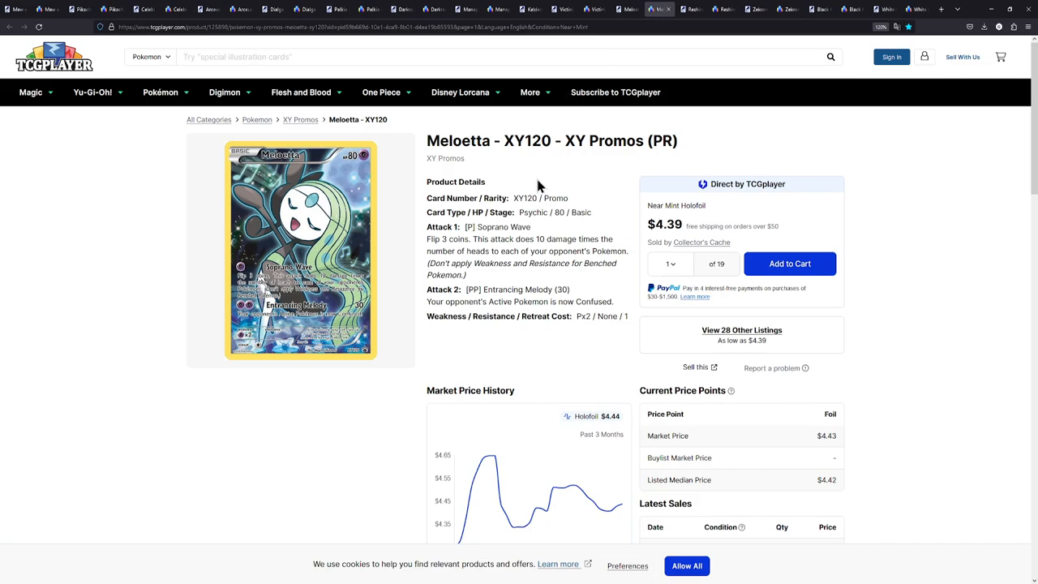
pyautogui.scroll(-3)
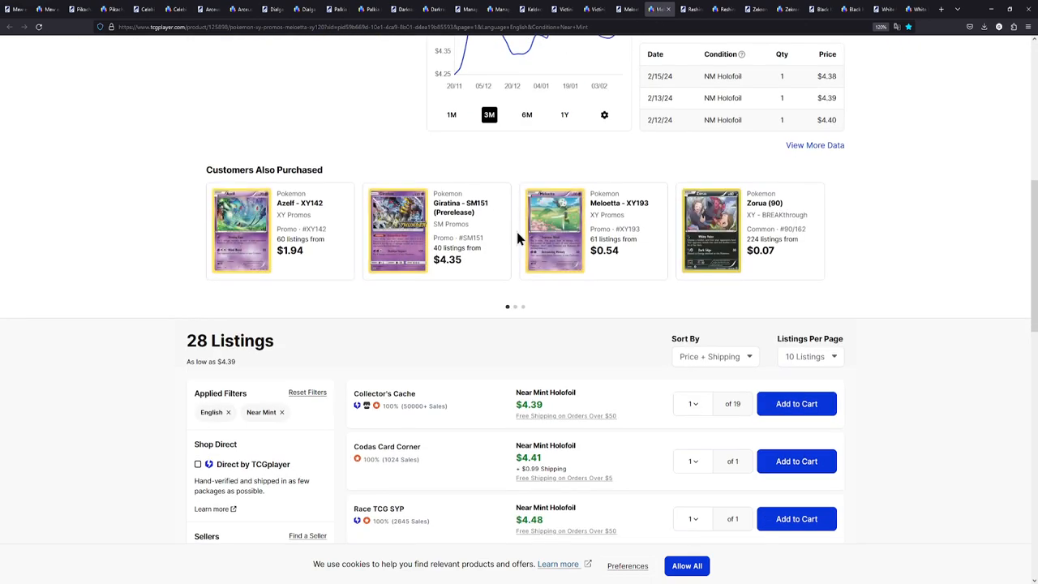
pyautogui.moveTo(548, 412)
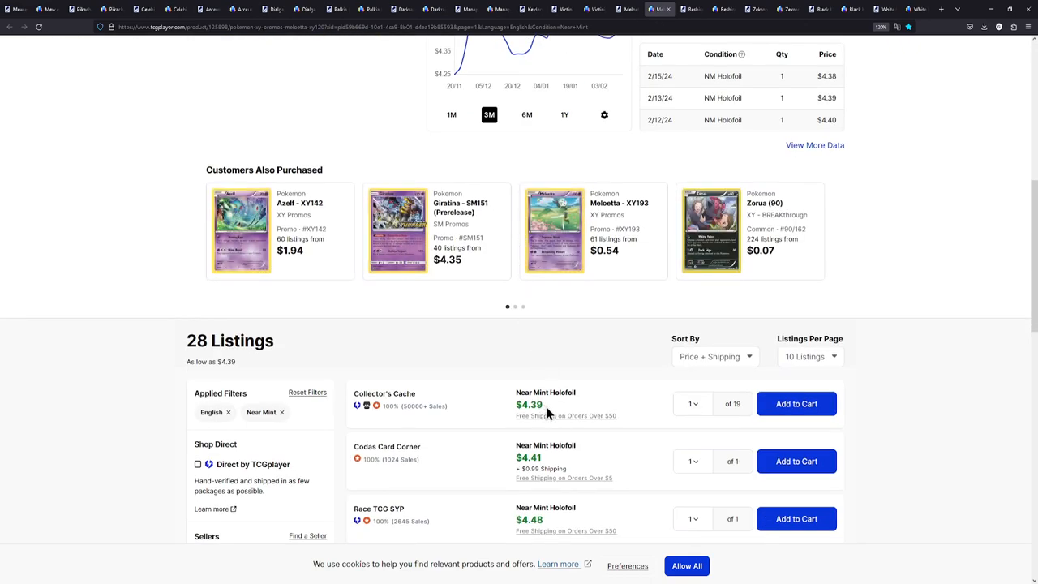
pyautogui.scroll(-3)
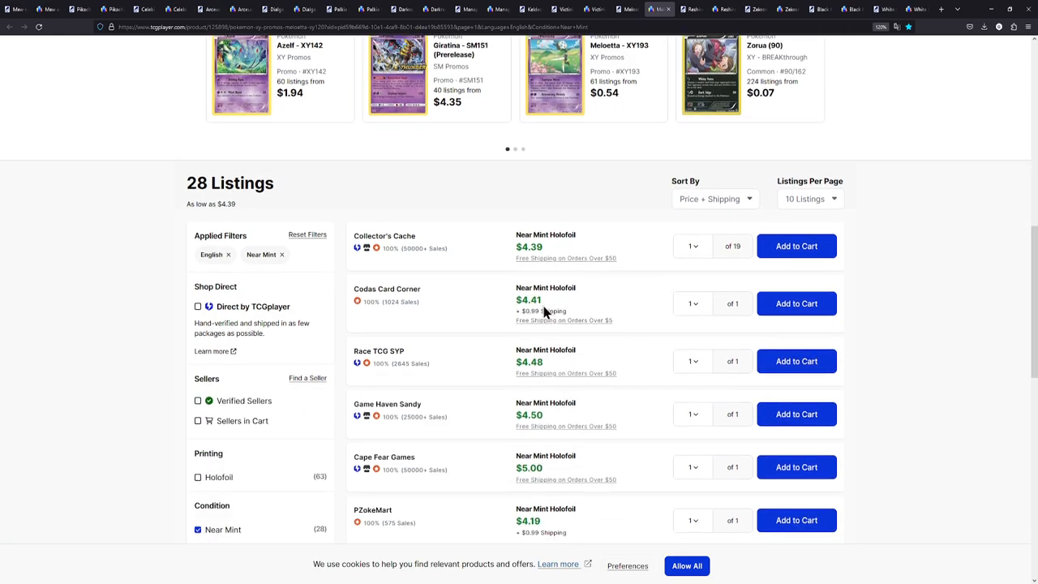
pyautogui.moveTo(593, 315)
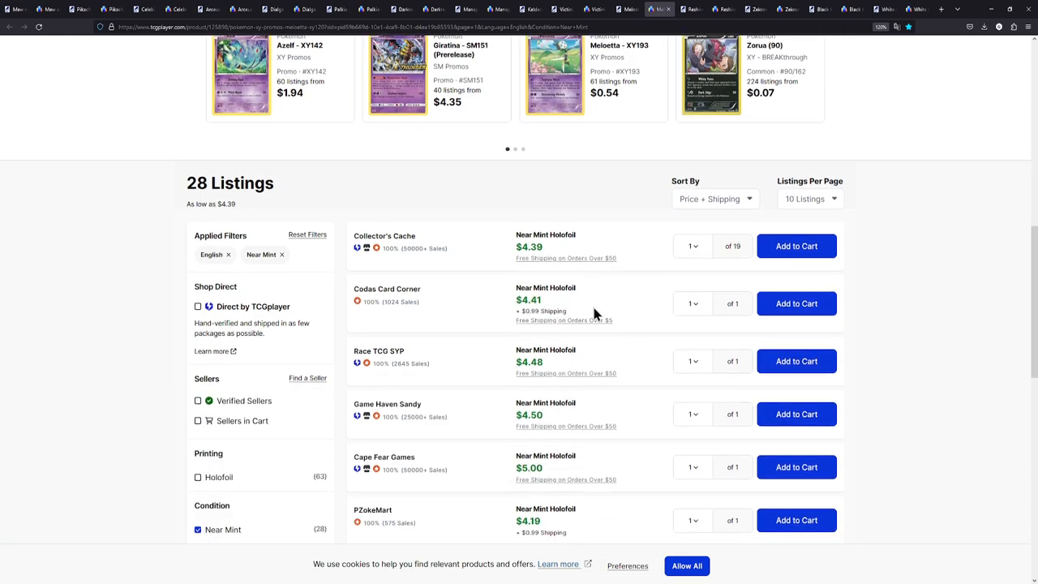
pyautogui.scroll(3)
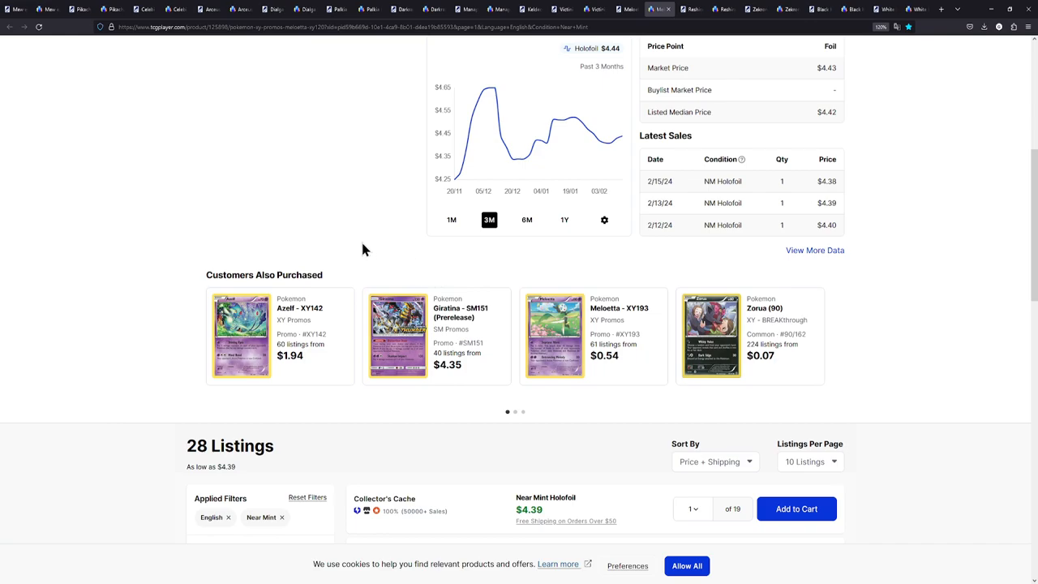
pyautogui.scroll(3)
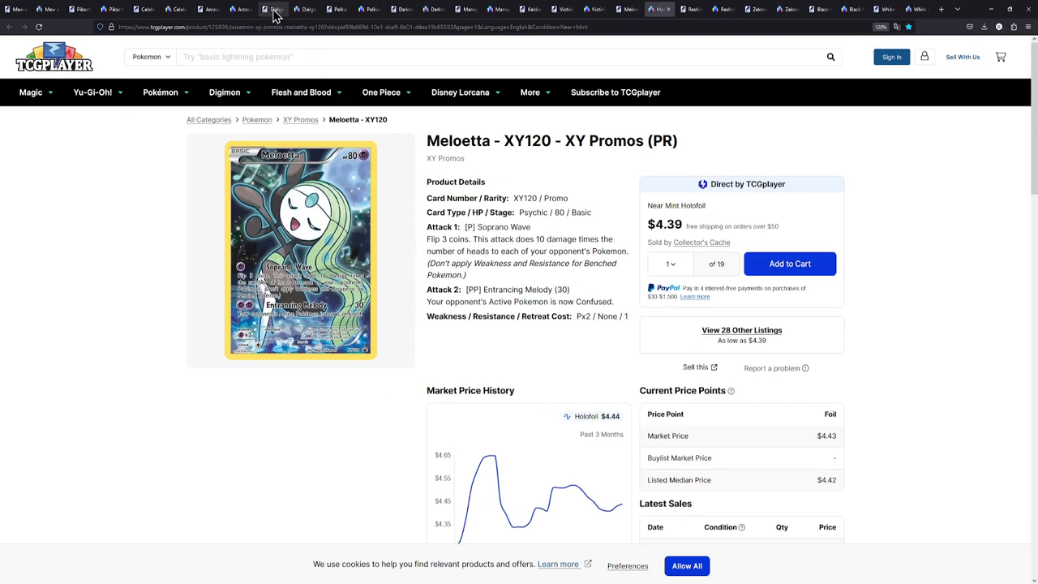
# Check back on the Dialga tab, then return to the Meloetta XY120 page showing $4.39
pyautogui.click(305, 9)
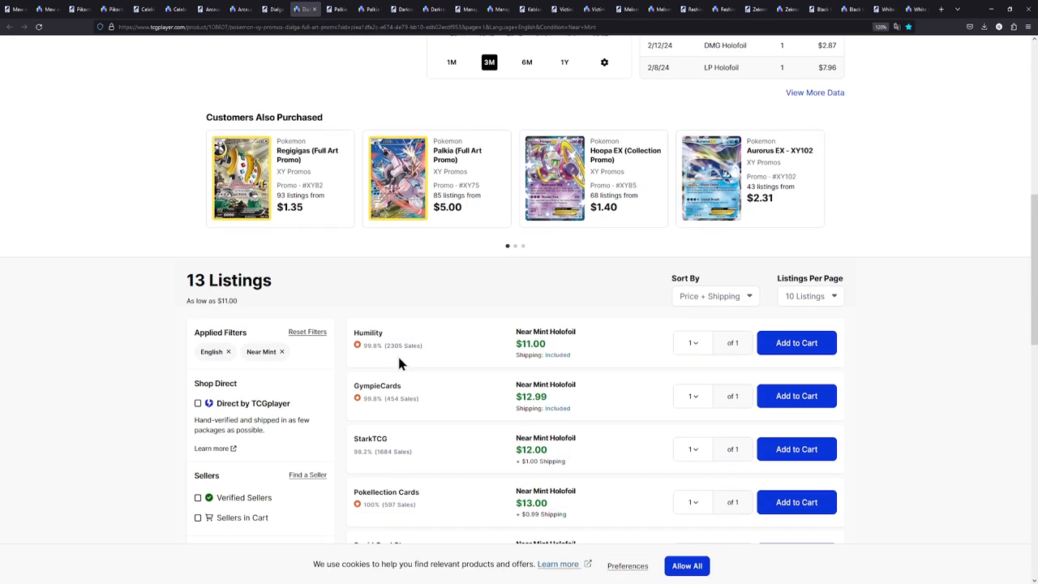
pyautogui.scroll(3)
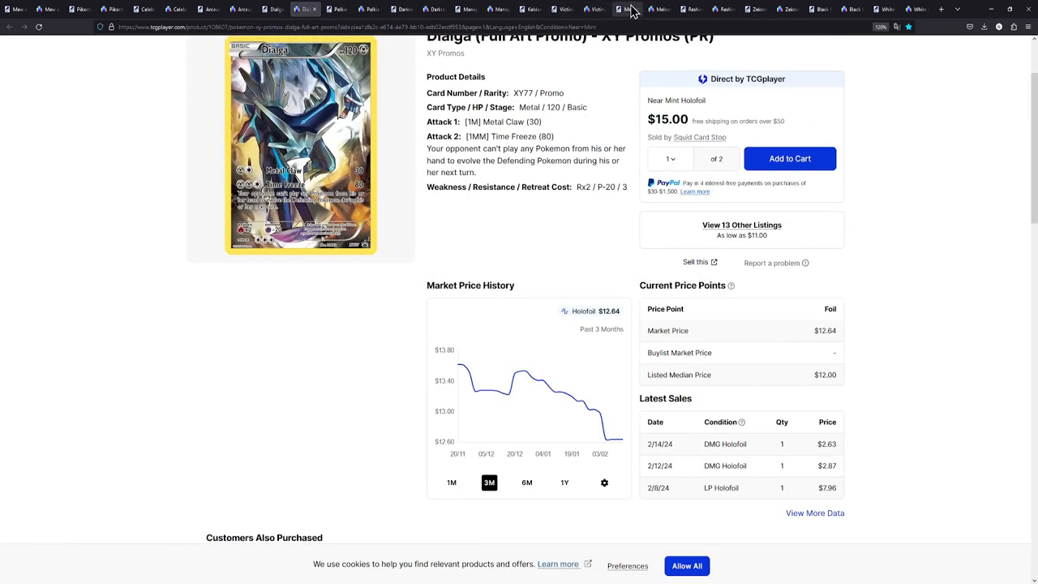
pyautogui.click(657, 9)
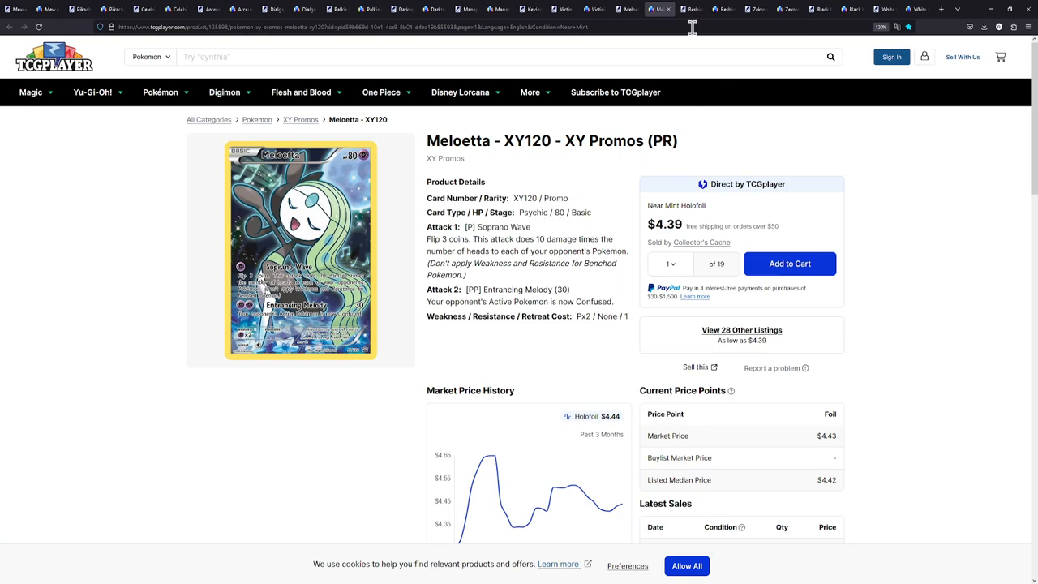
# View Reshiram (XYPR 74) offers from 12,90 € on Cardmarket, inspecting and closing the enlarged card photos
pyautogui.click(690, 10)
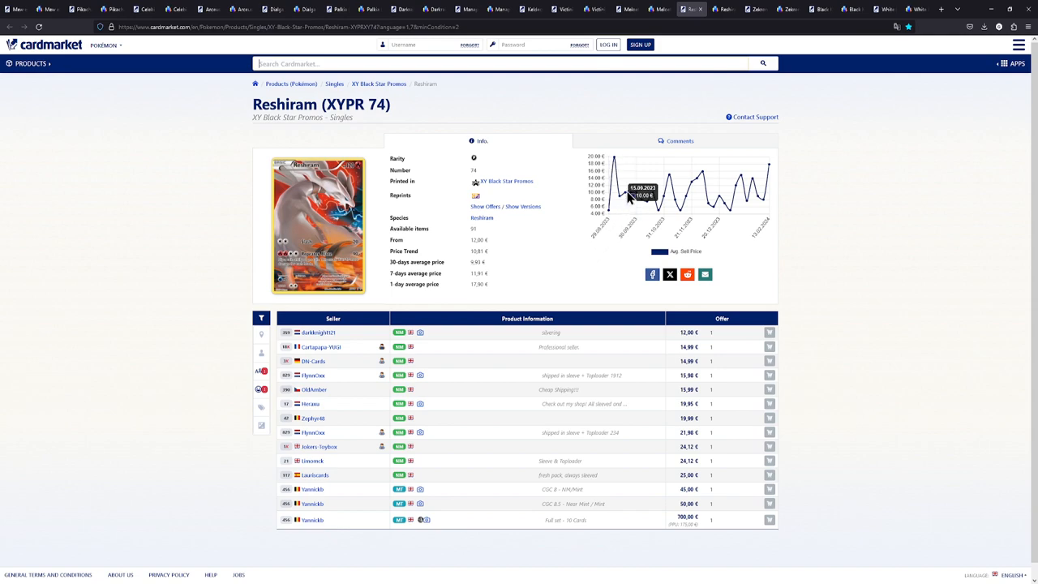
pyautogui.moveTo(756, 9)
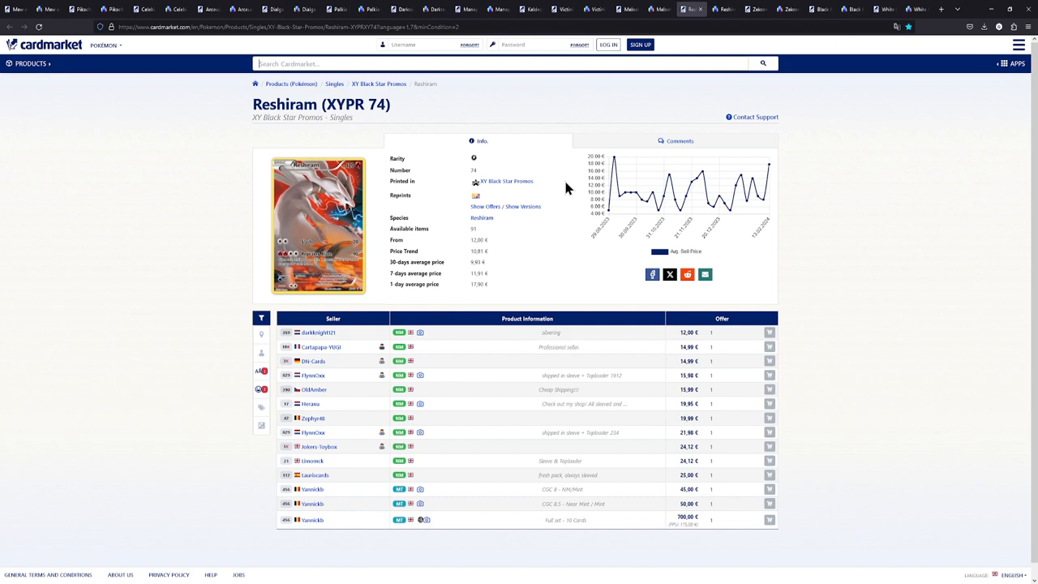
pyautogui.moveTo(564, 185)
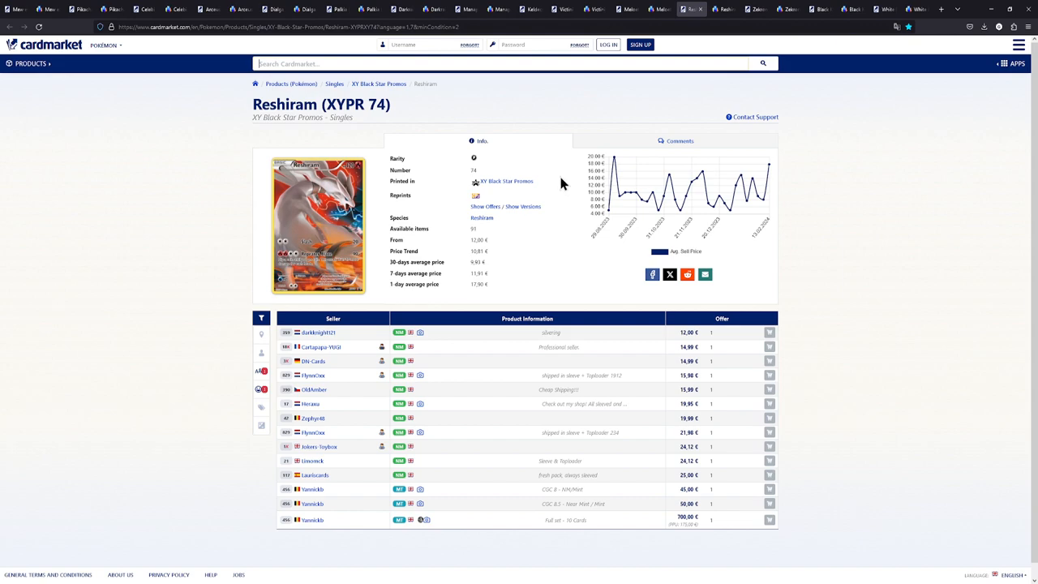
pyautogui.moveTo(543, 191)
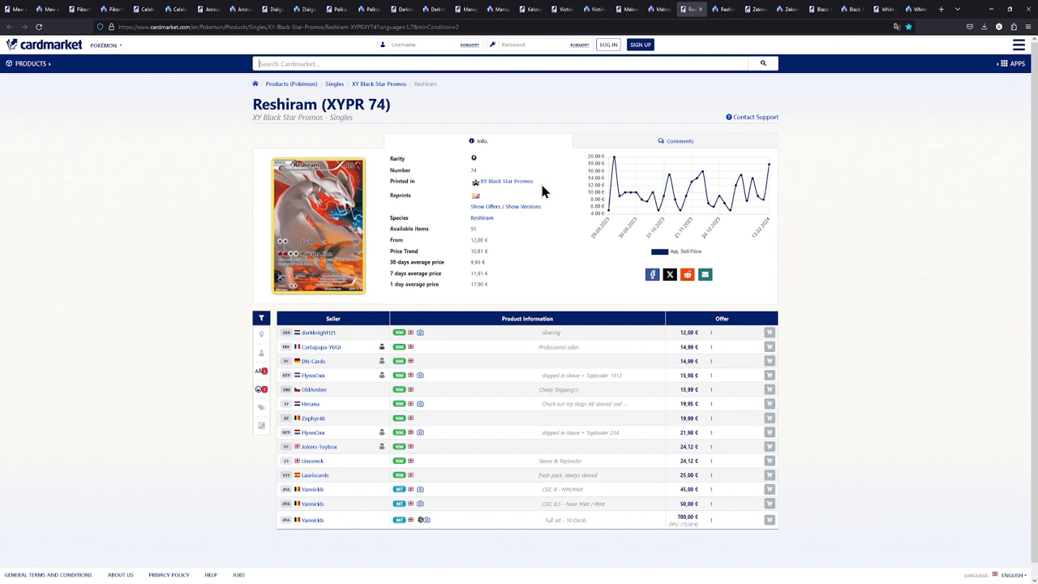
pyautogui.moveTo(607, 347)
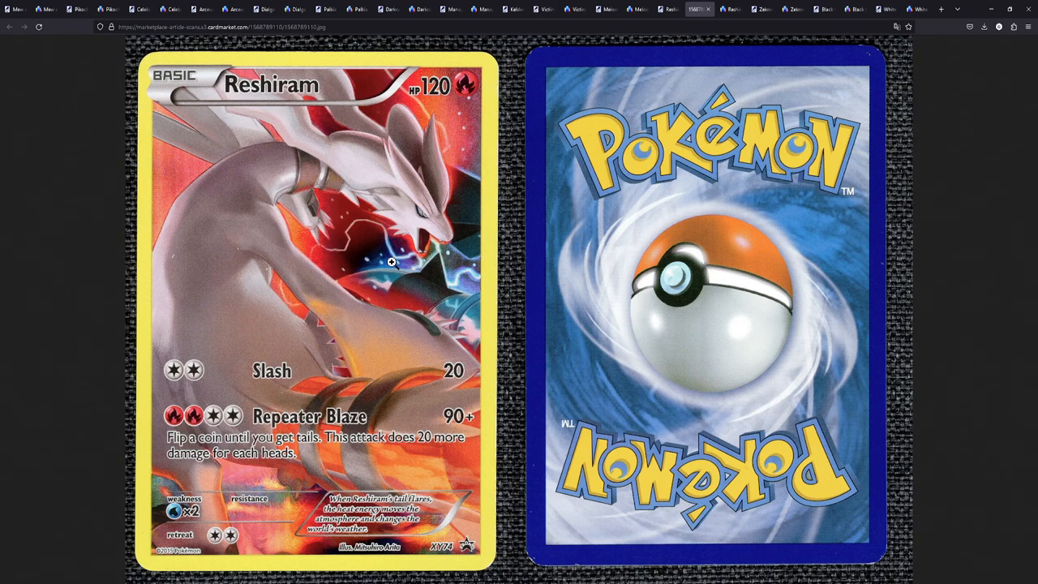
pyautogui.moveTo(377, 561)
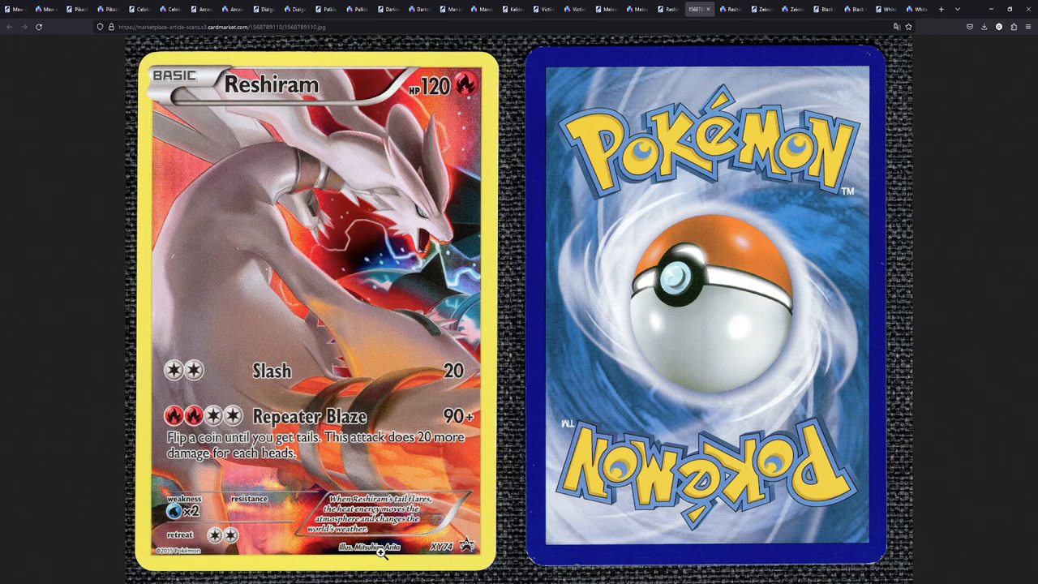
pyautogui.moveTo(662, 92)
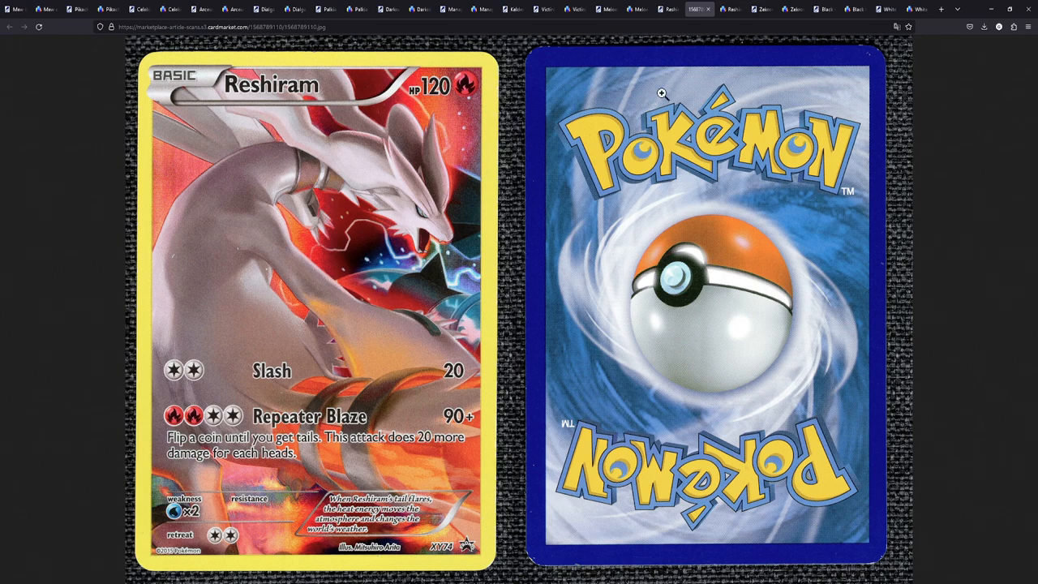
pyautogui.click(685, 10)
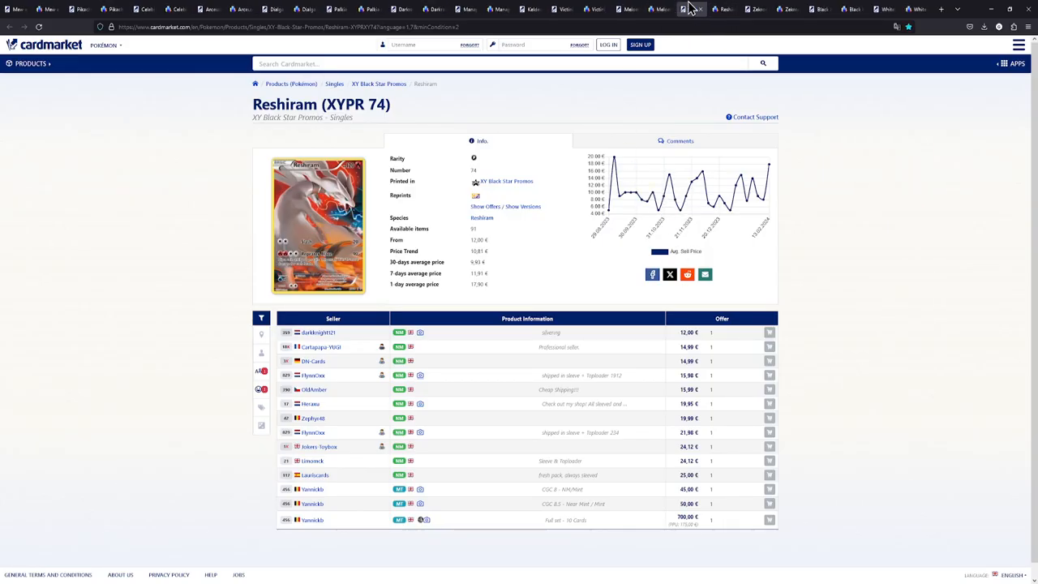
# Review TCGplayer's Reshiram XY74 Full Art page: 18 listings from $8.98, $9.49 market price
pyautogui.click(720, 10)
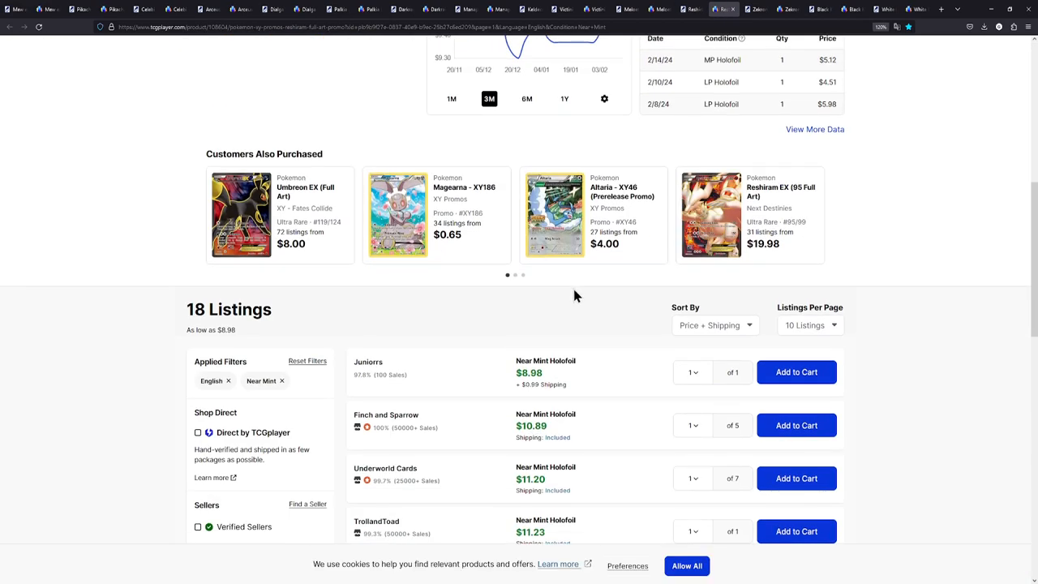
pyautogui.moveTo(544, 381)
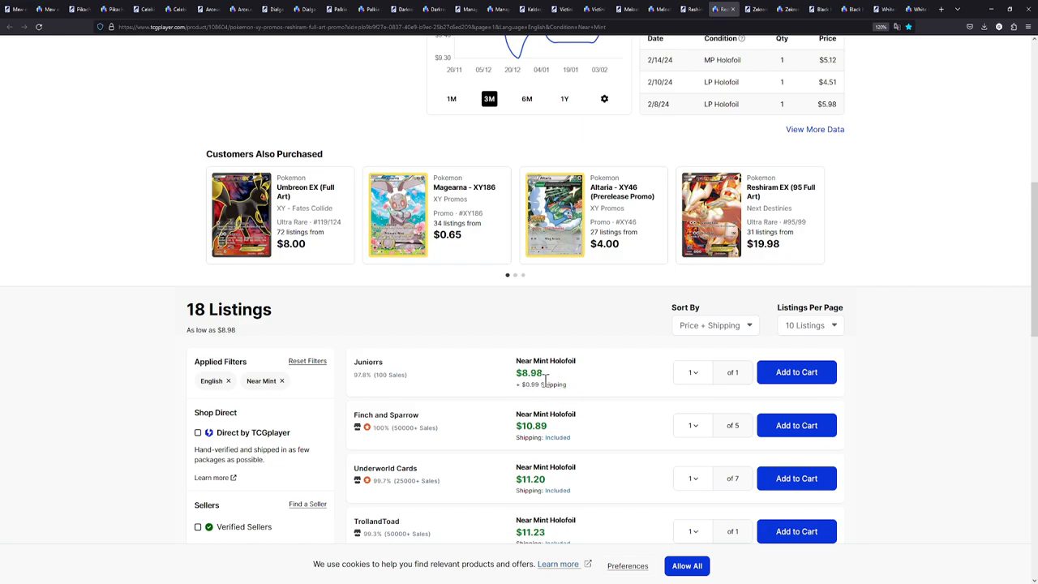
pyautogui.moveTo(571, 396)
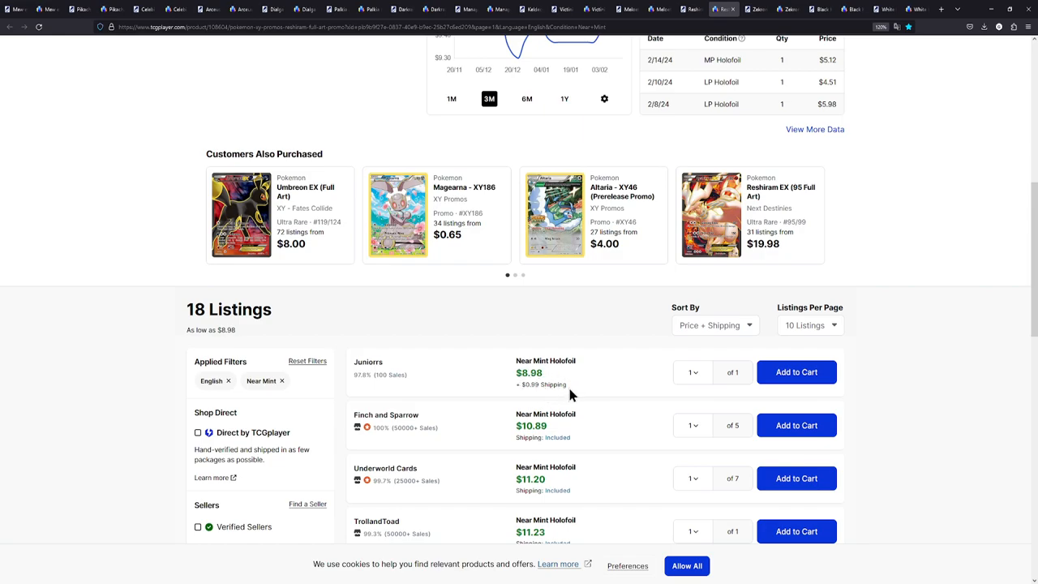
pyautogui.scroll(3)
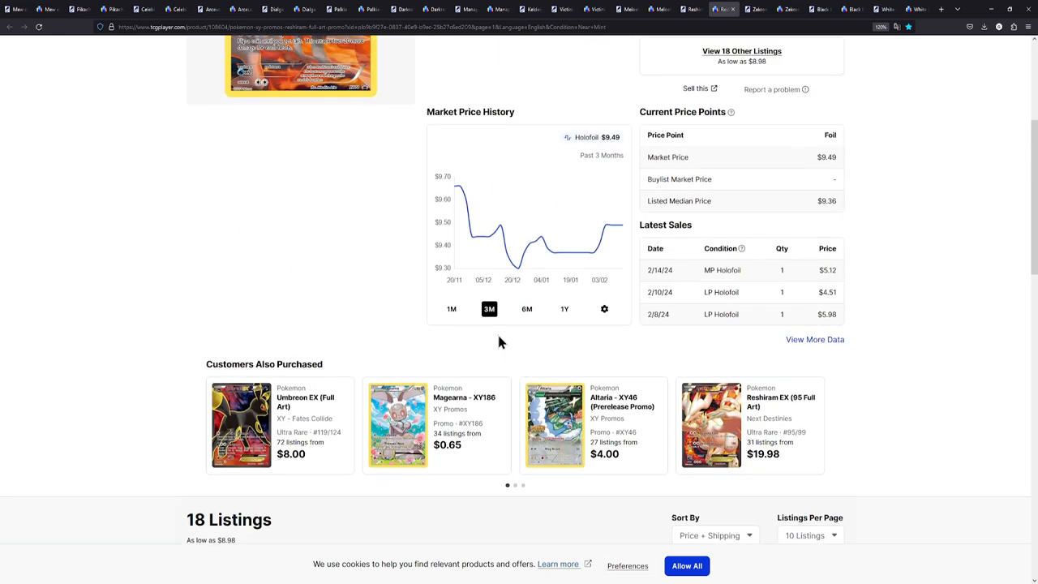
pyautogui.scroll(3)
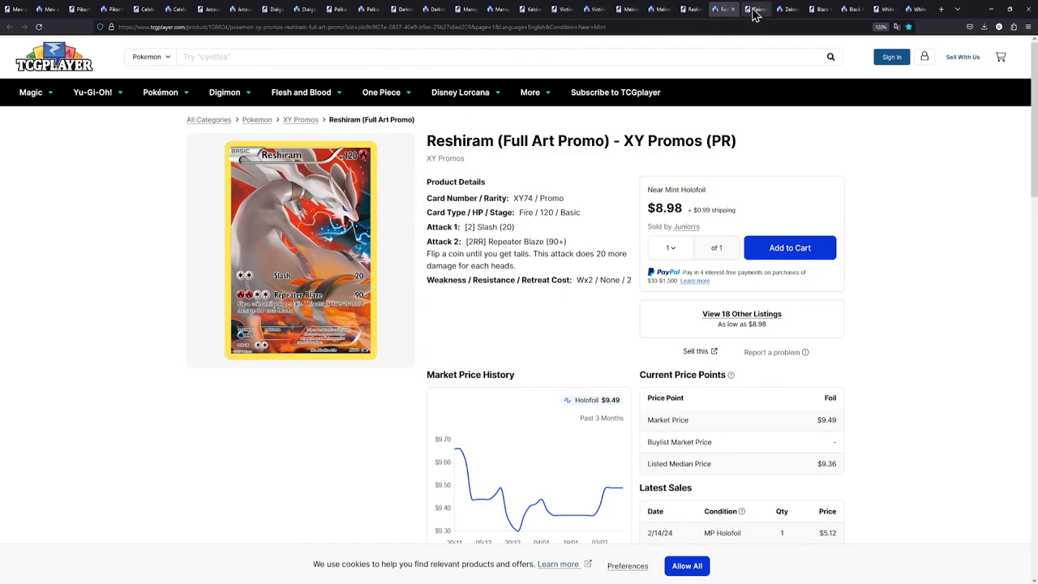
# Review the Cardmarket Zekrom (XYPR 76) offers starting around 16 €
pyautogui.click(756, 10)
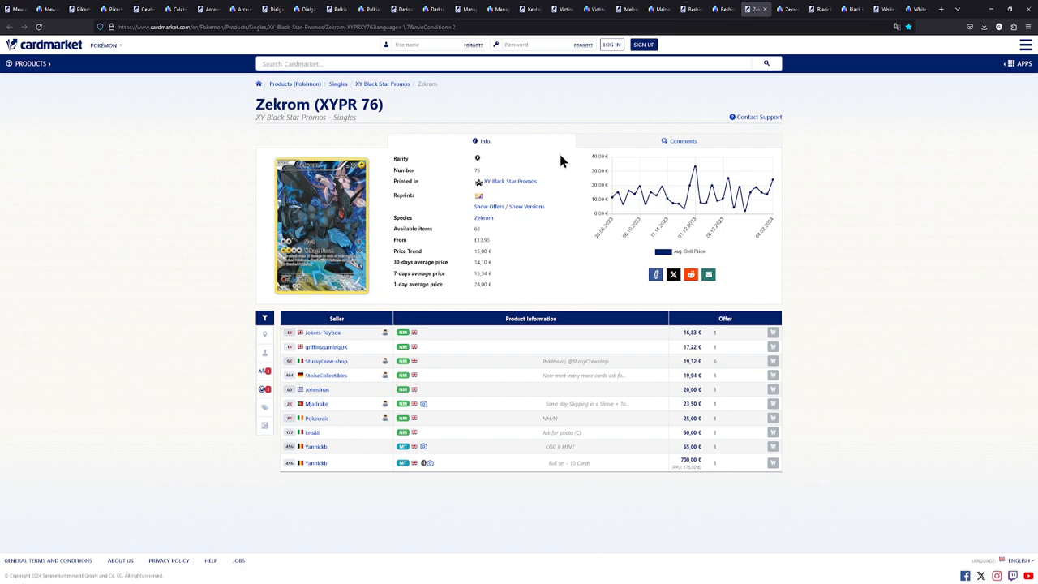
pyautogui.moveTo(465, 203)
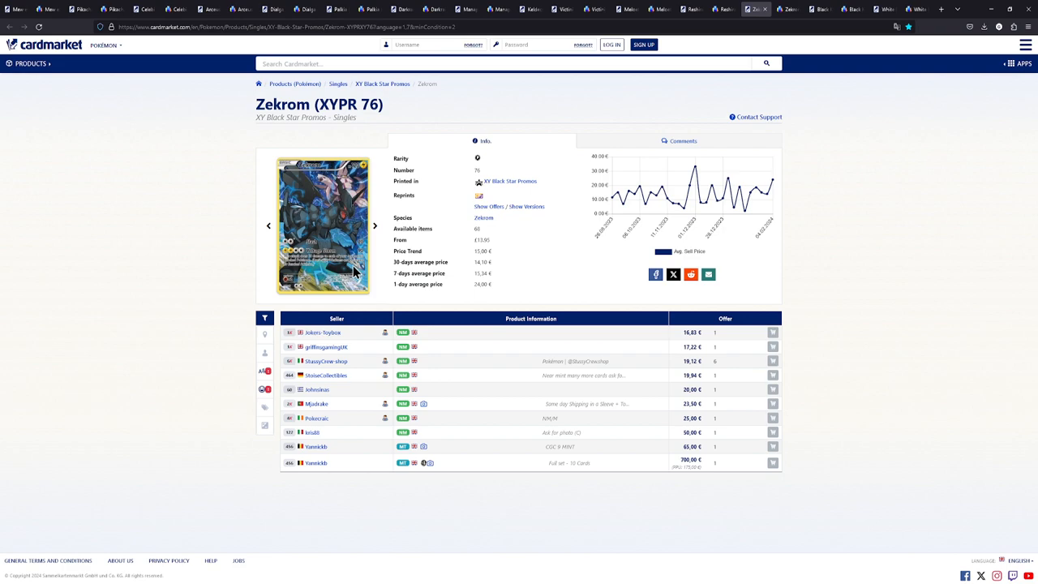
pyautogui.moveTo(361, 263)
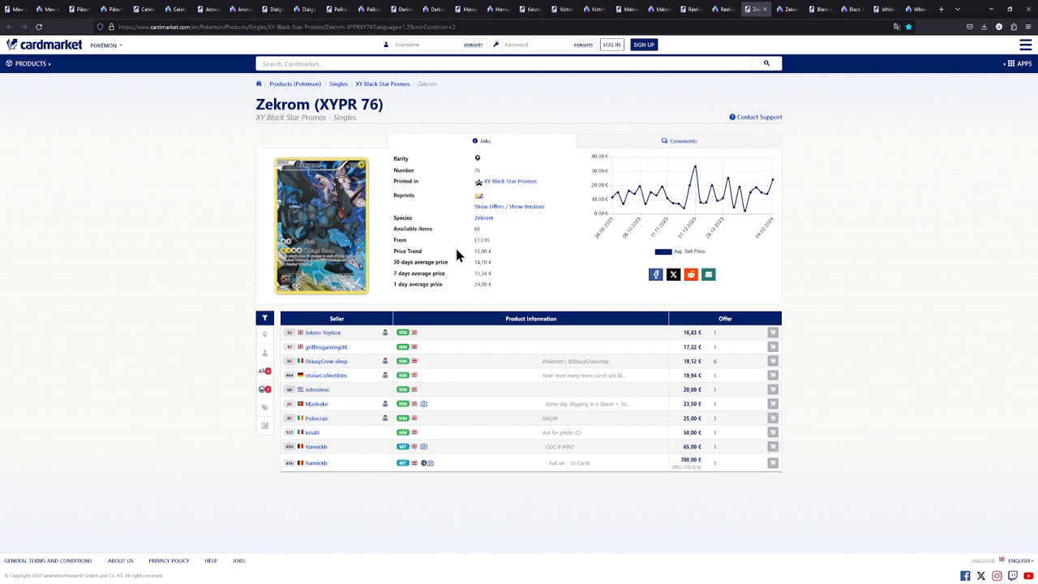
pyautogui.moveTo(668, 328)
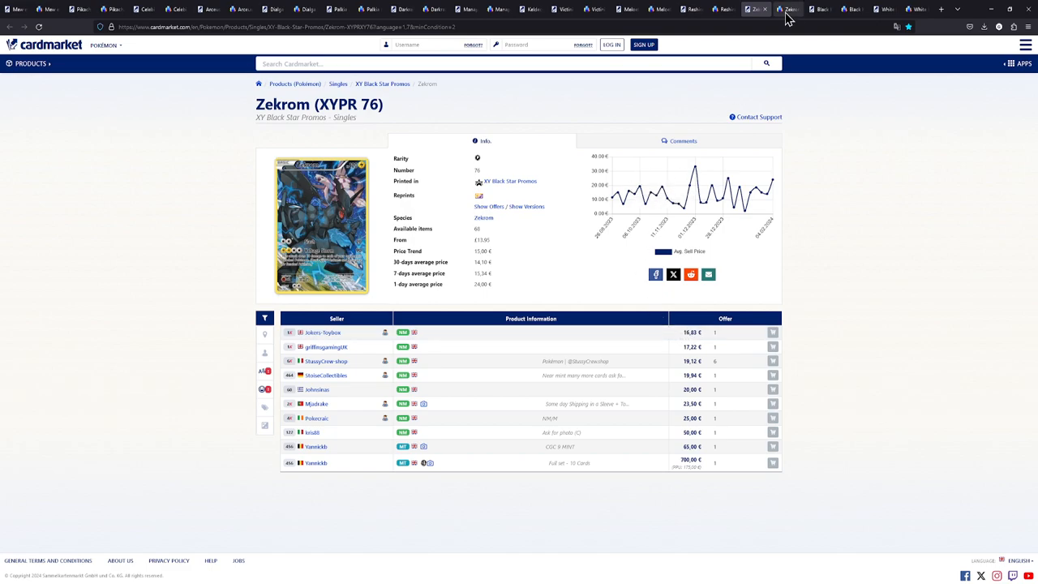
# Review TCGplayer's Zekrom XY76 listings, selecting the cheapest $14.99 price
pyautogui.click(782, 10)
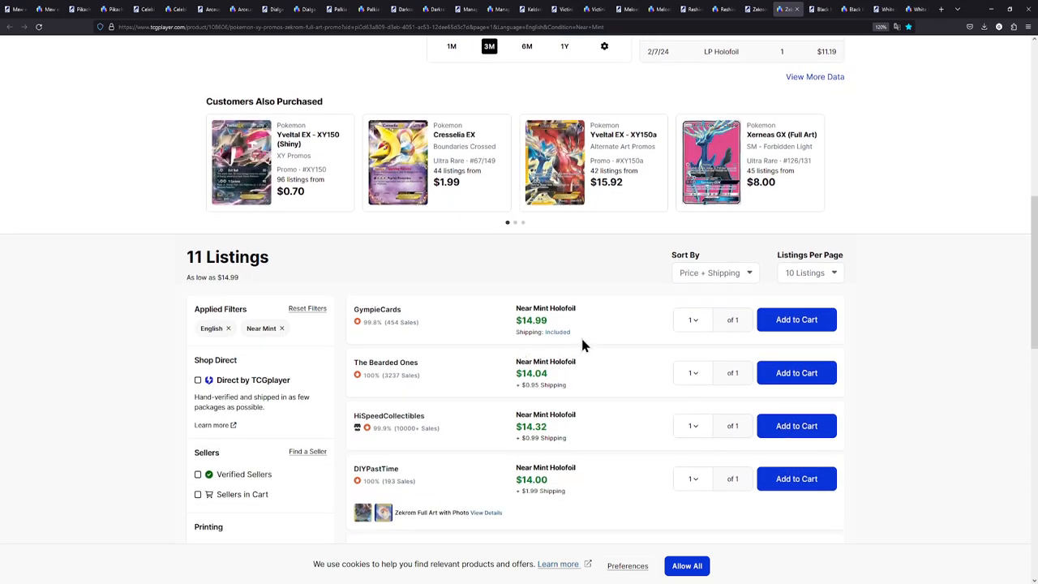
pyautogui.doubleClick(531, 320)
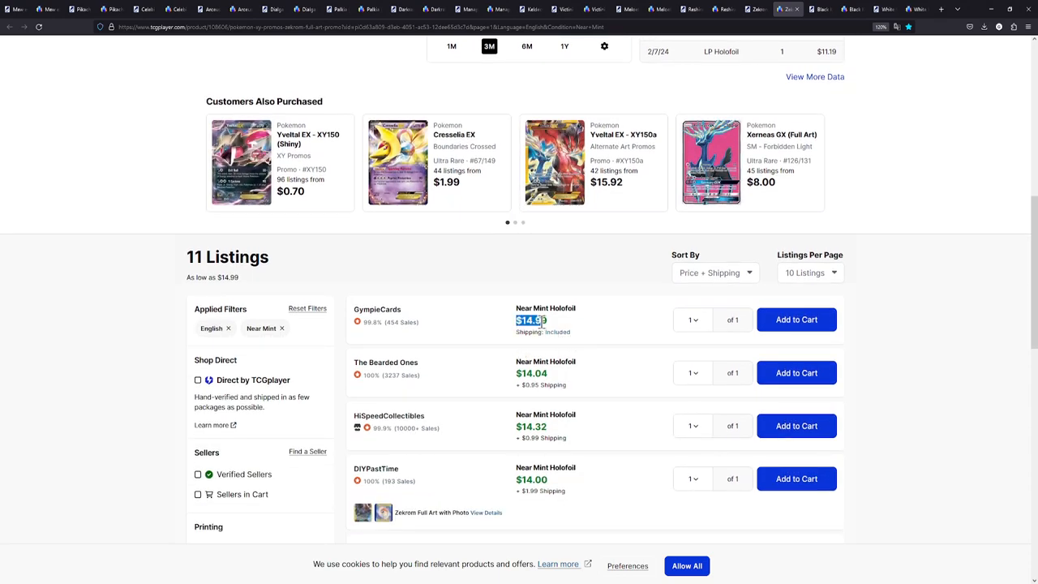
pyautogui.scroll(3)
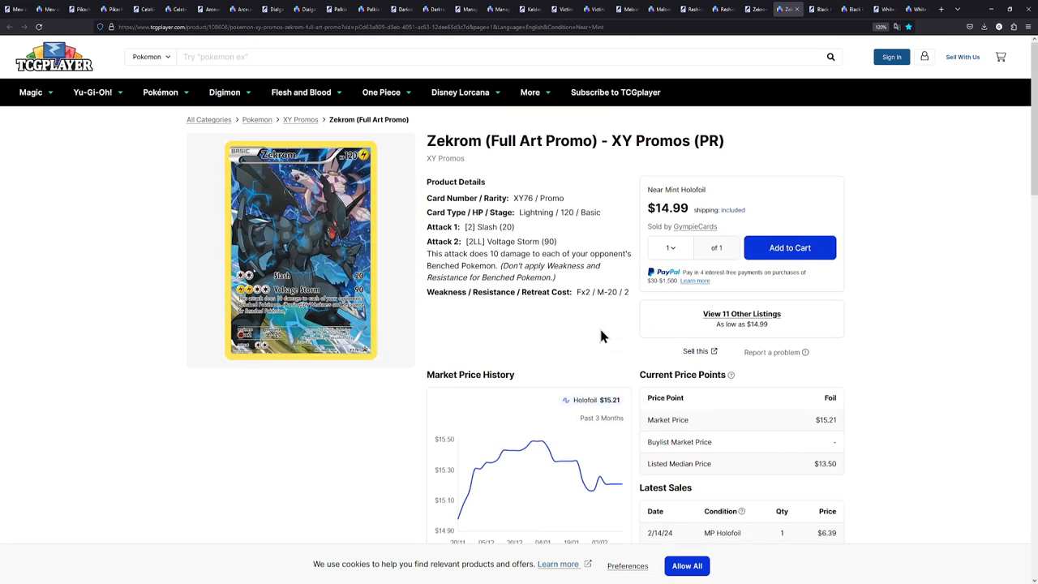
pyautogui.scroll(-3)
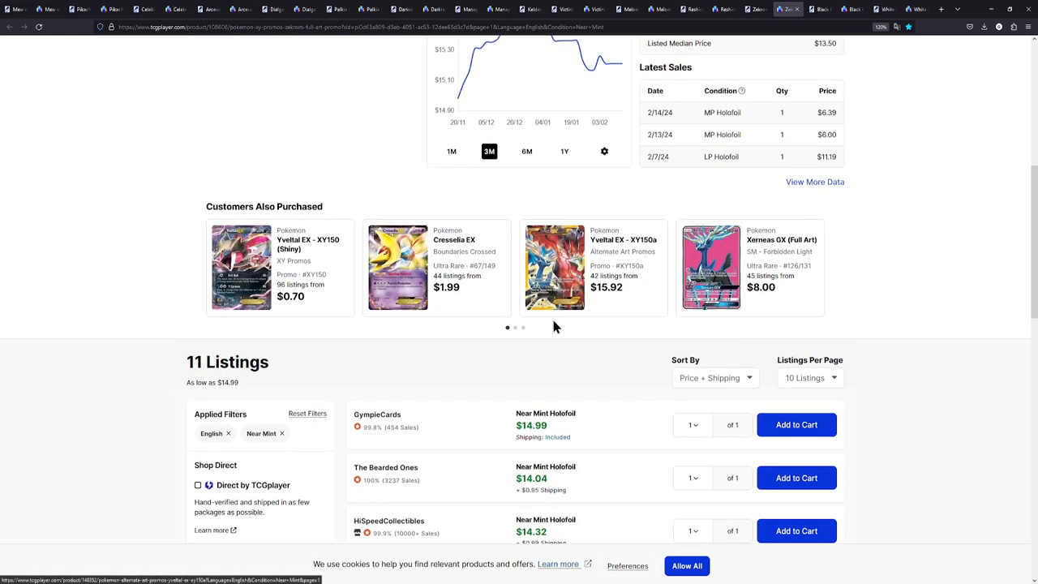
pyautogui.scroll(3)
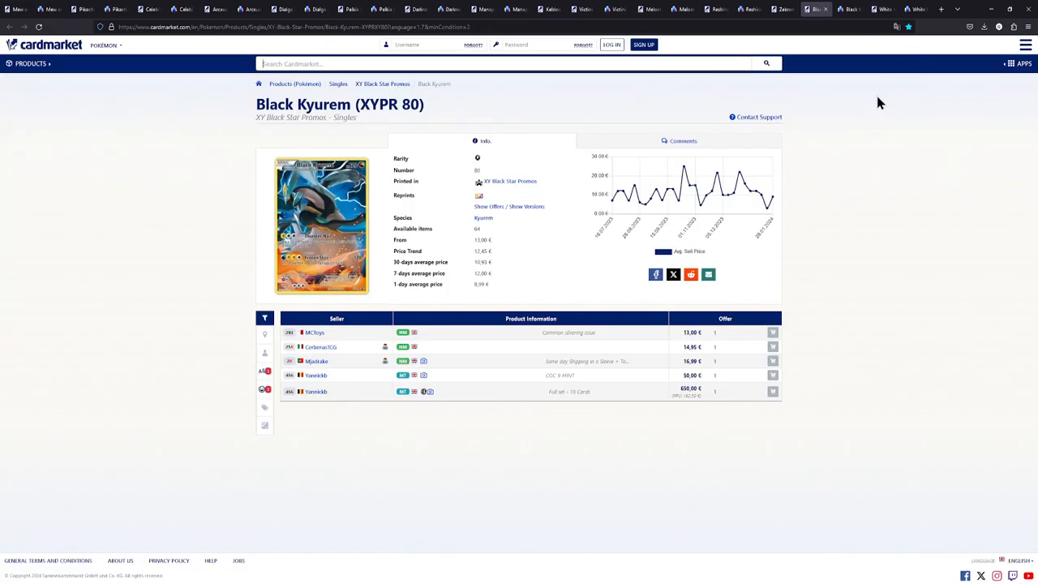
pyautogui.moveTo(867, 116)
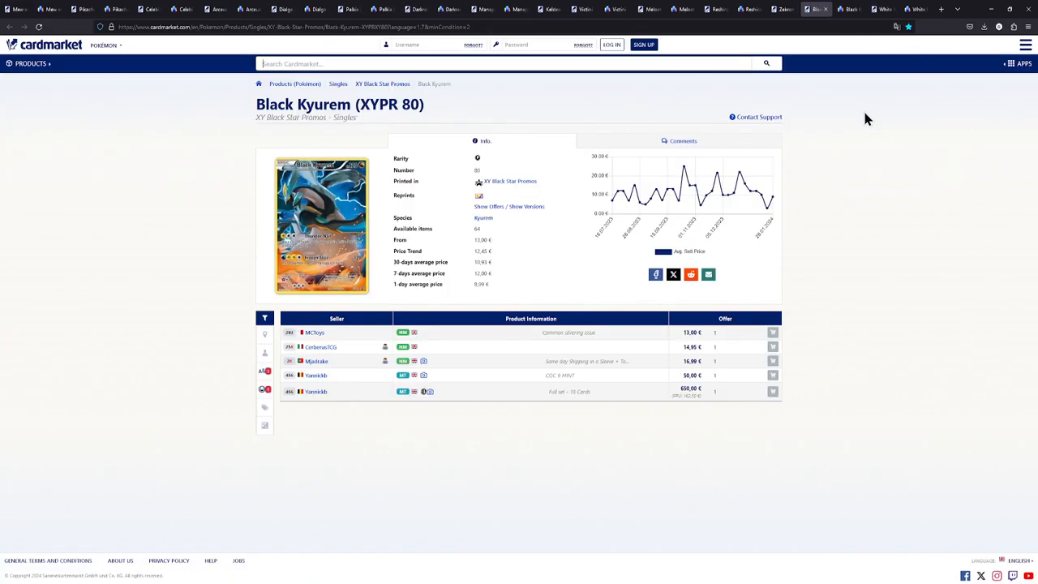
pyautogui.moveTo(831, 106)
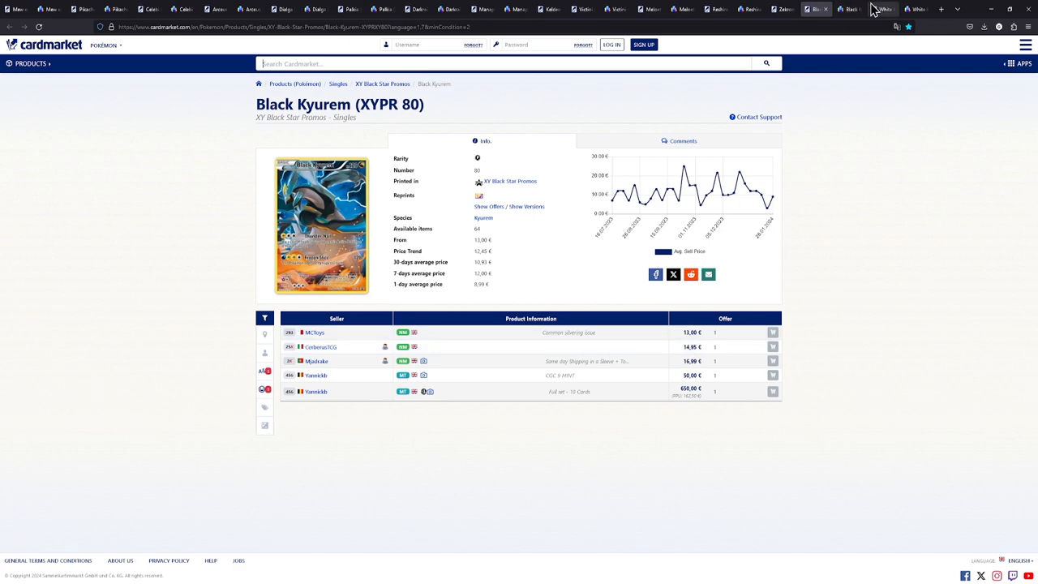
# Move from Black Kyurem (XYPR 80) offers to the White Kyurem (XYPR 81) Cardmarket page
pyautogui.click(882, 10)
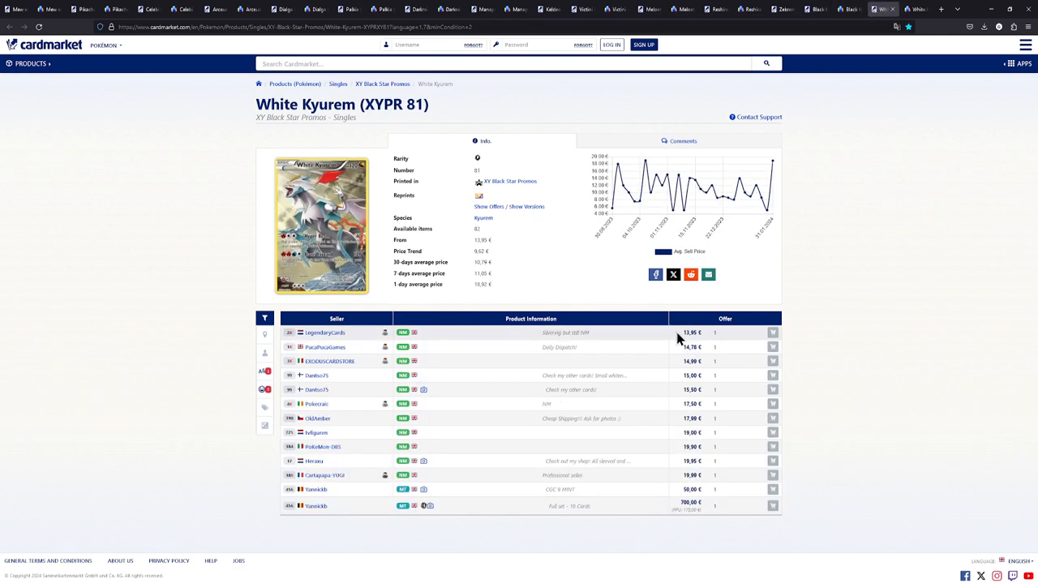
pyautogui.moveTo(684, 347)
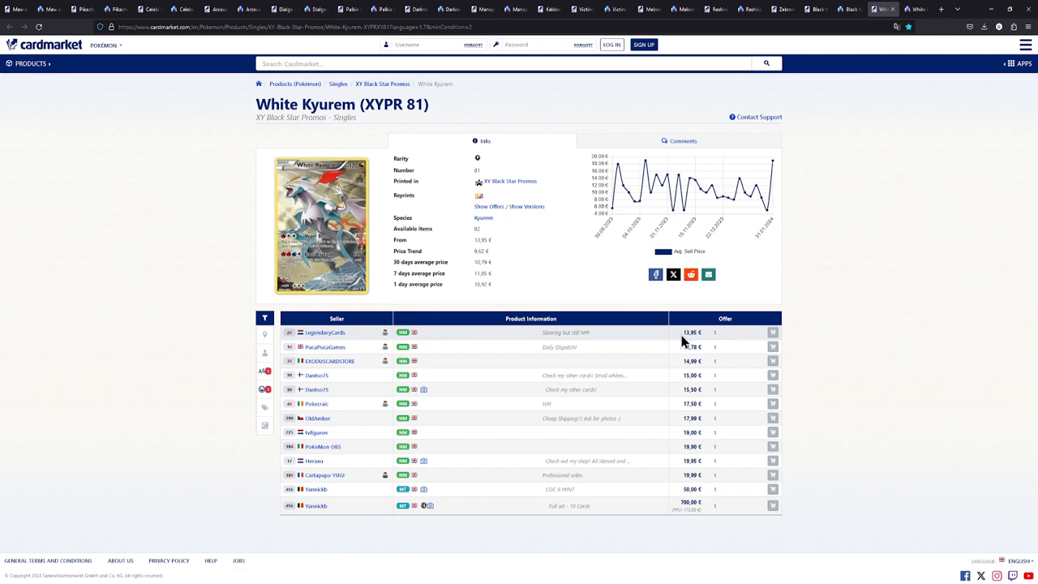
pyautogui.moveTo(655, 376)
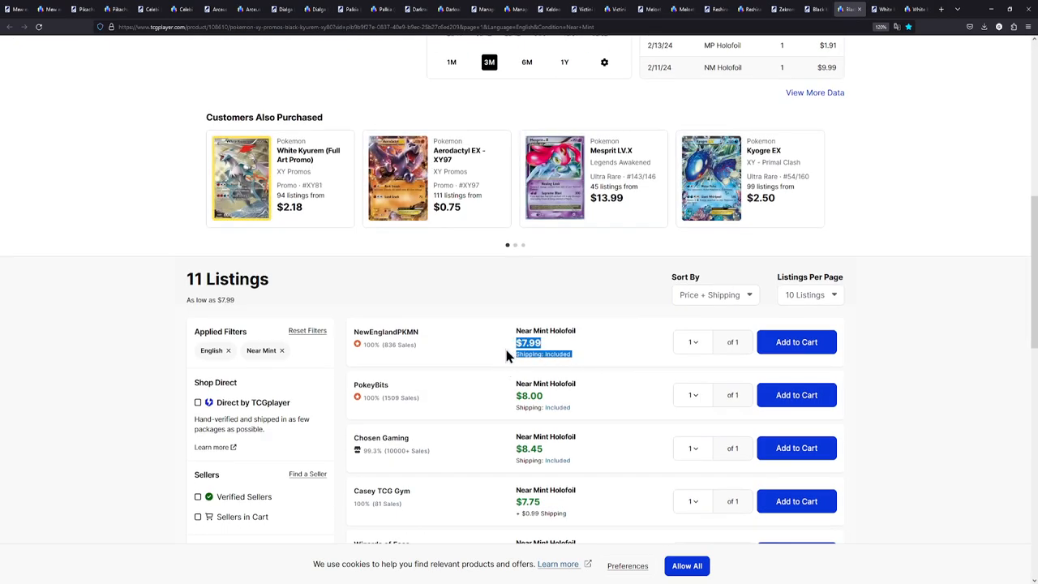
# Review Black Kyurem XY80 listings from $7.99 and its $7.88 market price history
pyautogui.scroll(3)
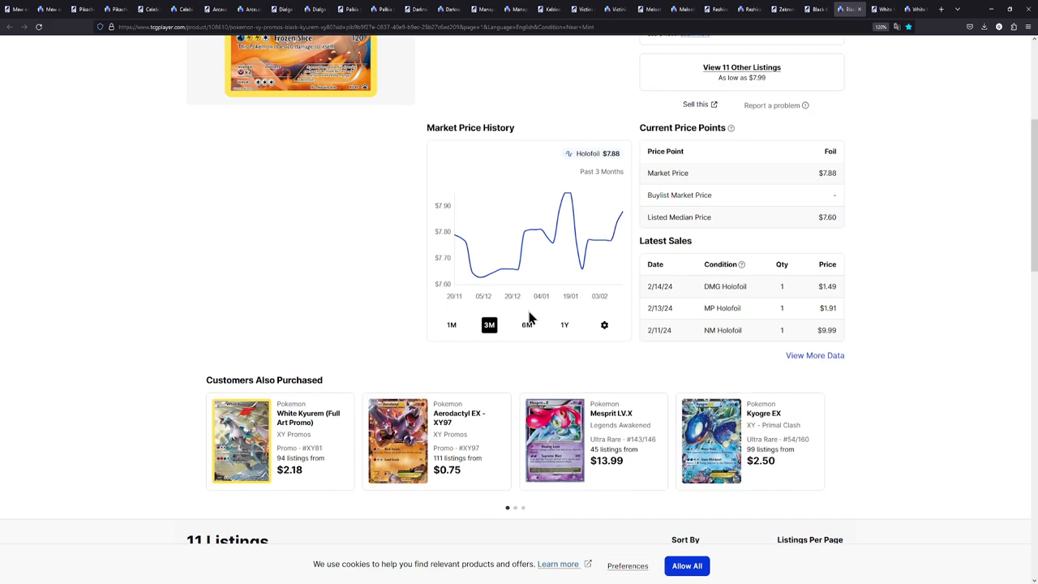
pyautogui.scroll(-3)
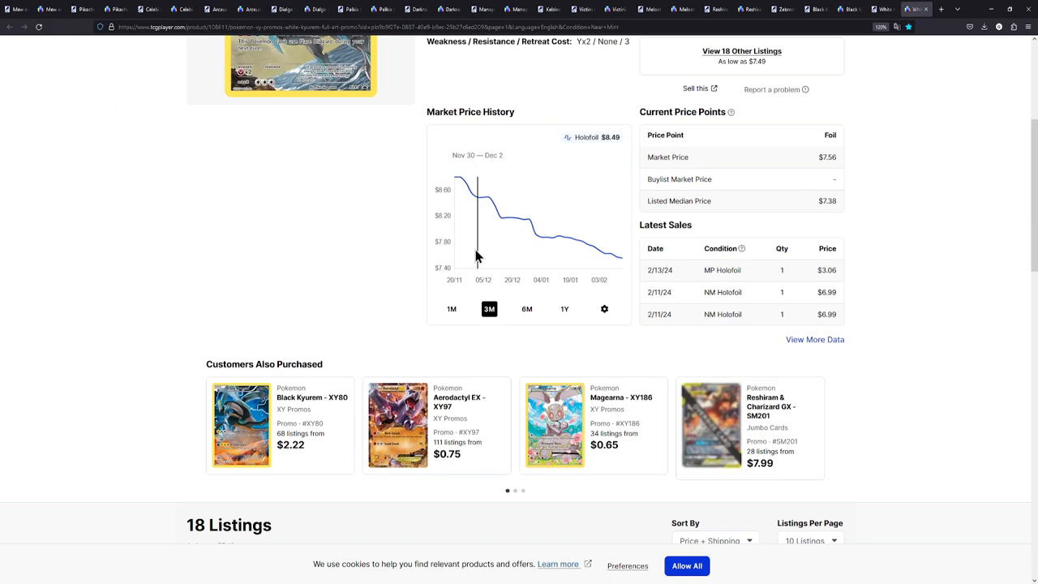
pyautogui.scroll(-3)
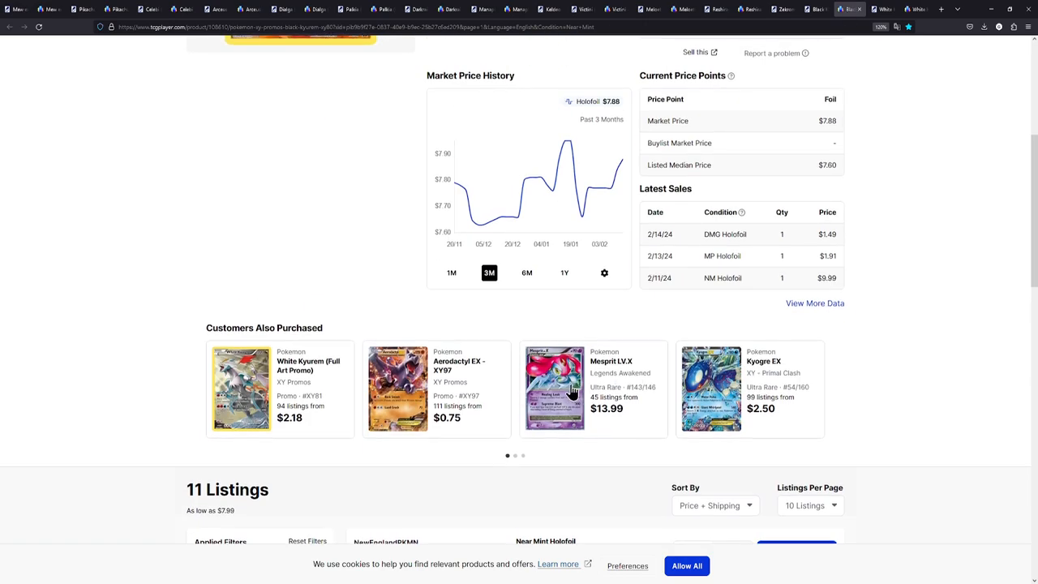
pyautogui.scroll(3)
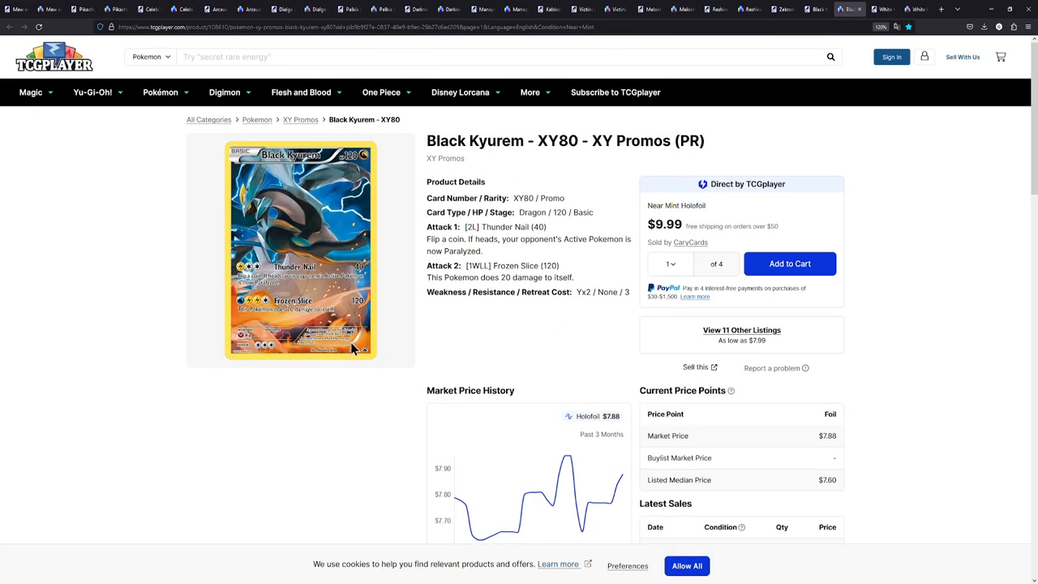
pyautogui.moveTo(289, 214)
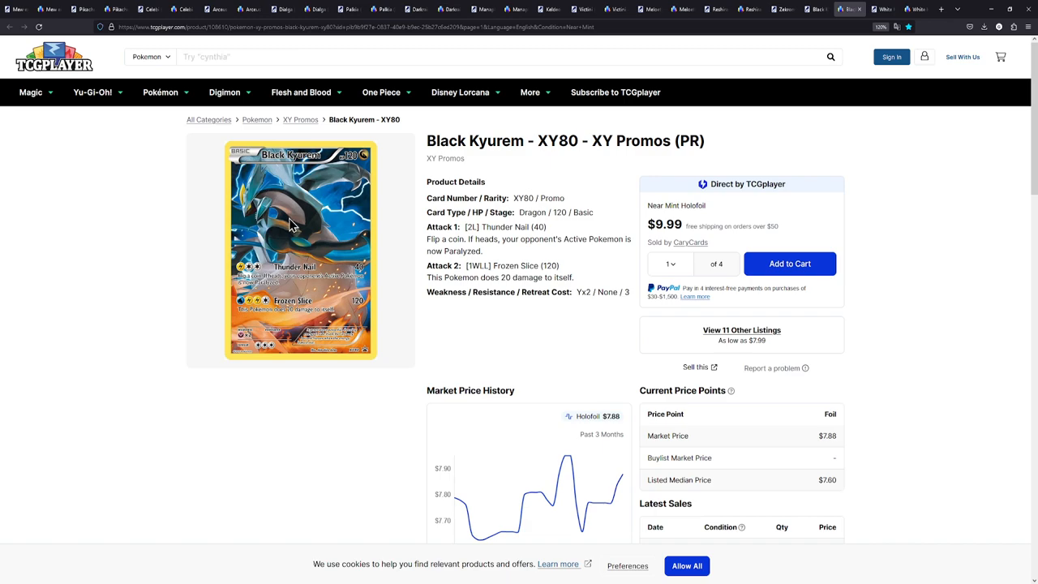
pyautogui.moveTo(424, 275)
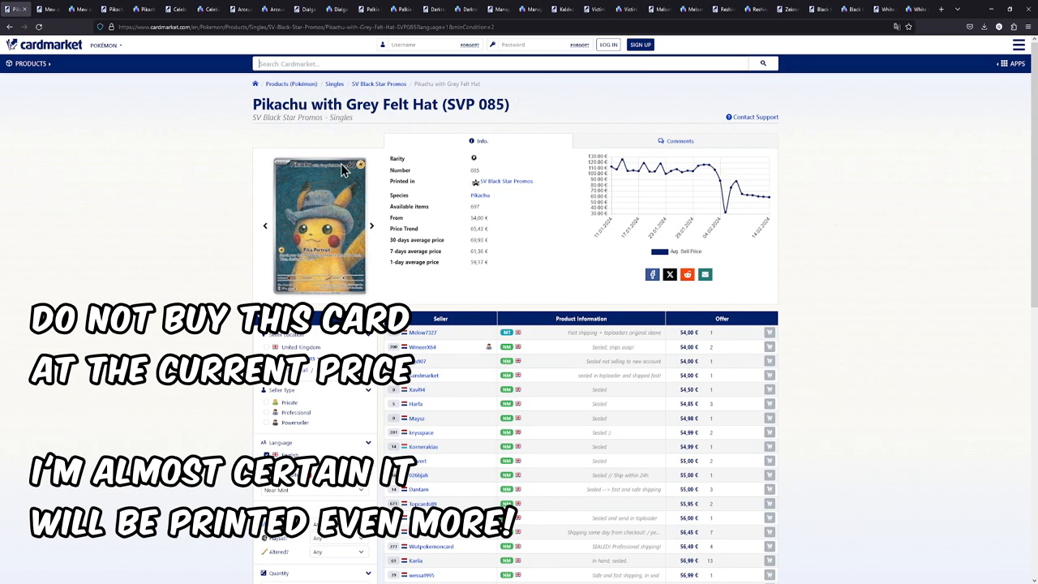
pyautogui.moveTo(415, 122)
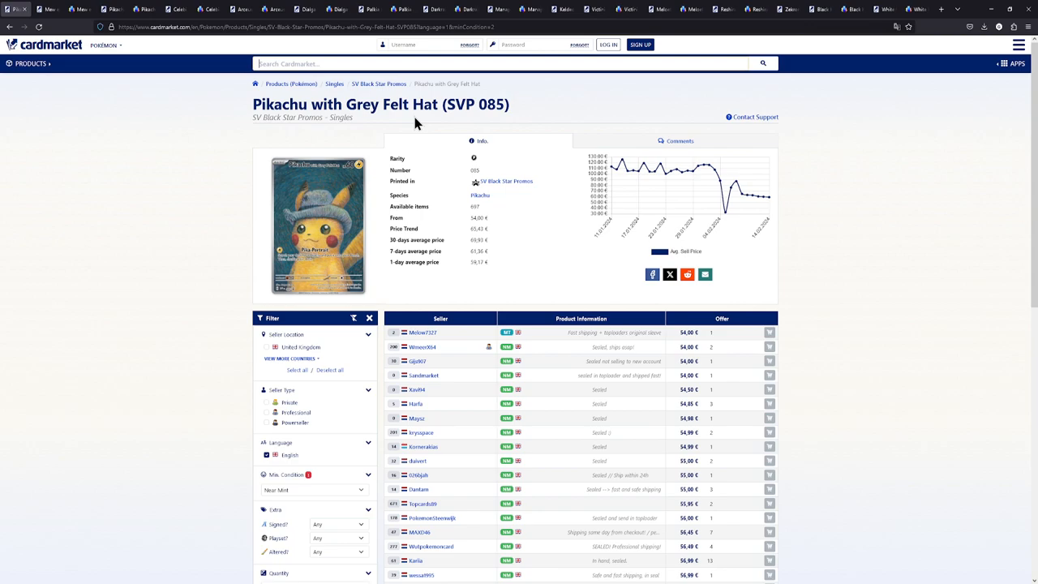
pyautogui.moveTo(609, 170)
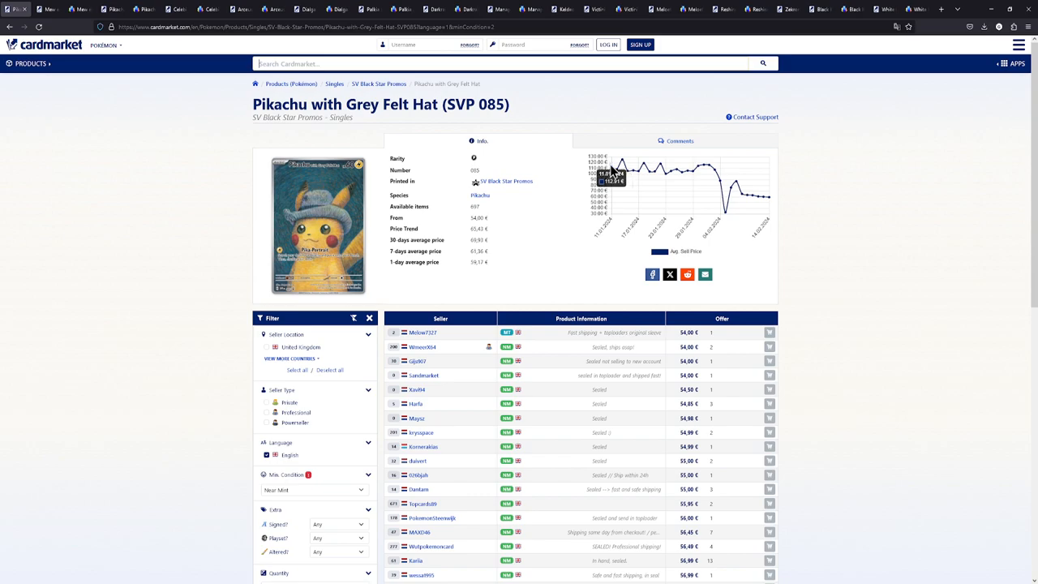
pyautogui.moveTo(700, 321)
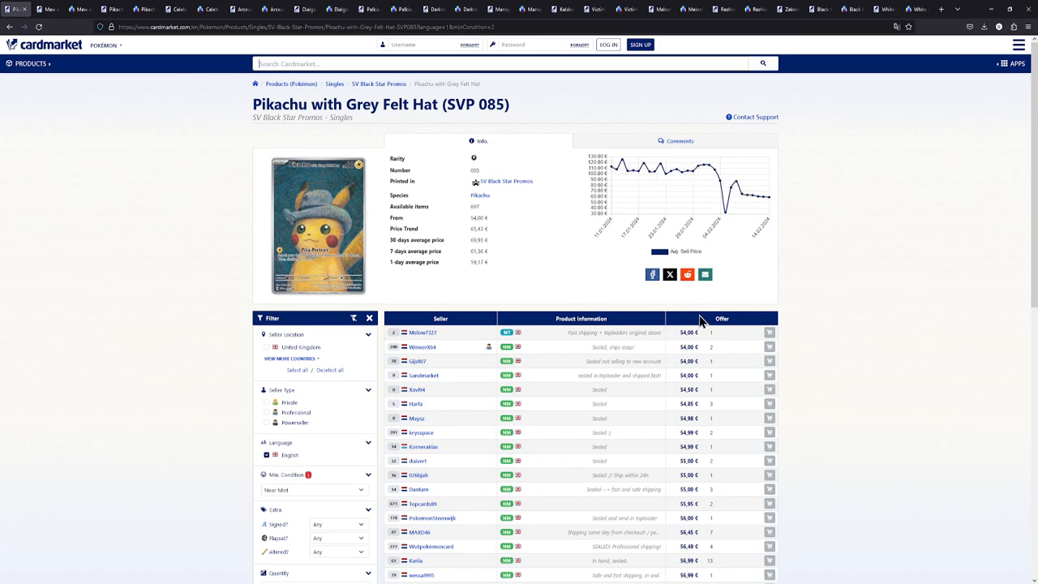
# Review the Pikachu with Grey Felt Hat (SVP 085) price trend and offers from about 54 €
pyautogui.doubleClick(687, 332)
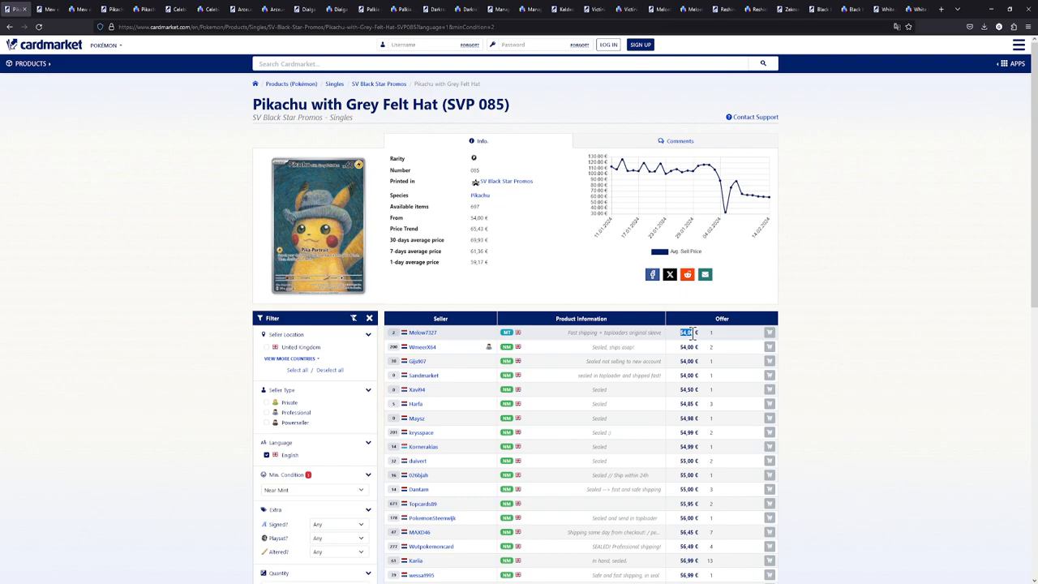
pyautogui.moveTo(726, 186)
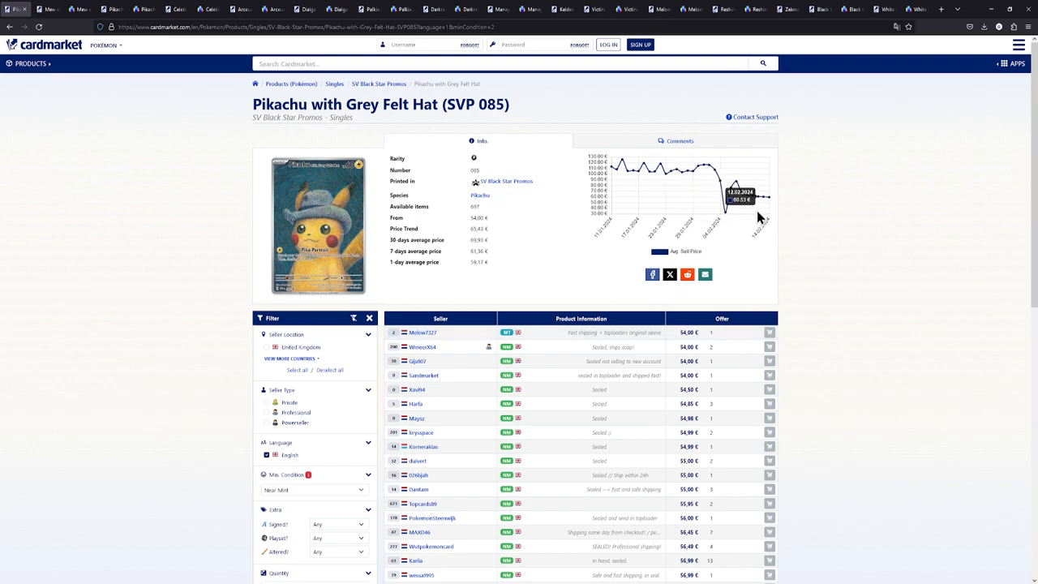
pyautogui.moveTo(768, 236)
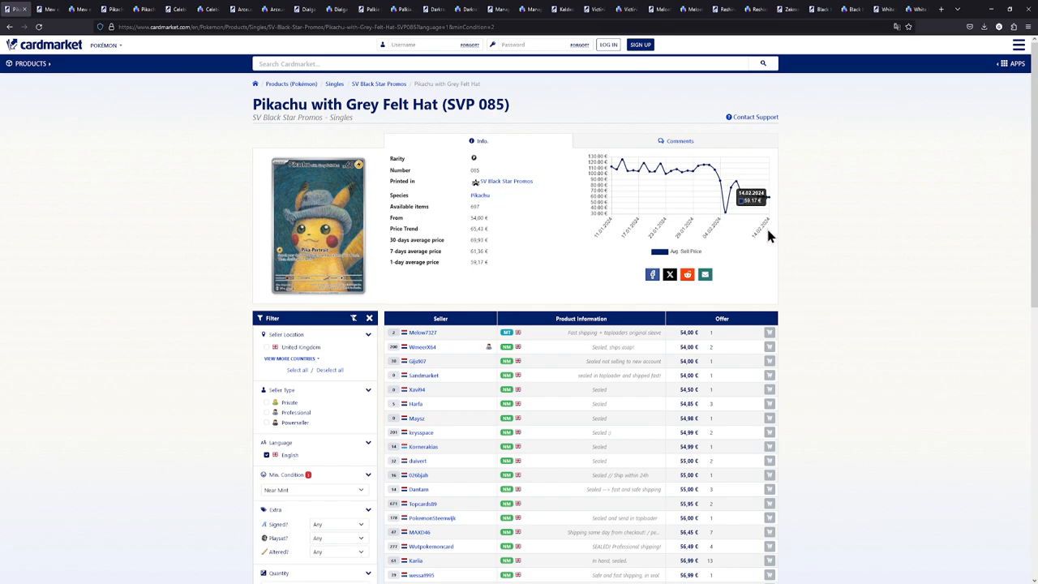
pyautogui.moveTo(784, 217)
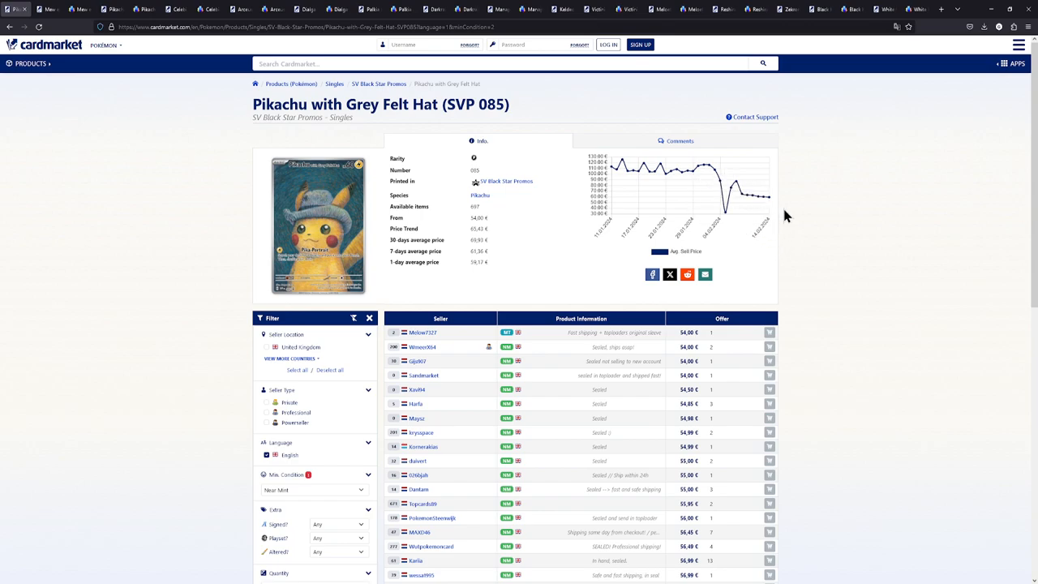
pyautogui.moveTo(798, 210)
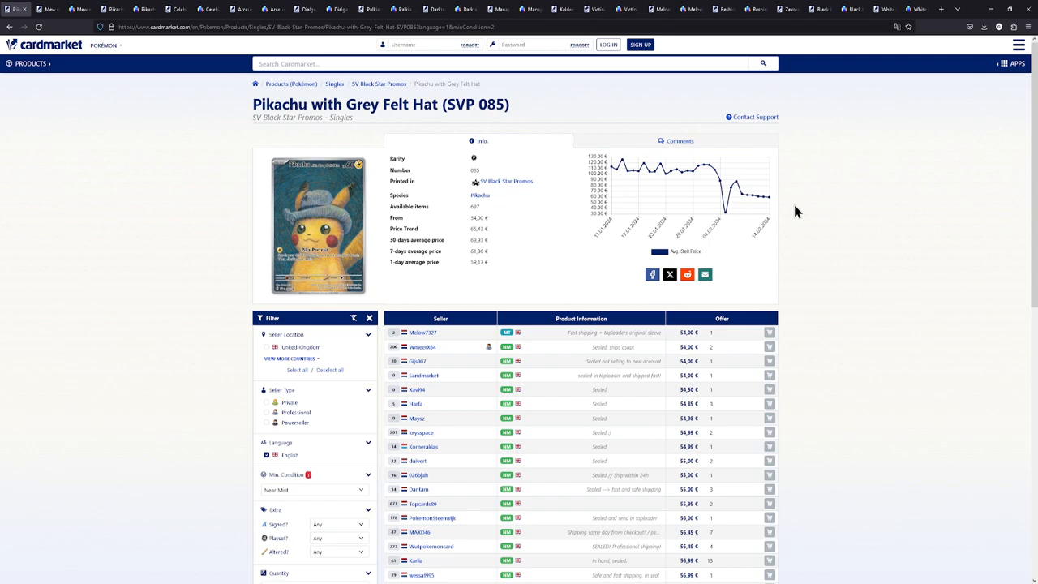
pyautogui.moveTo(549, 259)
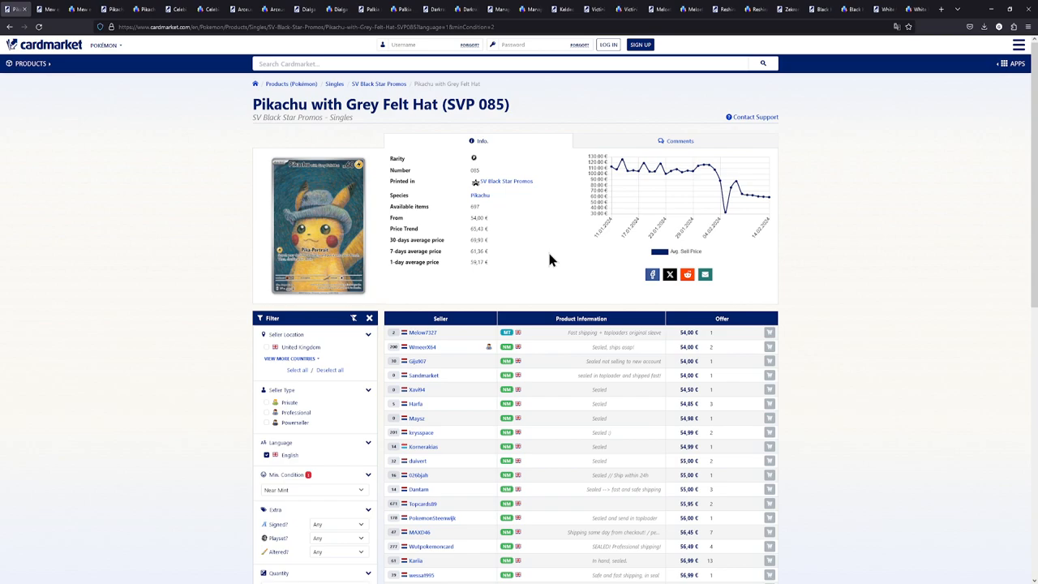
pyautogui.moveTo(673, 305)
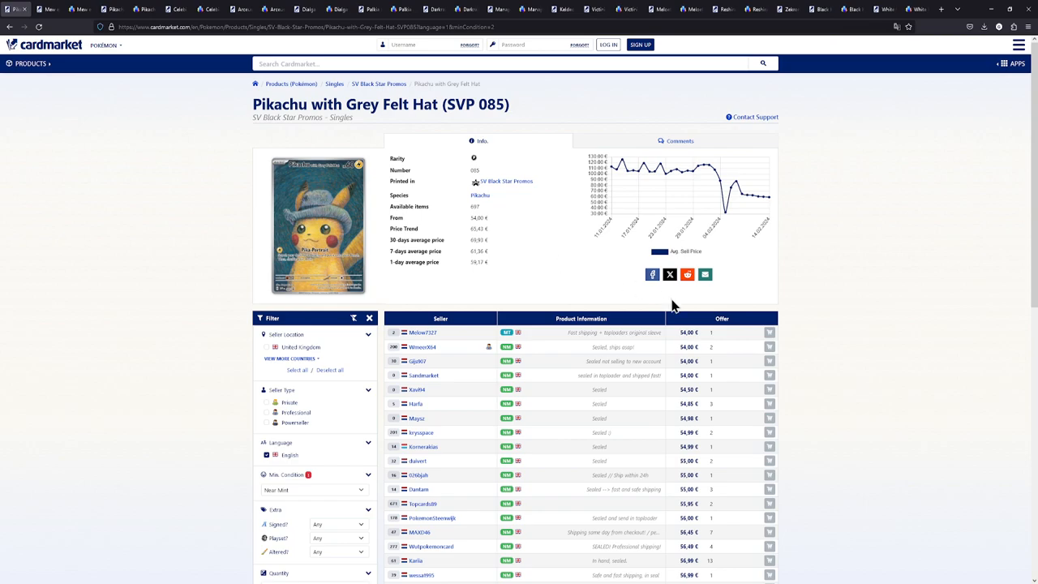
pyautogui.moveTo(704, 339)
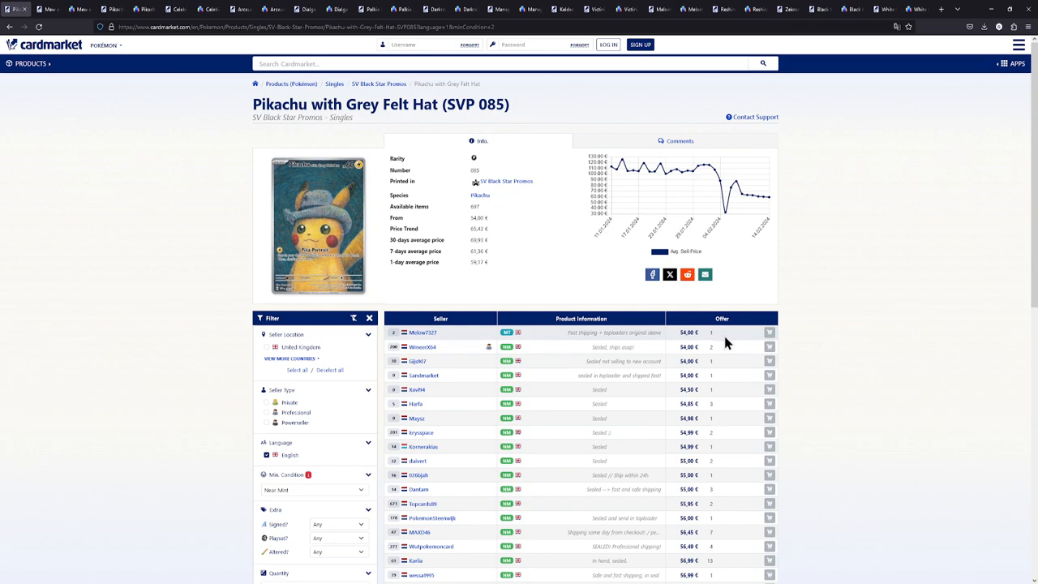
pyautogui.moveTo(713, 344)
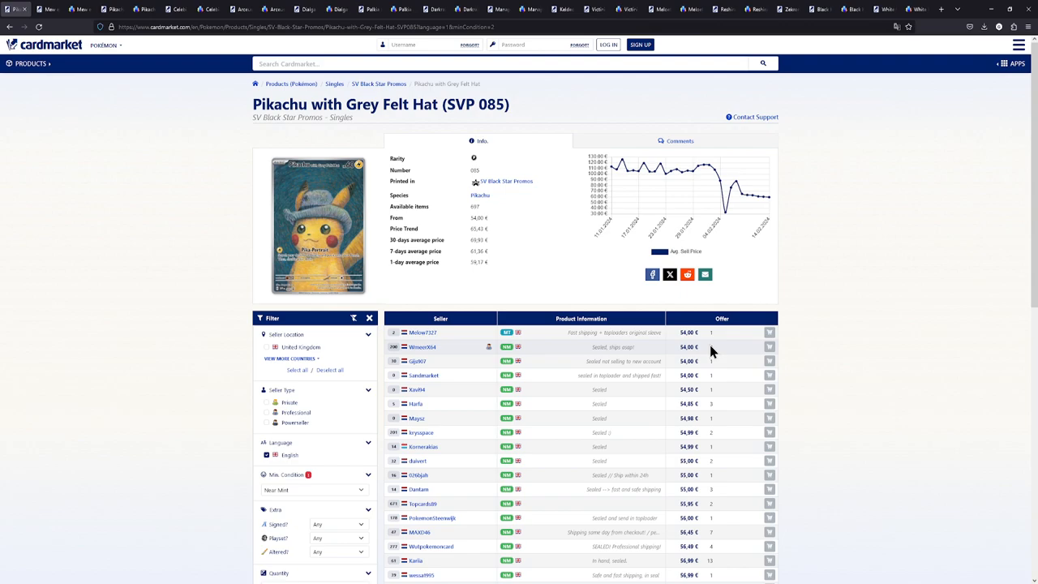
pyautogui.moveTo(704, 353)
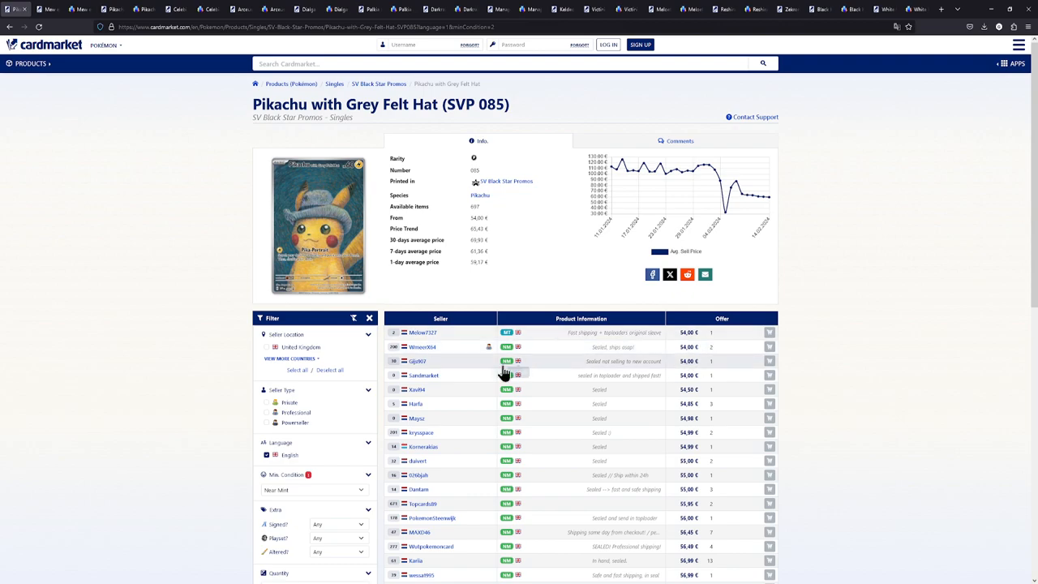
pyautogui.moveTo(590, 388)
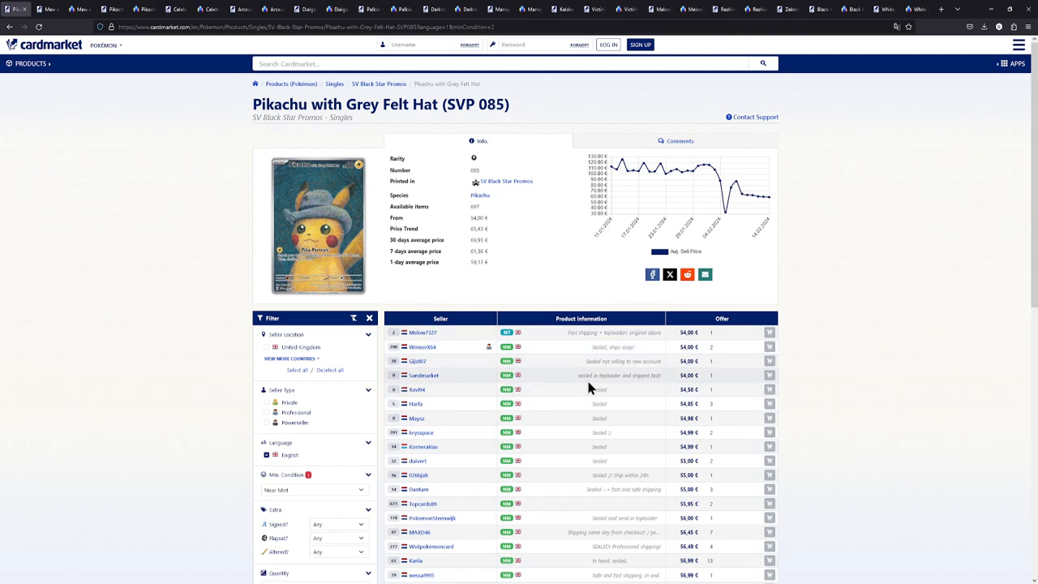
pyautogui.moveTo(881, 323)
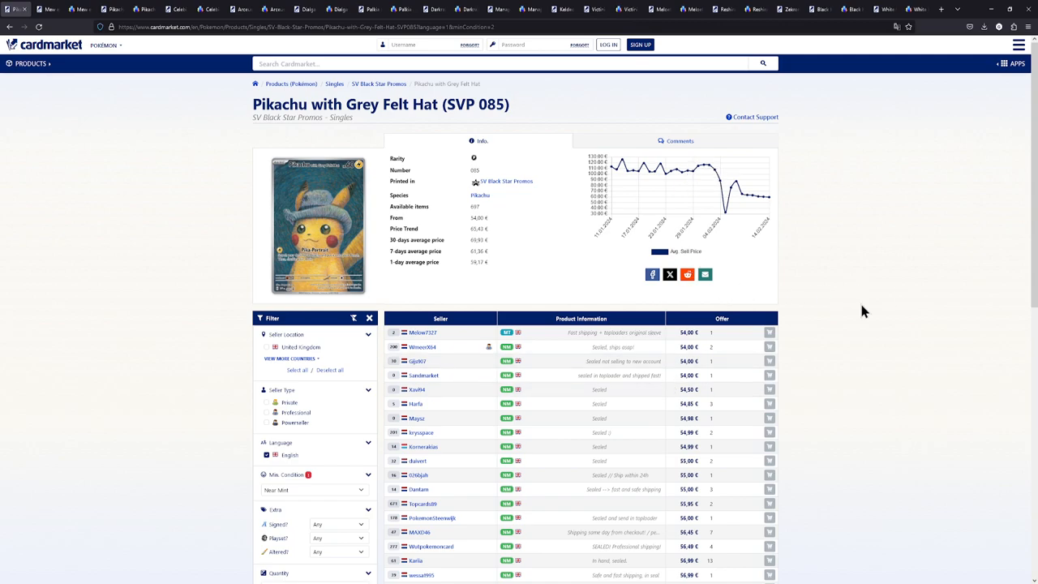
pyautogui.moveTo(738, 286)
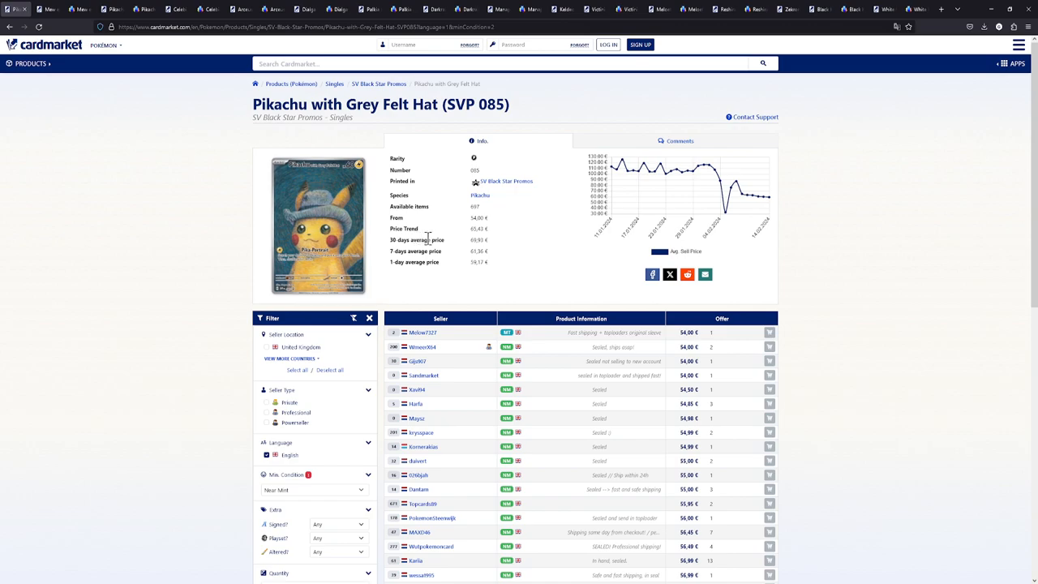
pyautogui.moveTo(873, 261)
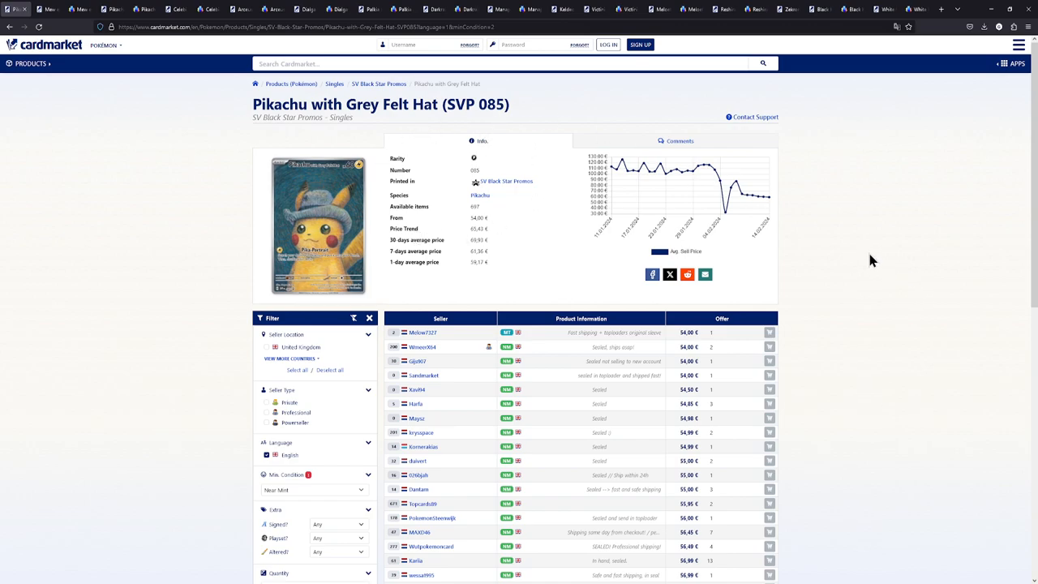
pyautogui.moveTo(910, 278)
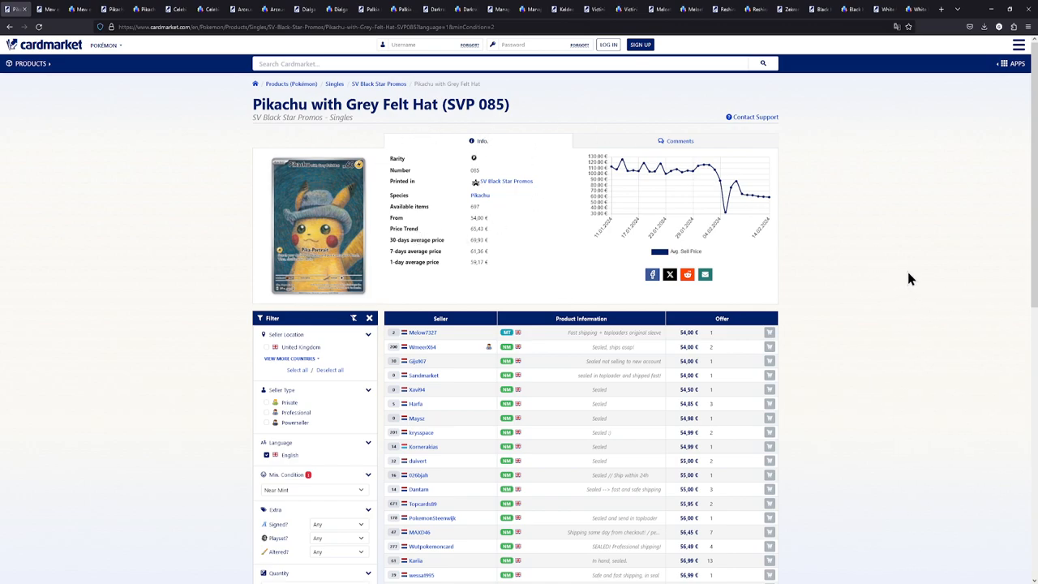
pyautogui.moveTo(824, 457)
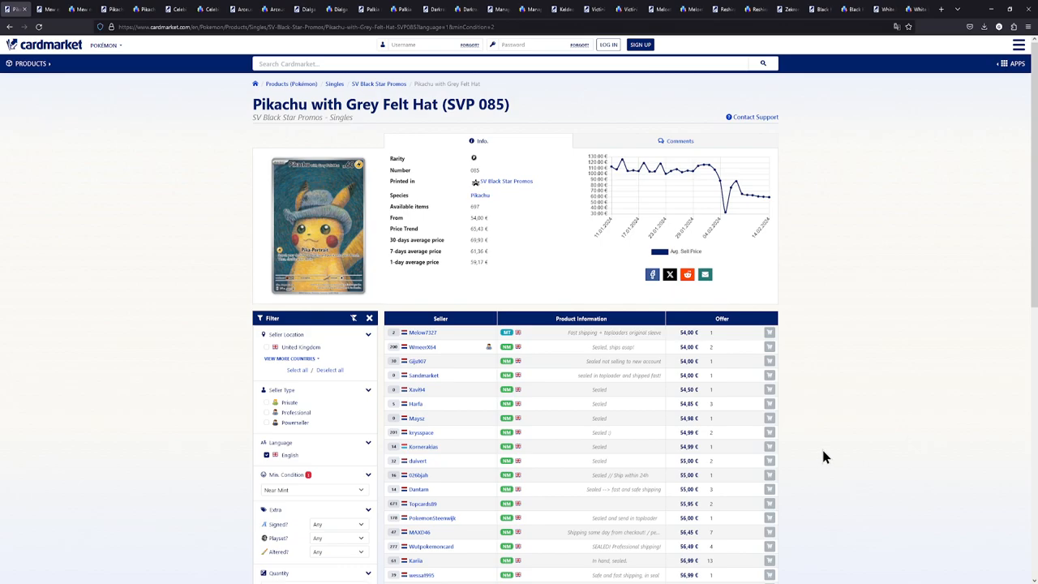